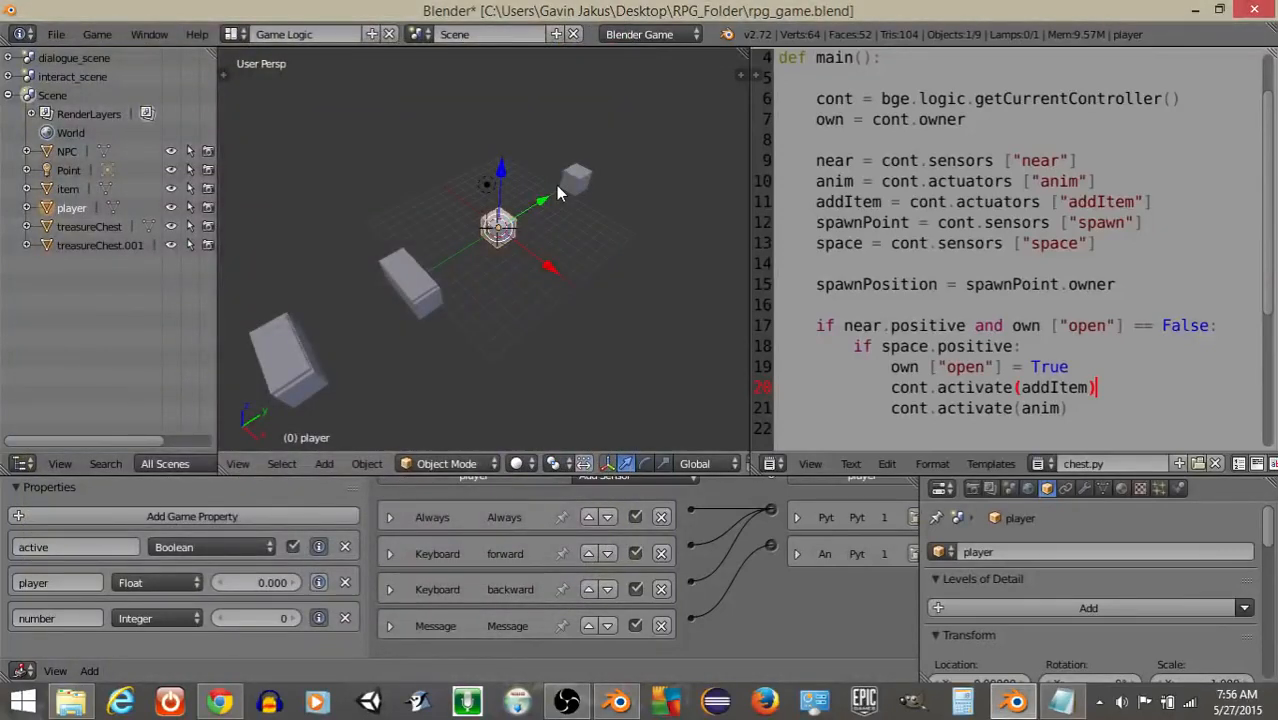
mouse_move(548, 202)
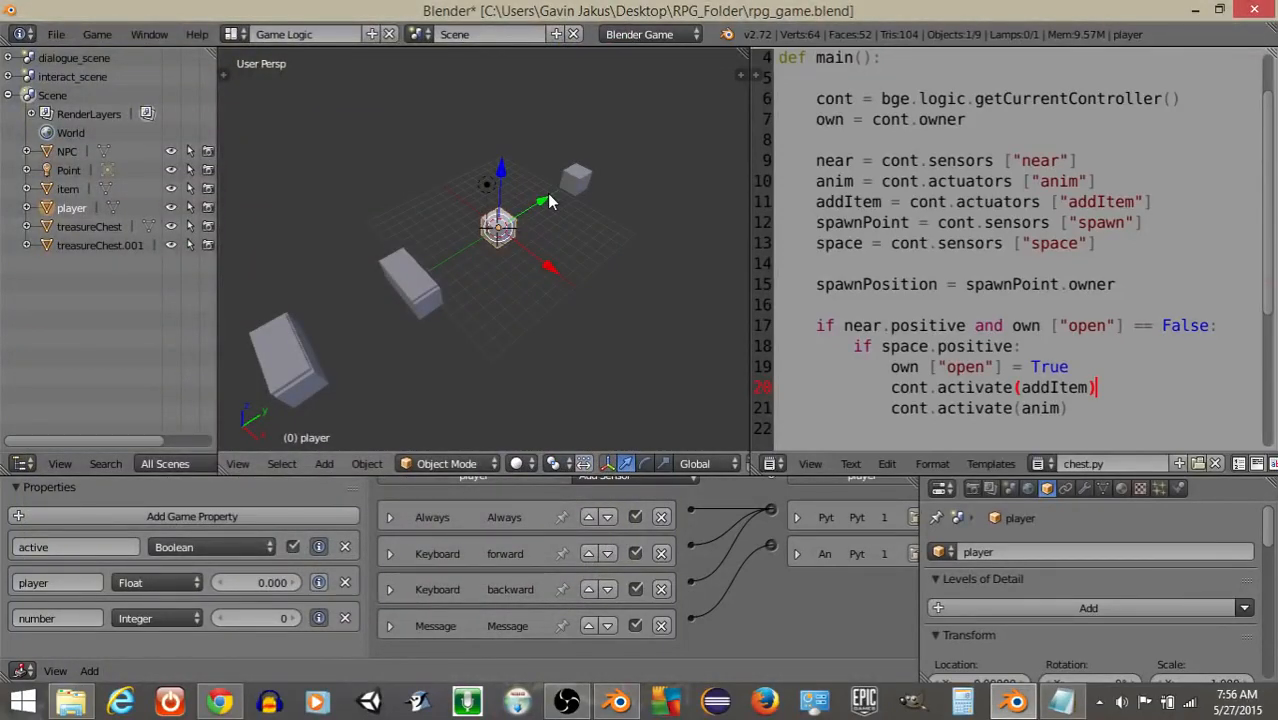
mouse_move(555, 232)
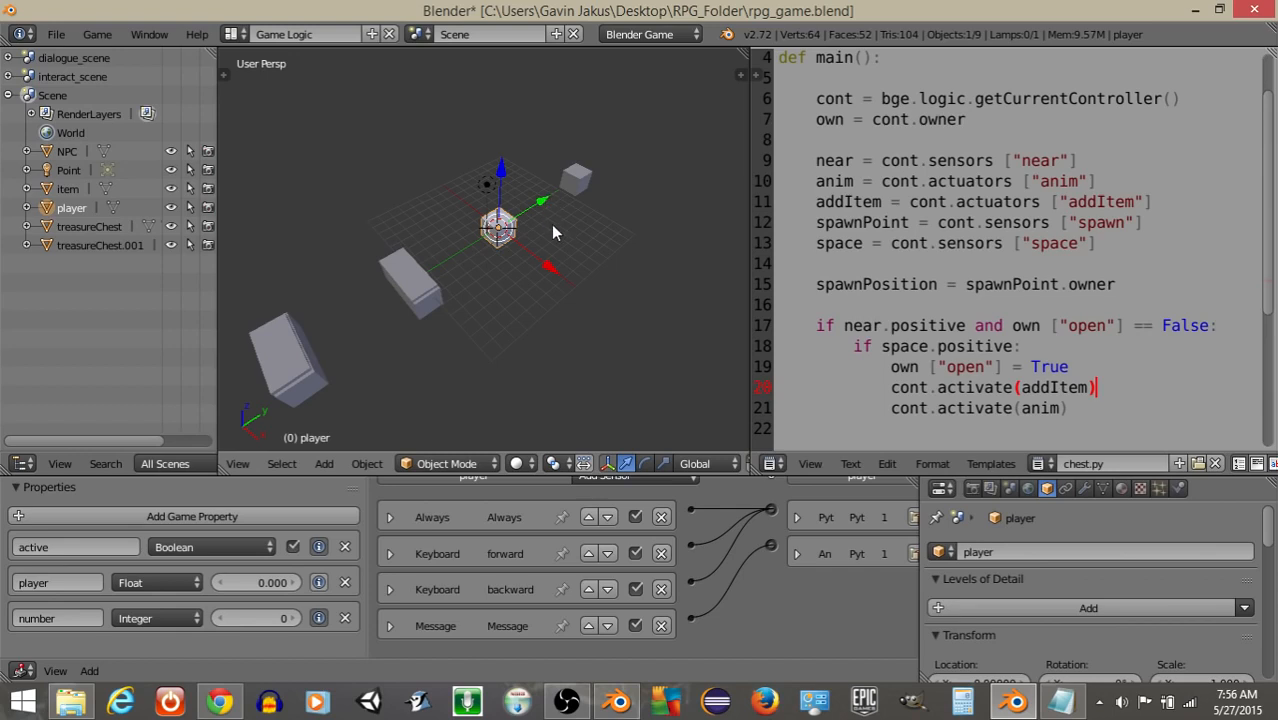
mouse_move(557, 238)
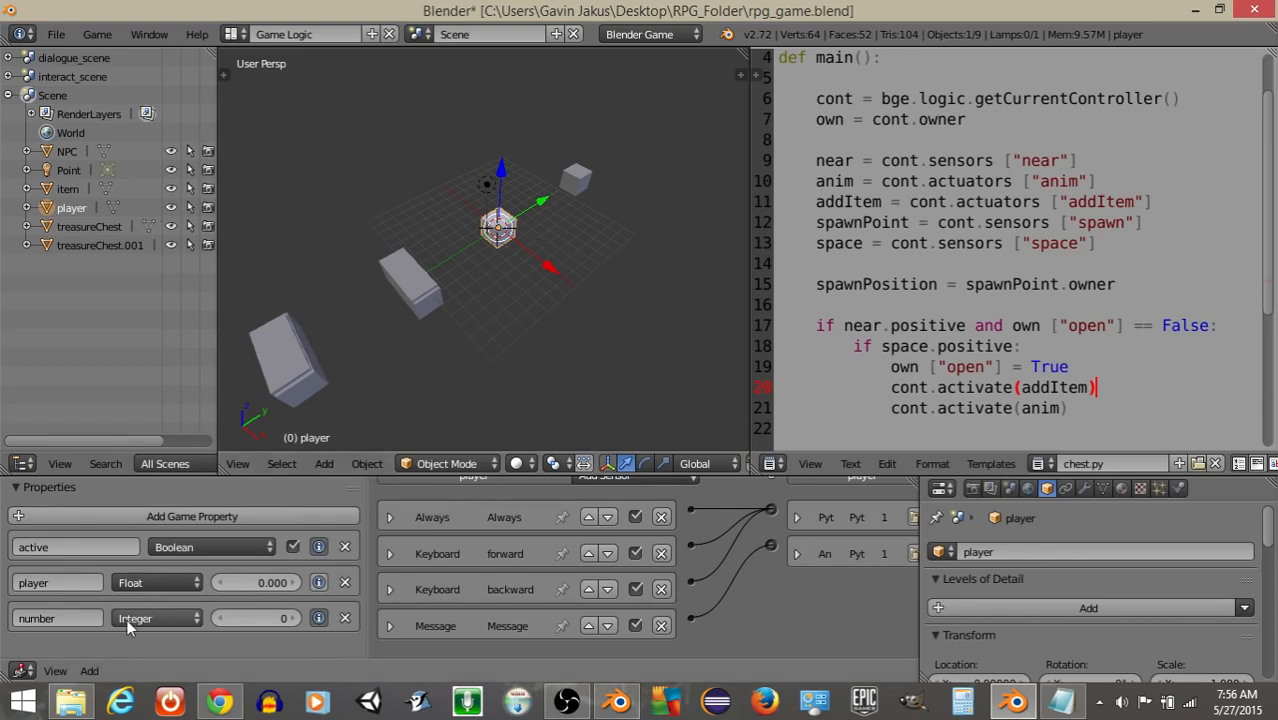
mouse_move(435, 318)
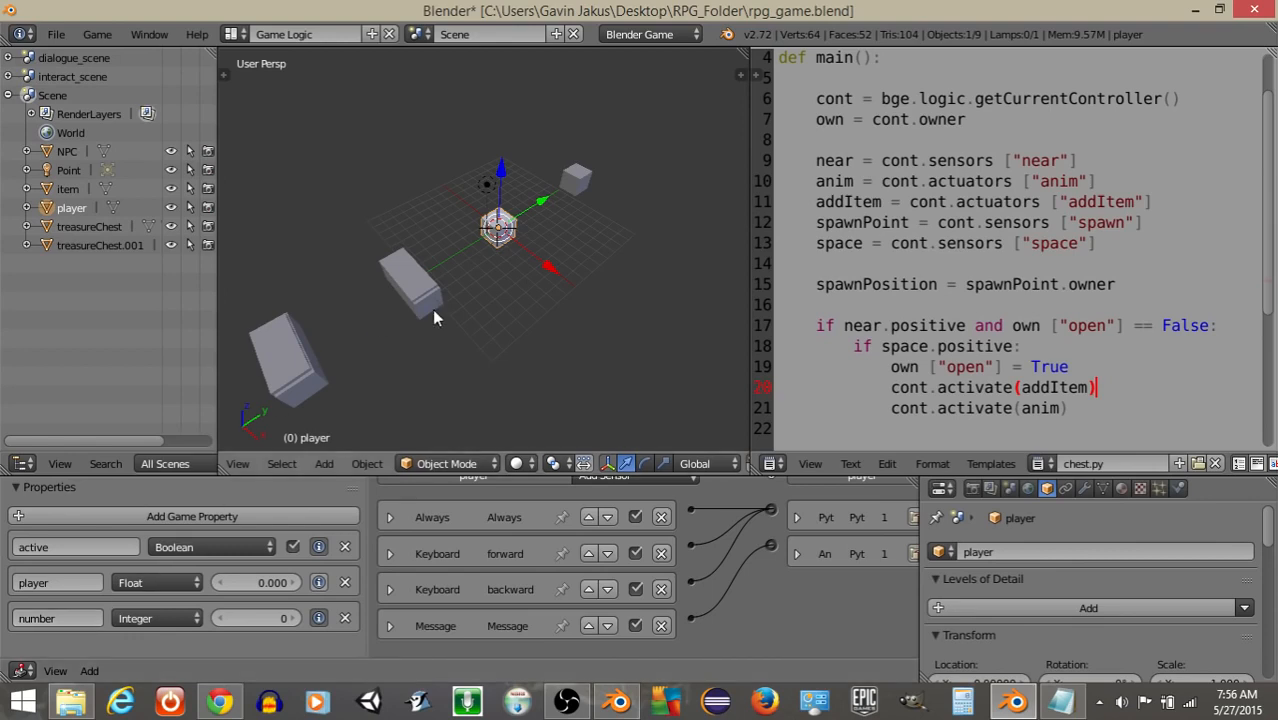
Press P over the RPG scene with the player's logic bricks and game properties shown.
key("p")
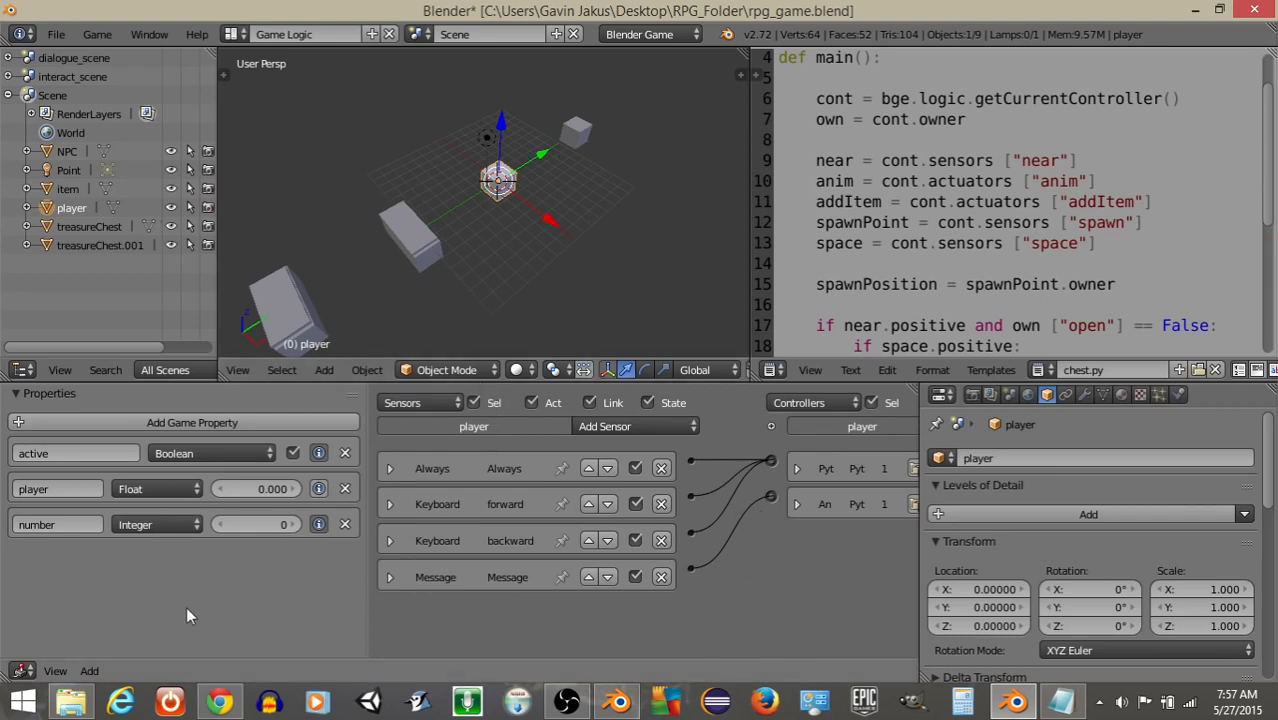
Create an empty playerInfo text document in RPG_Folder, opening and closing it in Notepad.
left_click(70, 700)
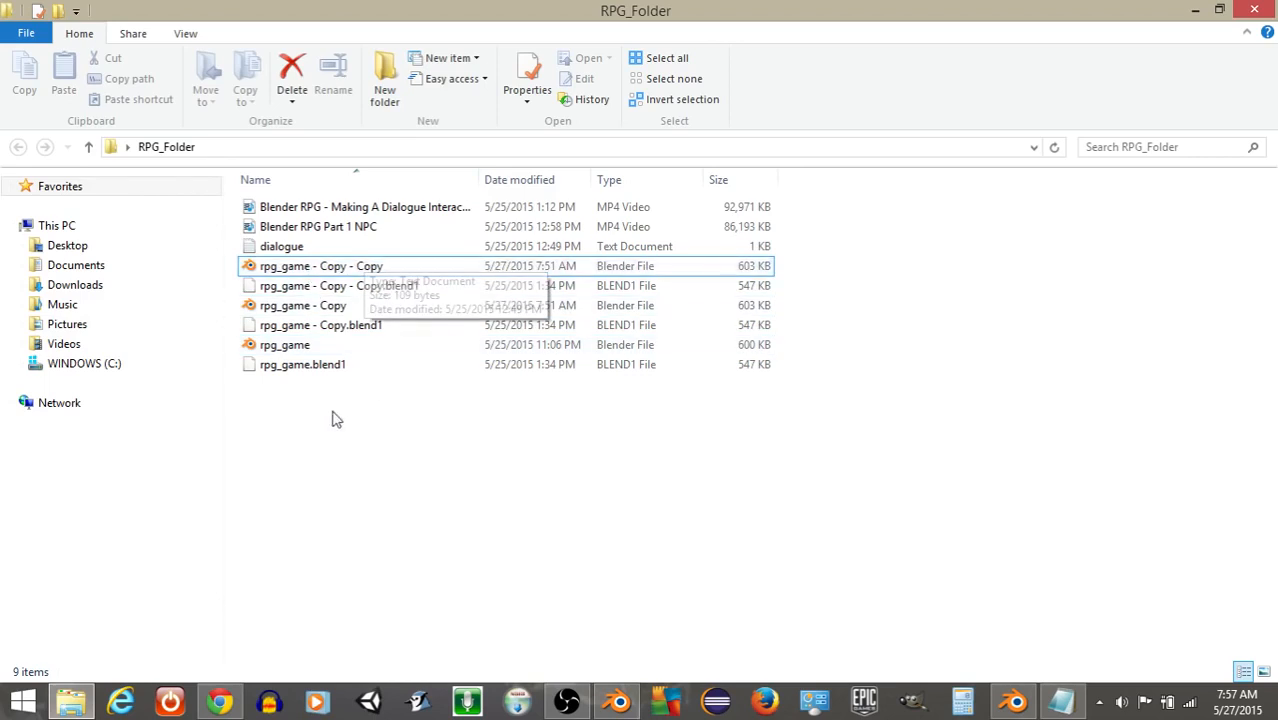
mouse_move(319, 420)
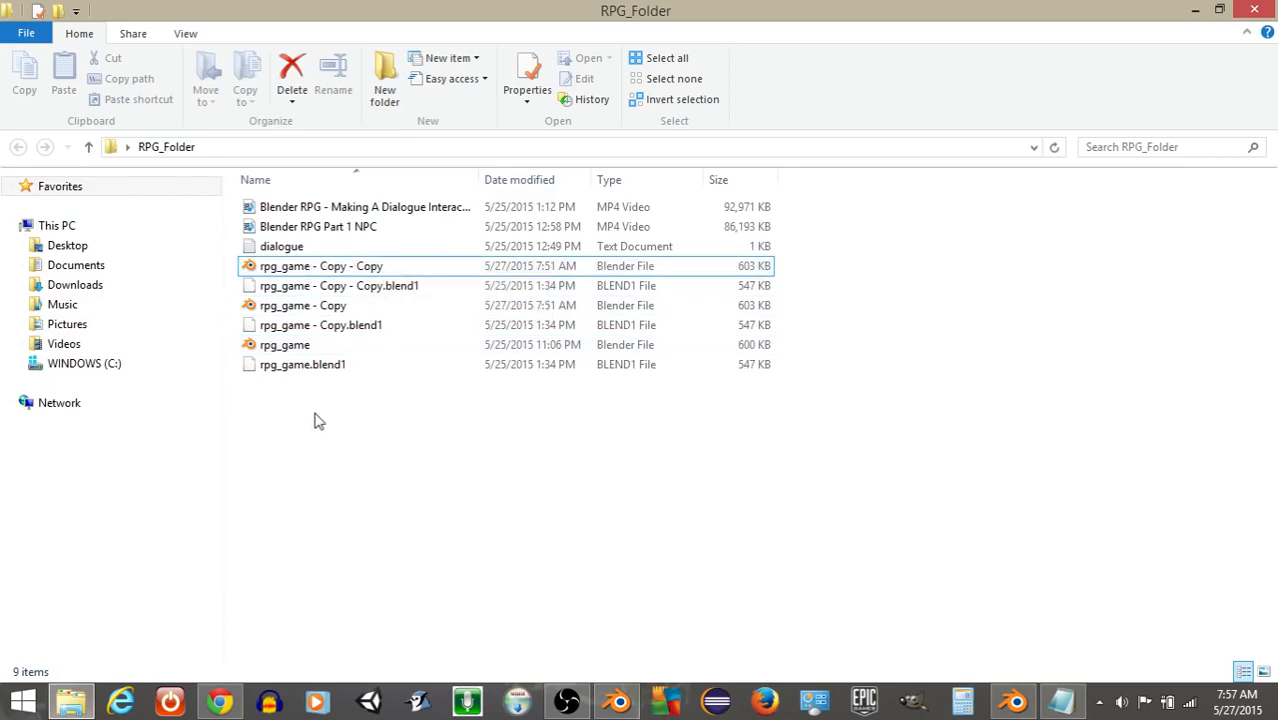
right_click(318, 420)
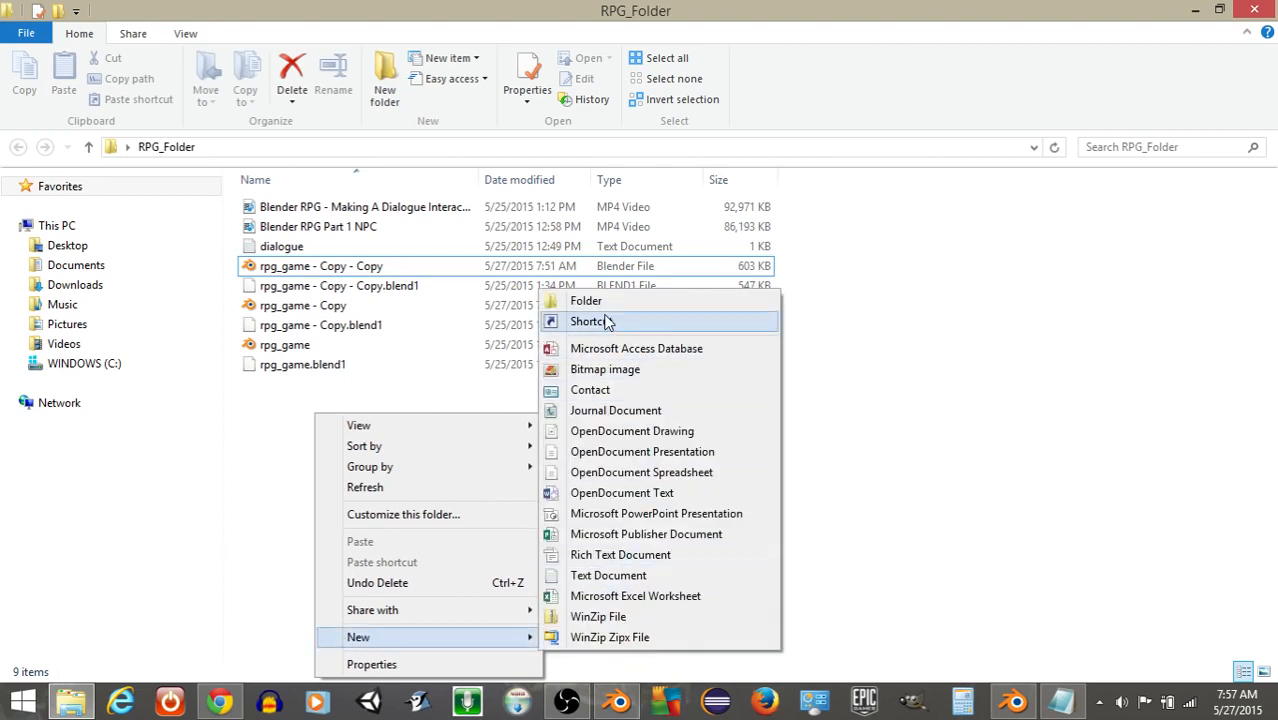
mouse_move(608, 575)
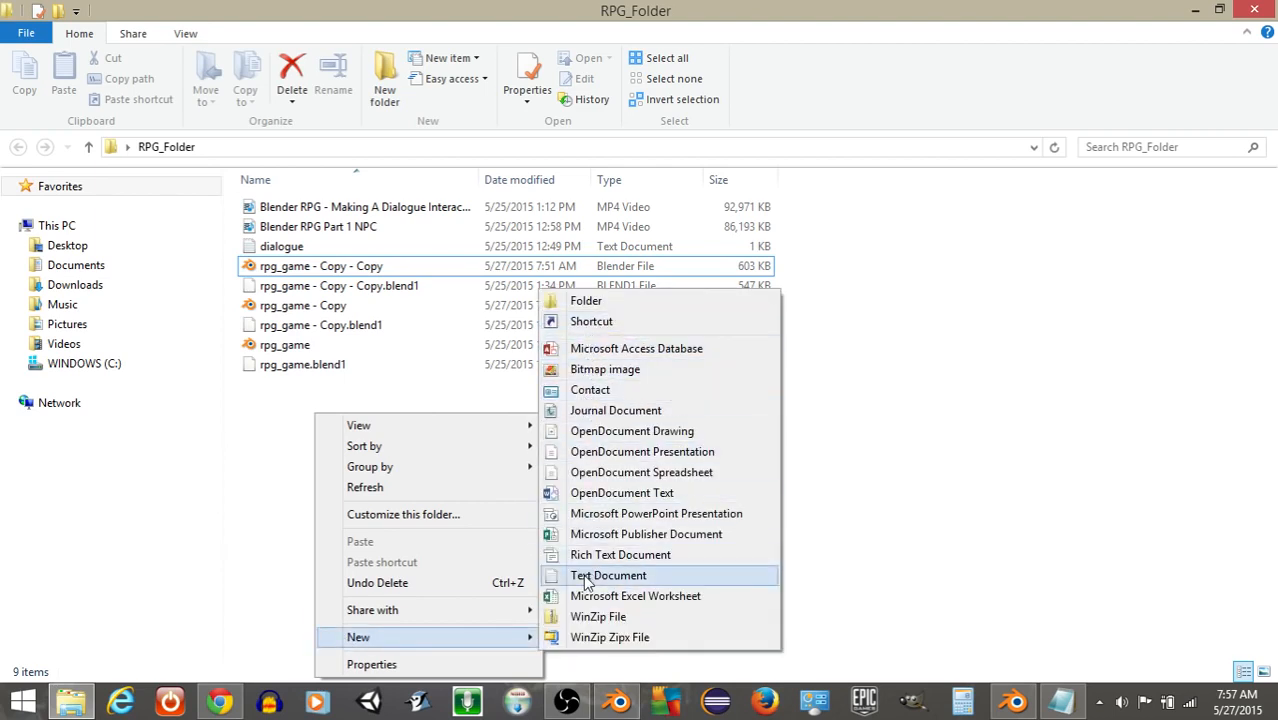
left_click(608, 575)
type("playerInfo")
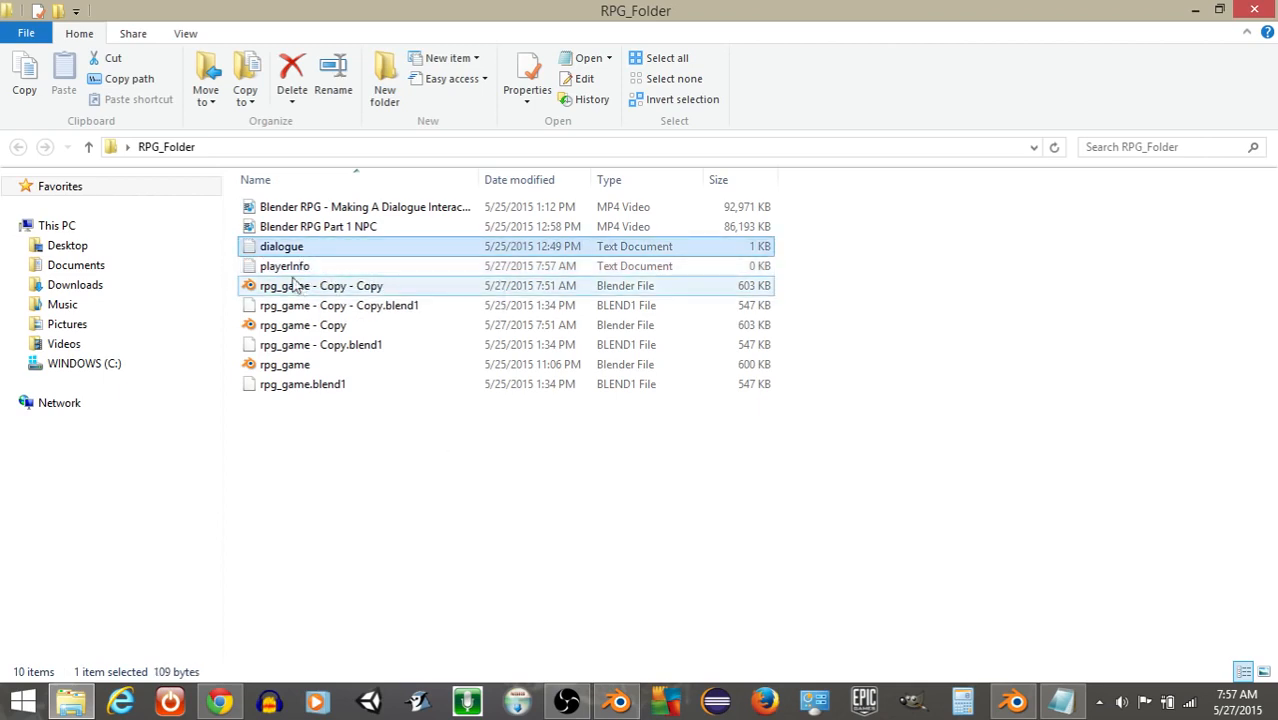
double_click(285, 265)
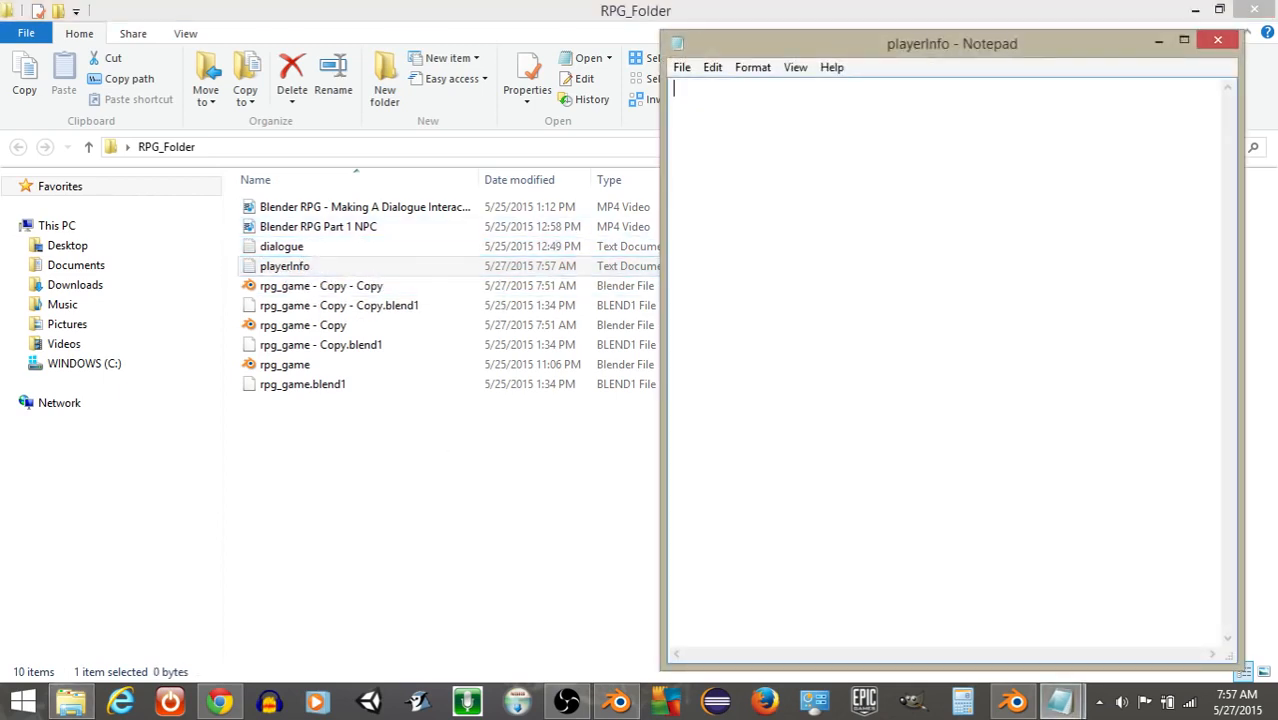
left_click(681, 67)
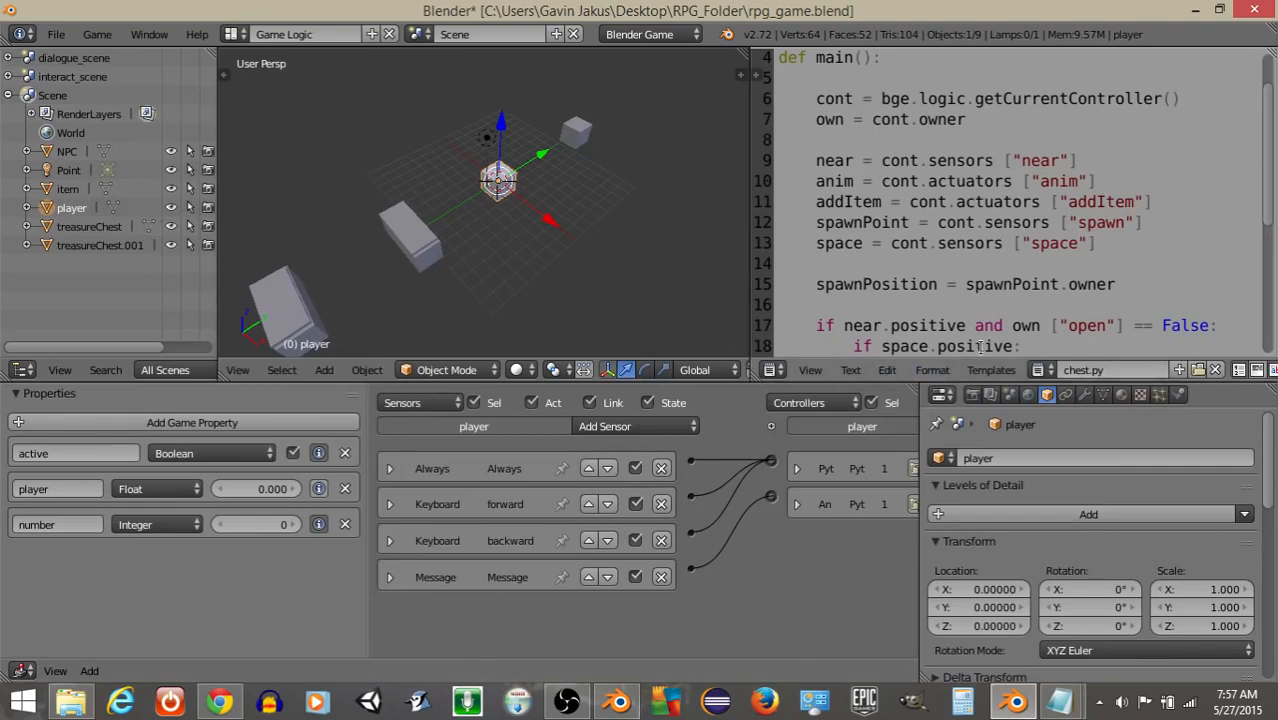
mouse_move(893, 576)
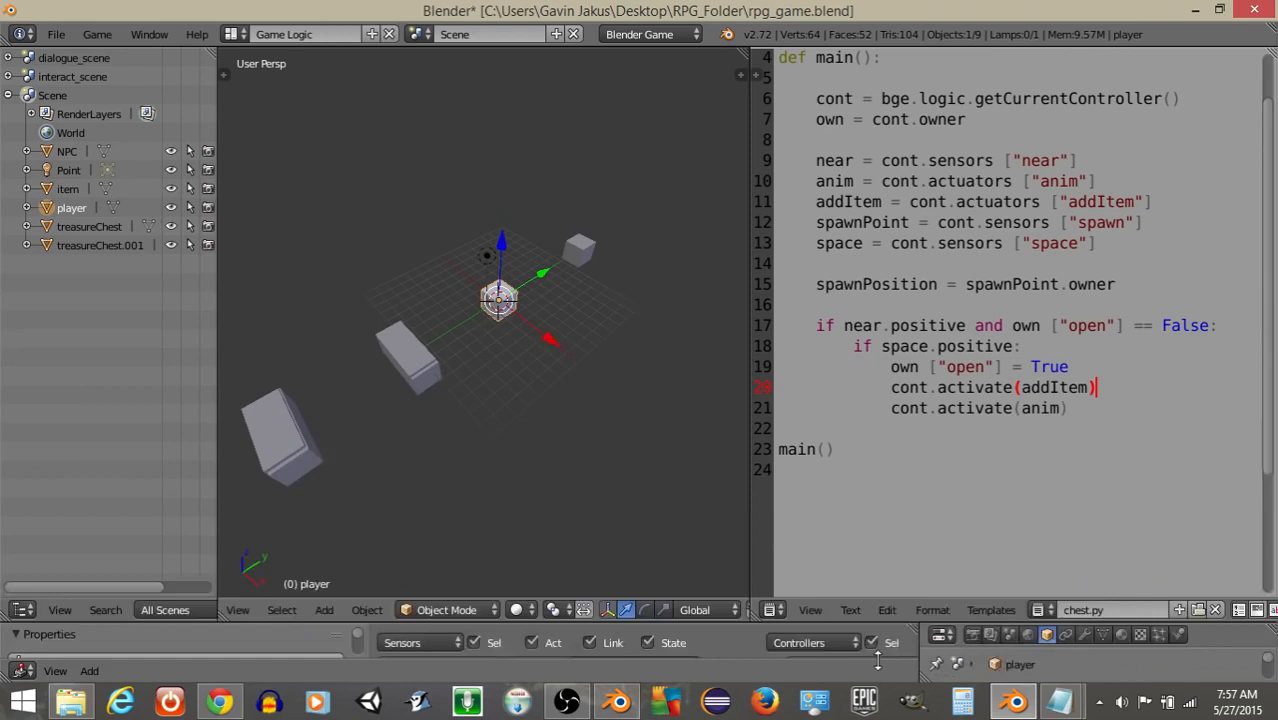
Load the Gamelogic Simple template and delete everything except 'import bge'.
left_click(990, 610)
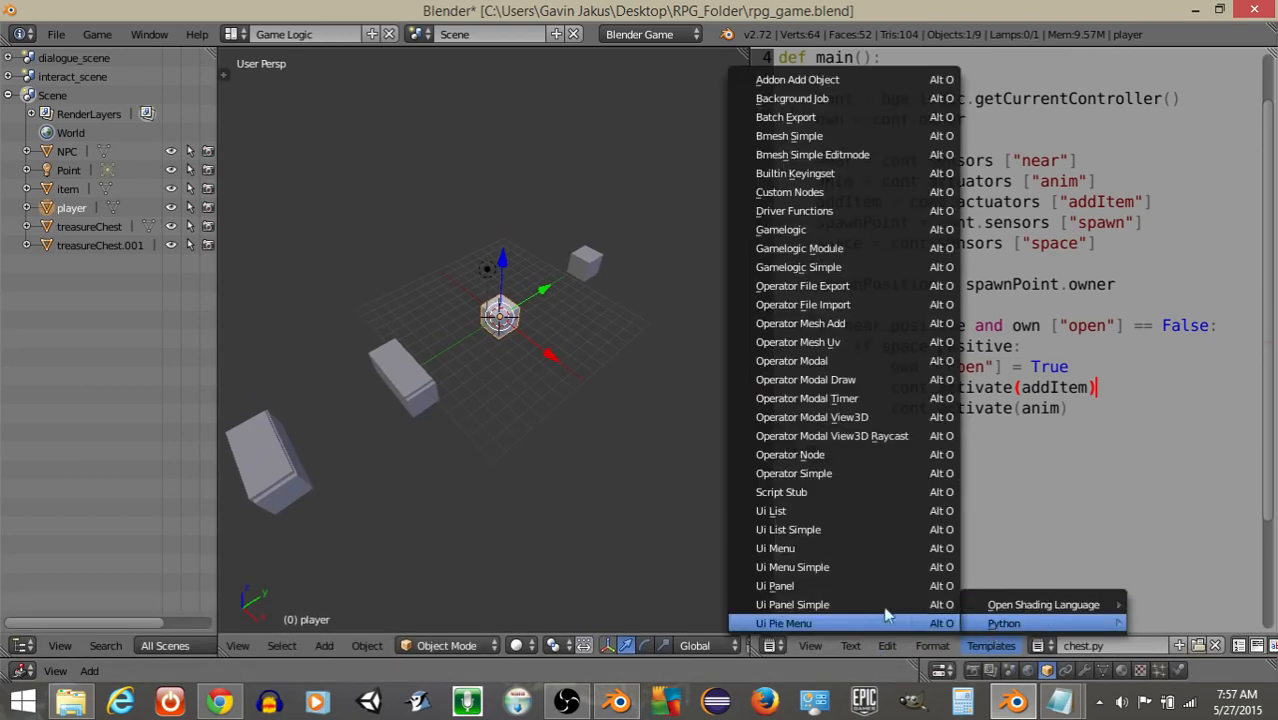
left_click(798, 267)
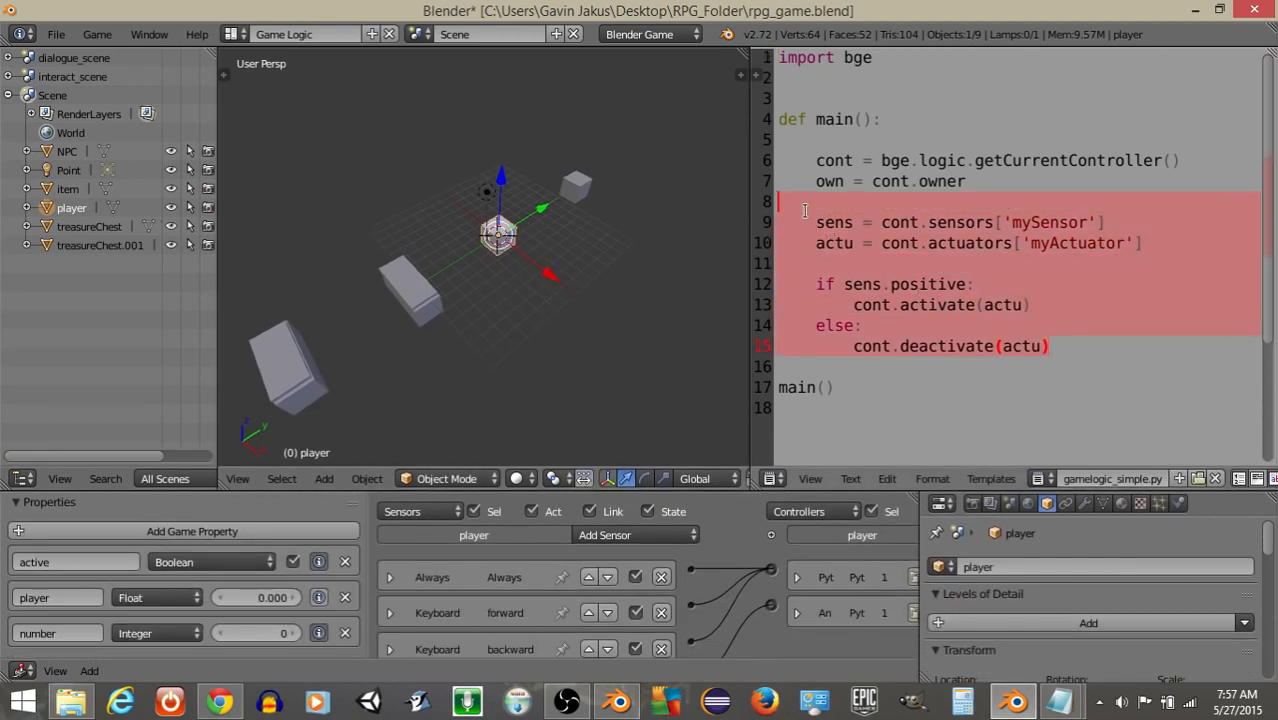
key("Delete")
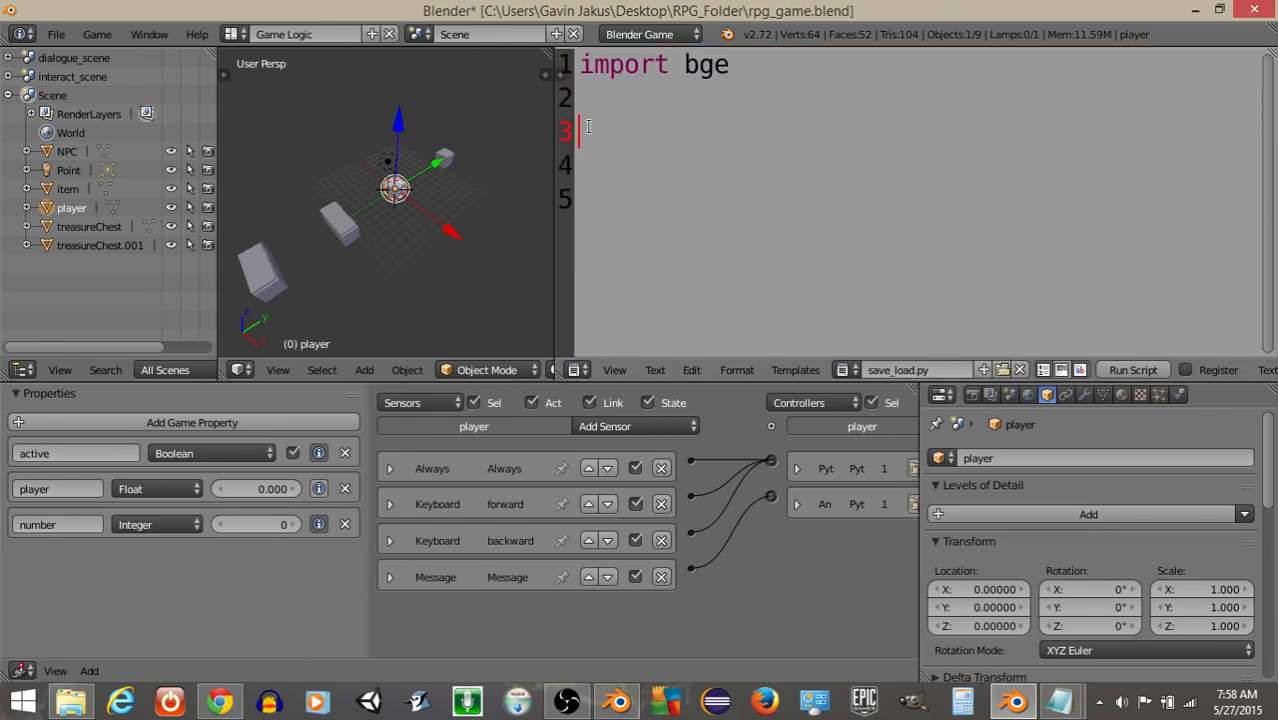
Add 'cont = bge.logic.getCurrentController()' and 'own = cont.owner' lines.
type("cont = bge.")
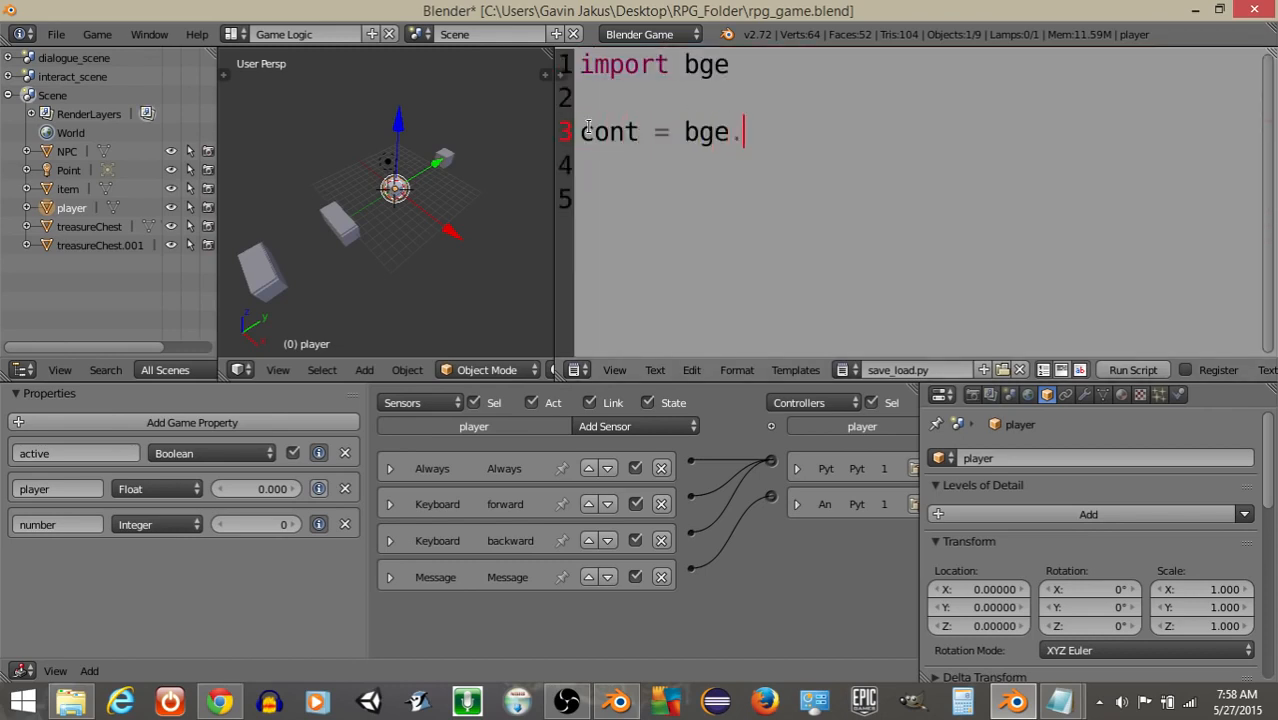
type("logic.getCurrent")
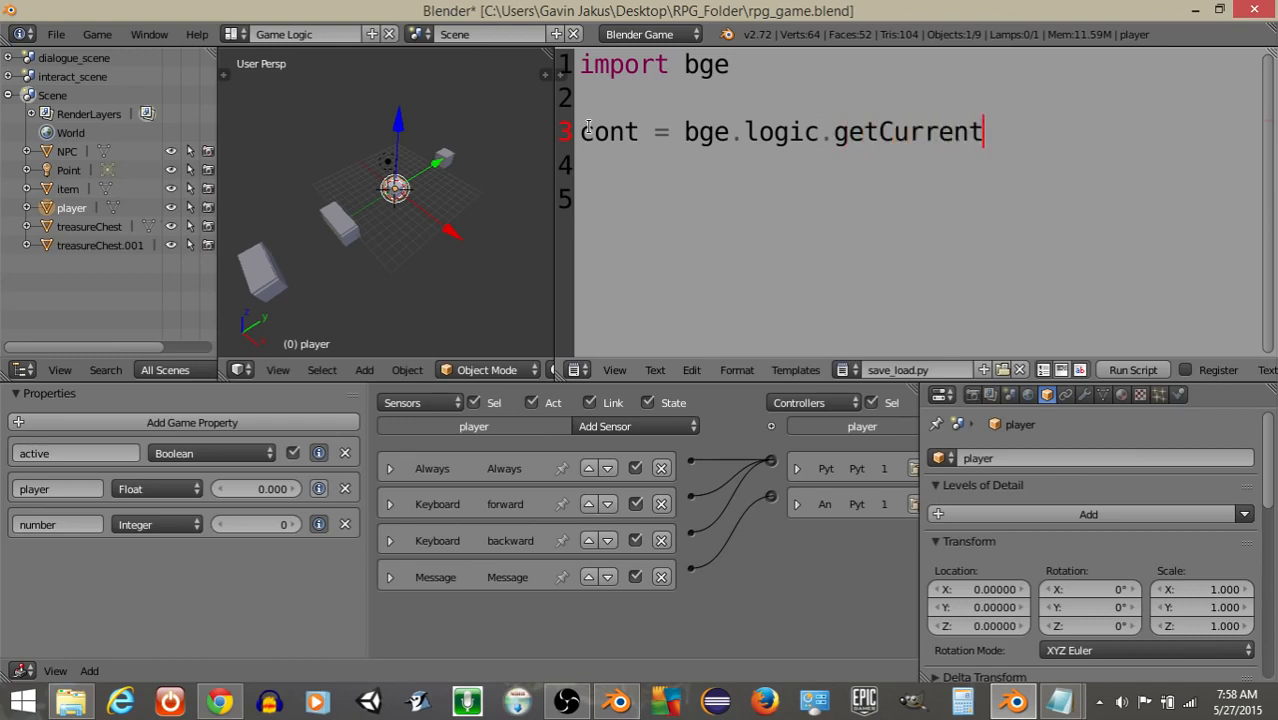
type("Controller()")
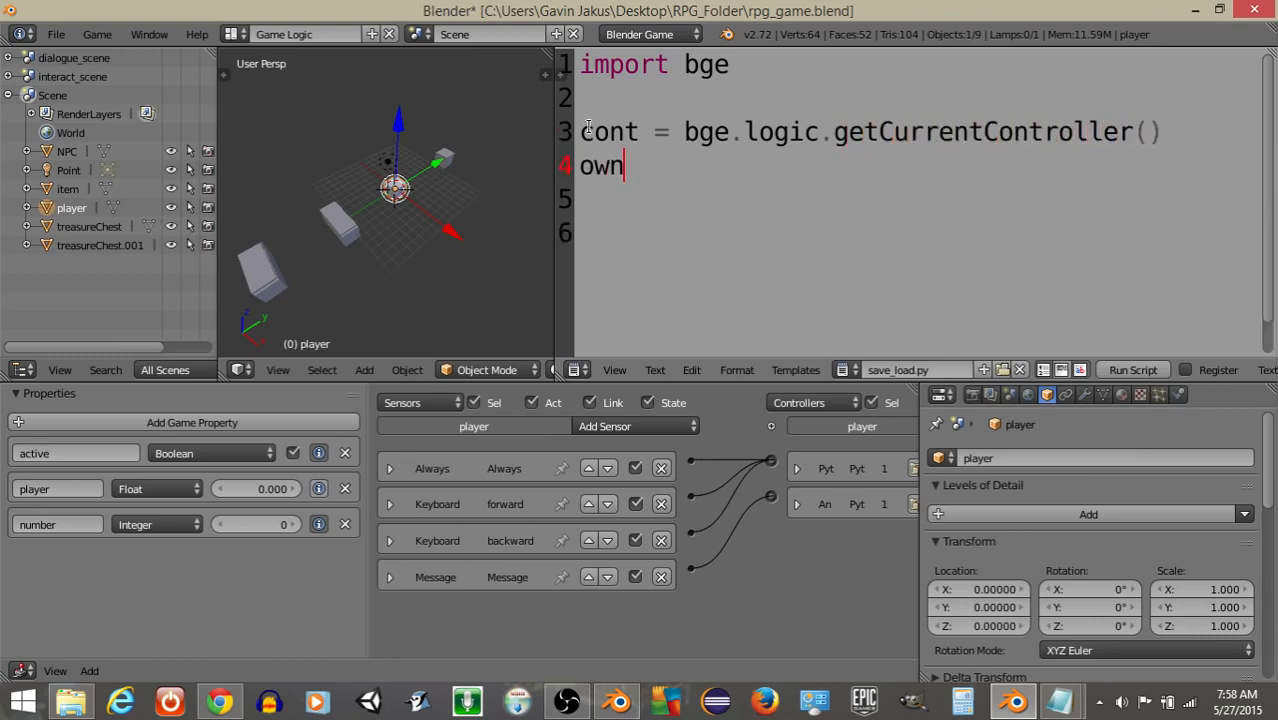
type("= cont.owner")
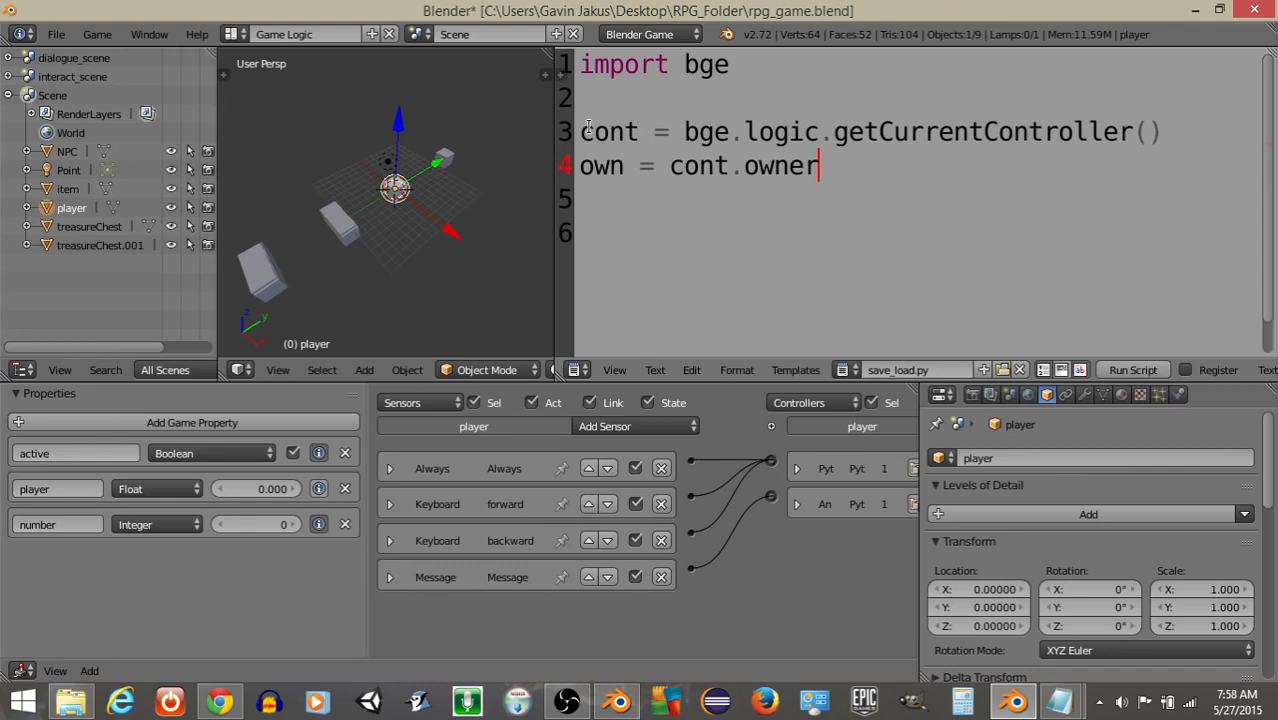
Define an empty load() and a save() function that prints "save".
left_click(567, 700)
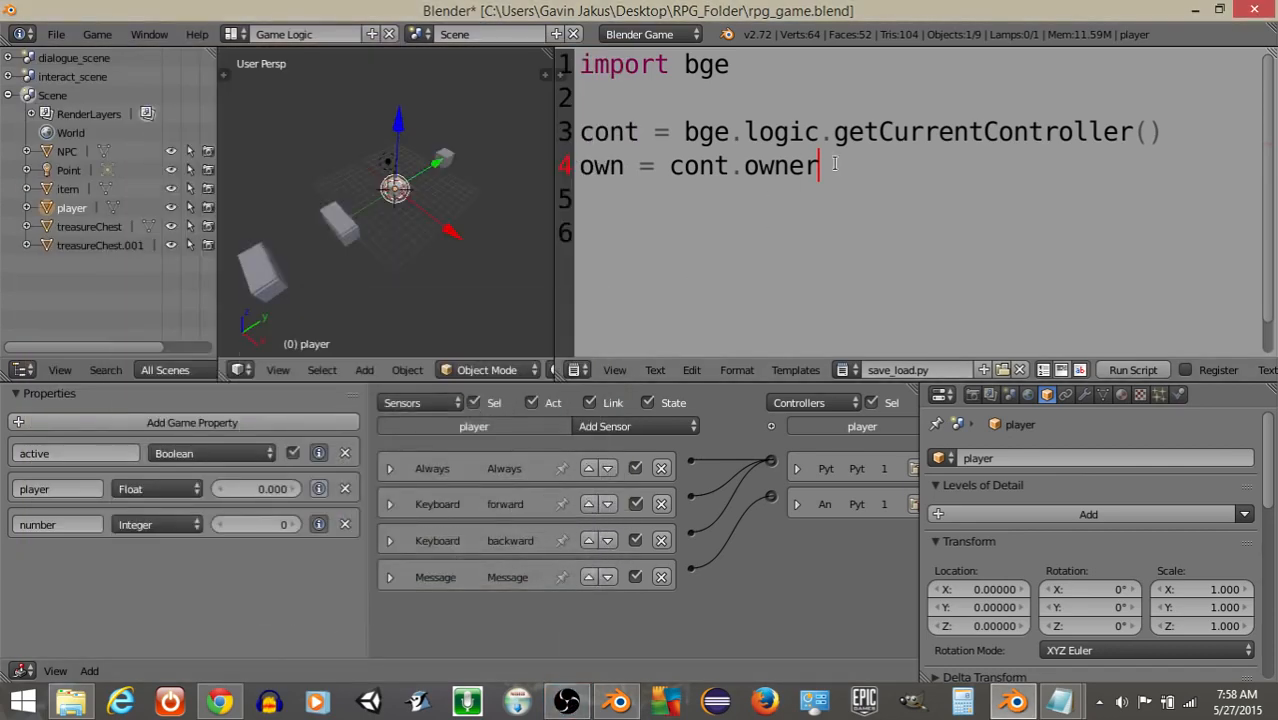
type("def load():")
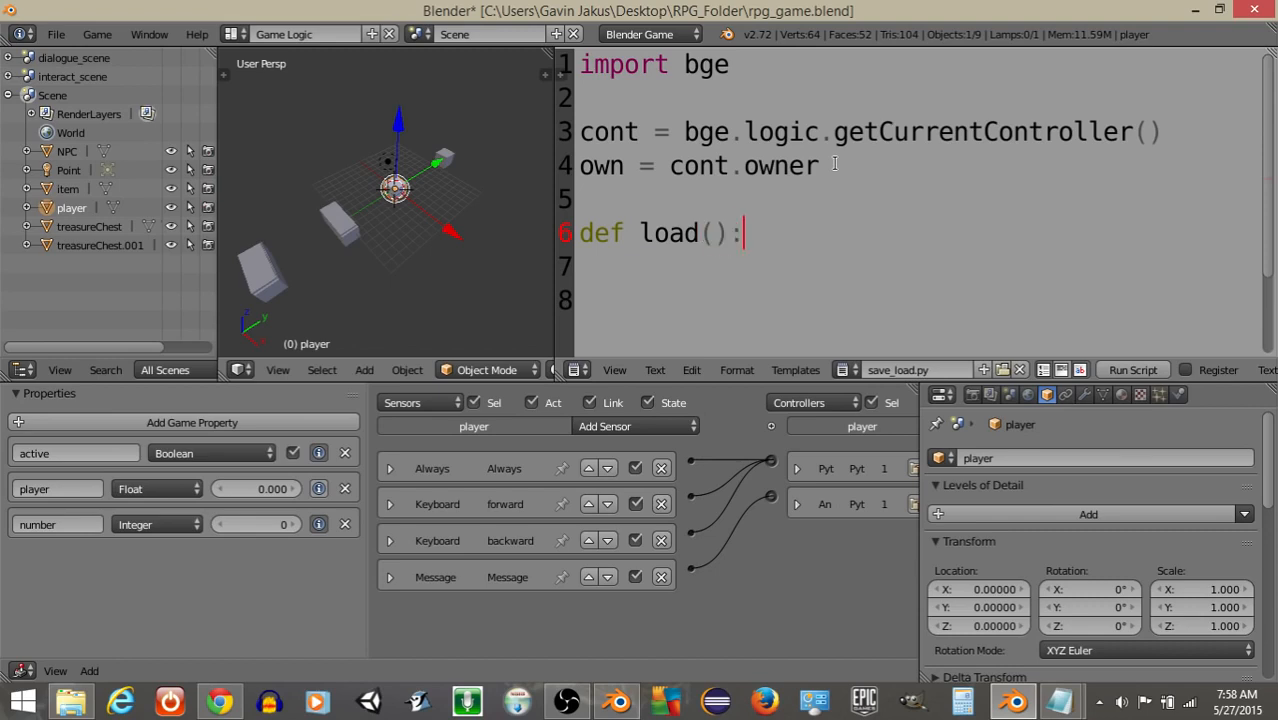
type("def")
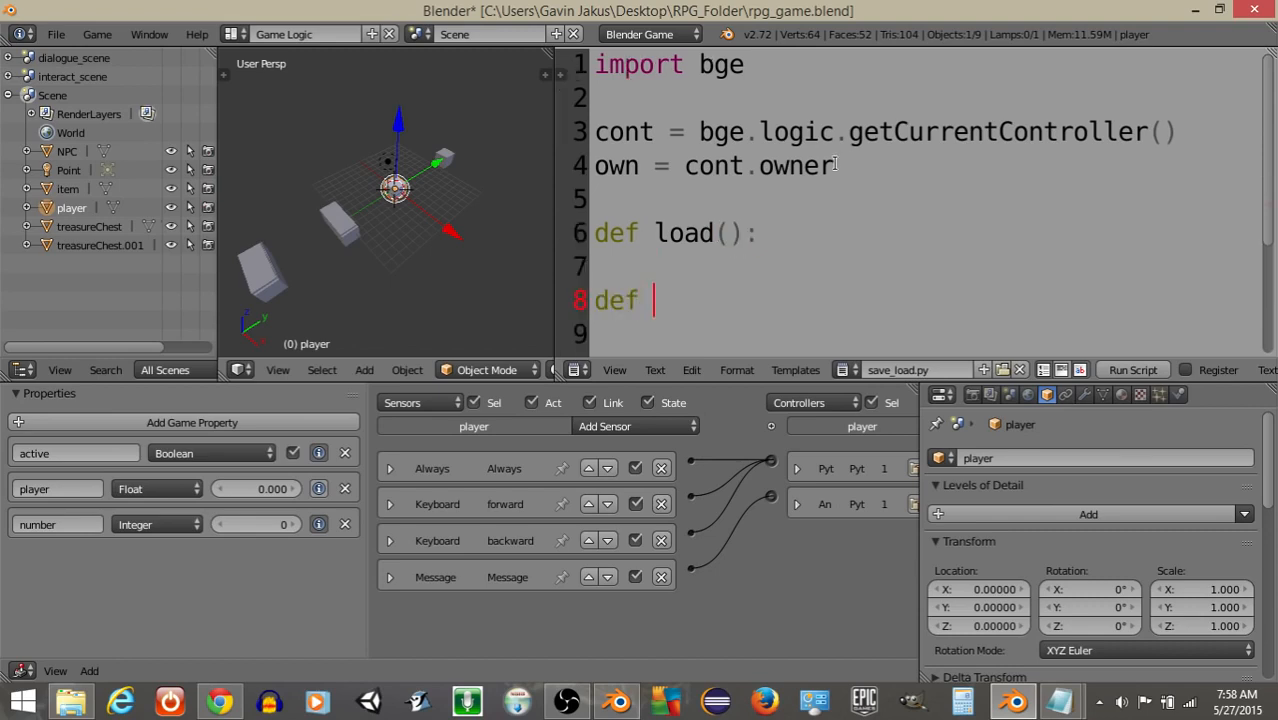
type("save():")
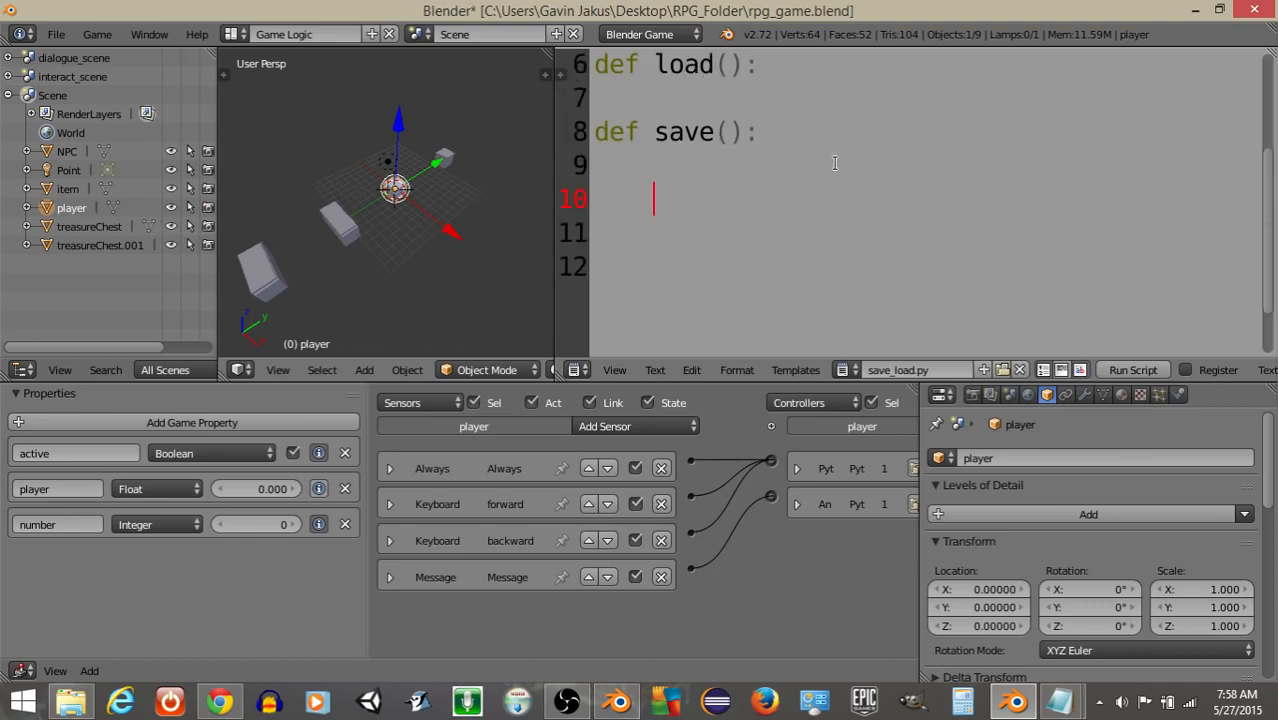
type("print(")
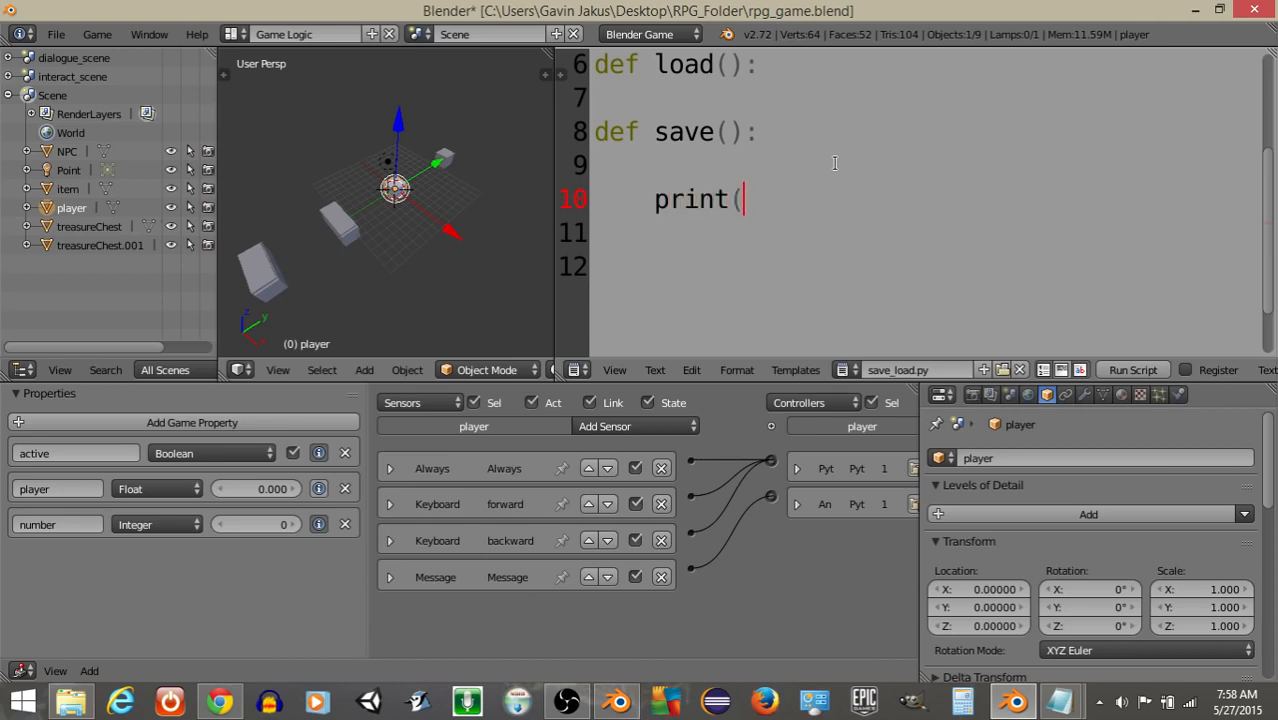
type("\"save\")")
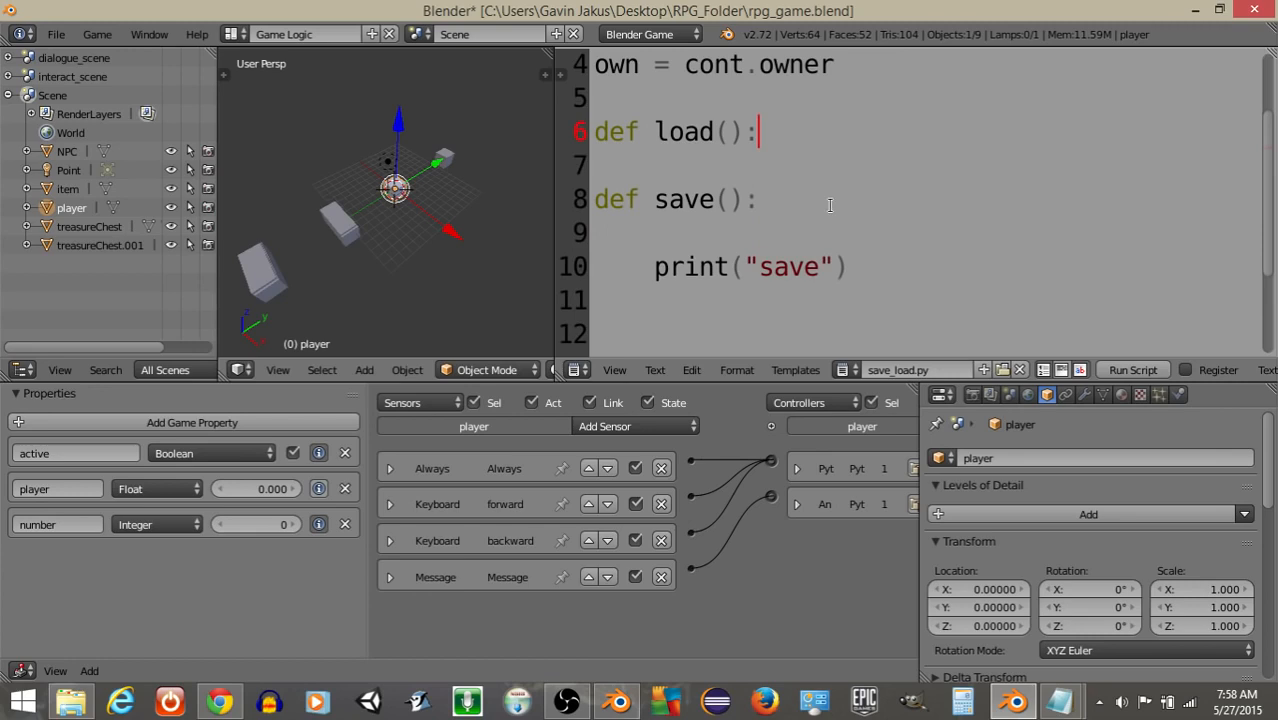
key("Return")
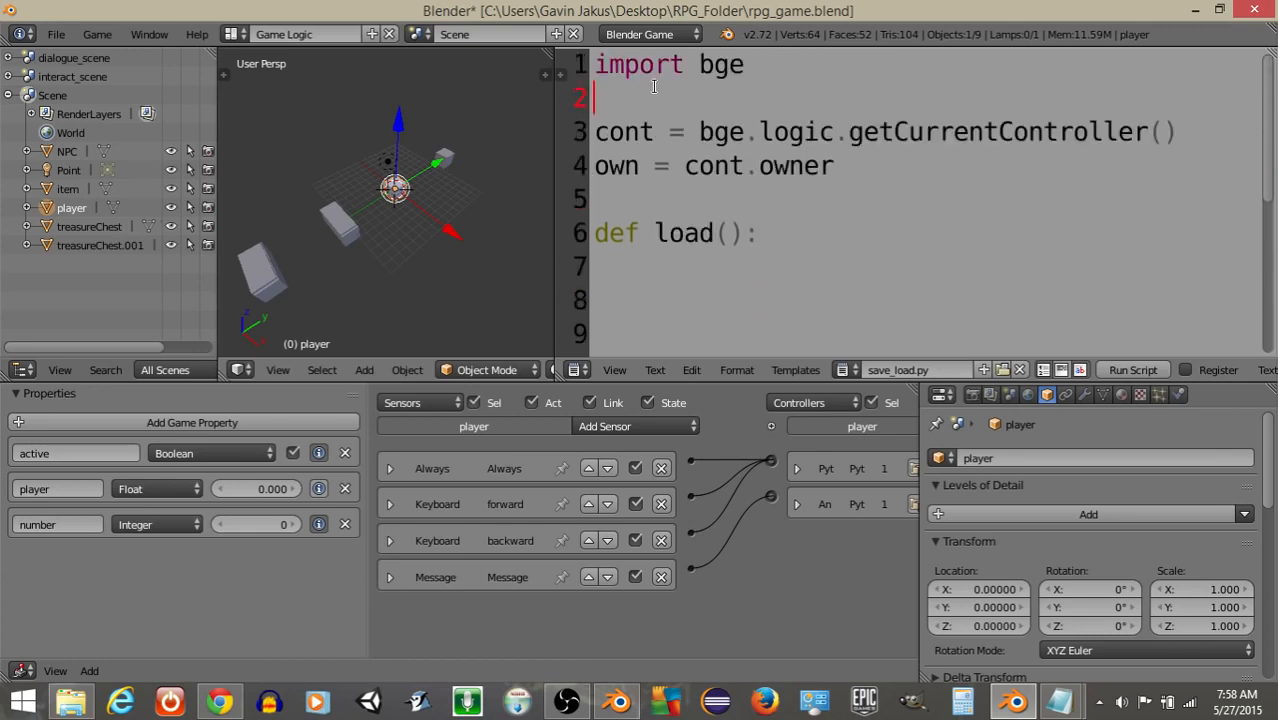
Add 'from bge import logic' and 'path = logic.expandPath("//")' below the import.
type("fro")
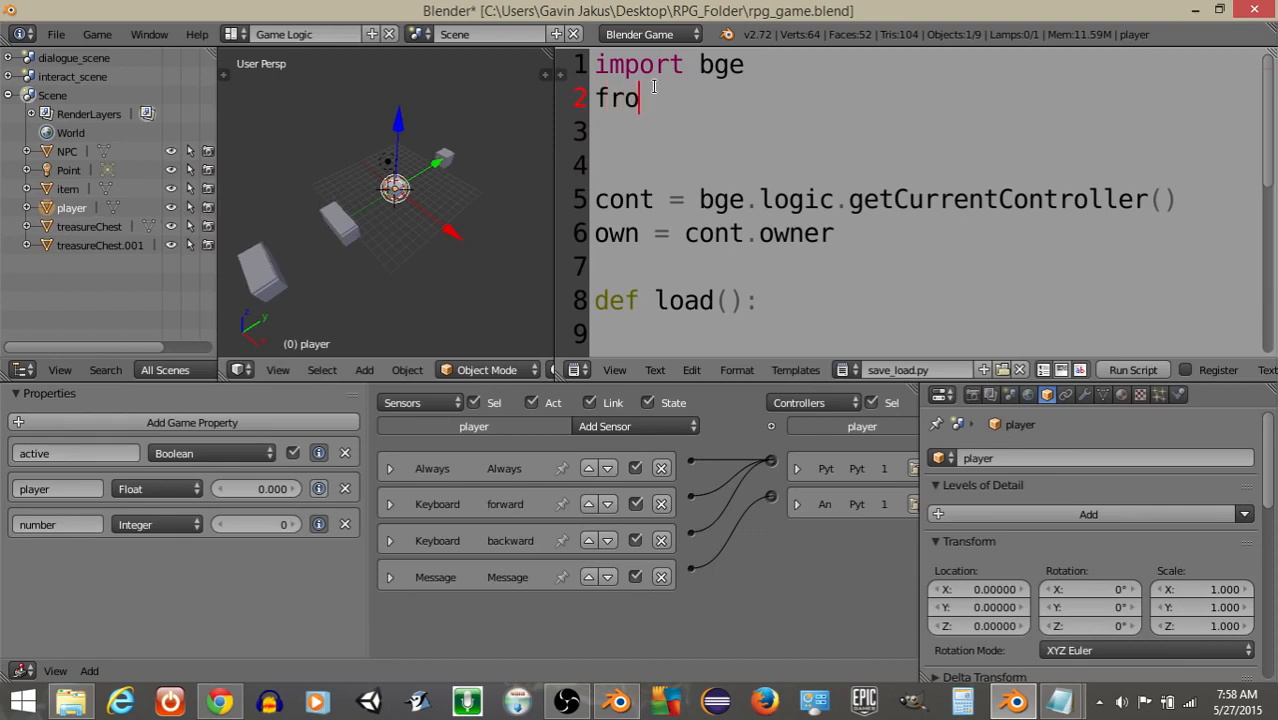
type("m bge import logic")
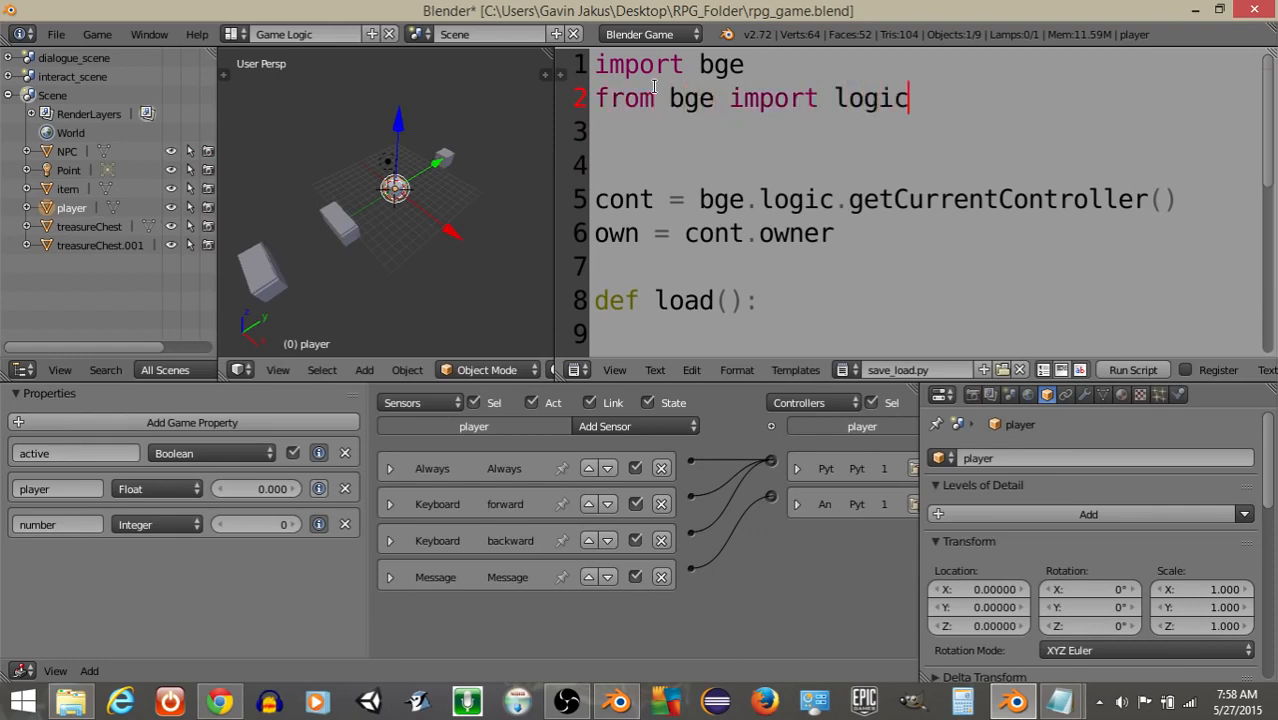
type("path = l")
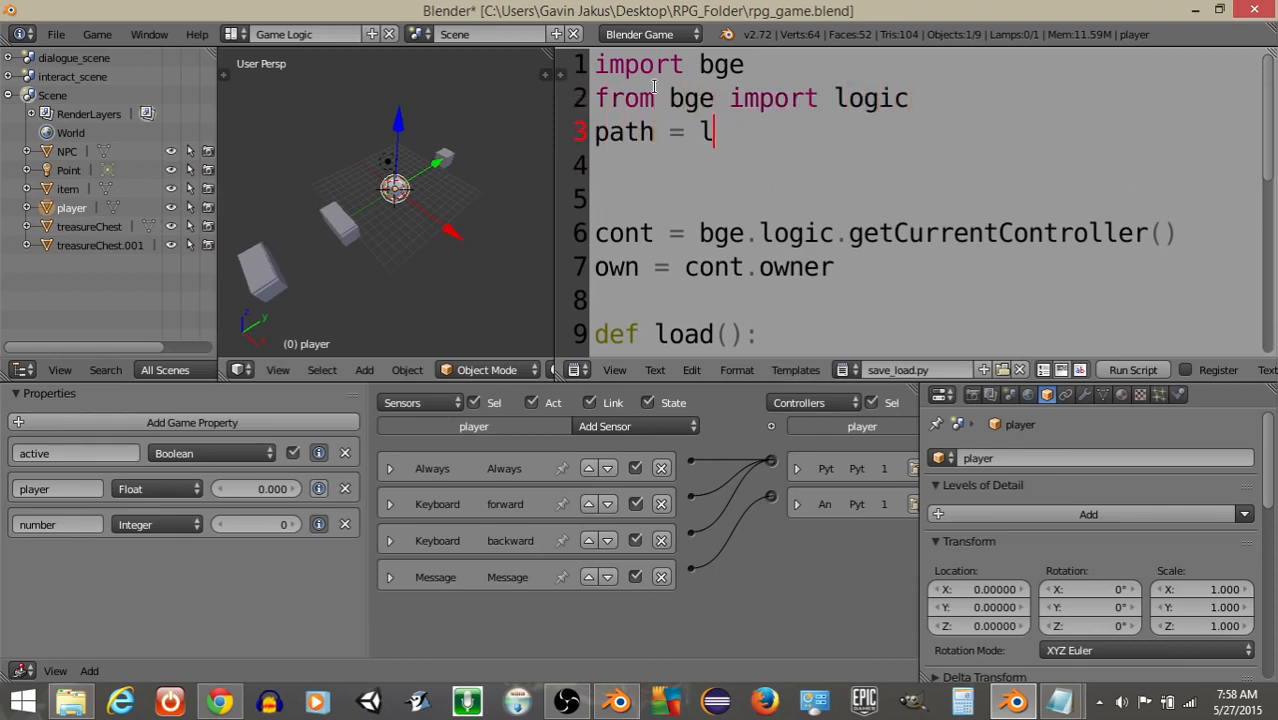
type("ogic.expandPath")
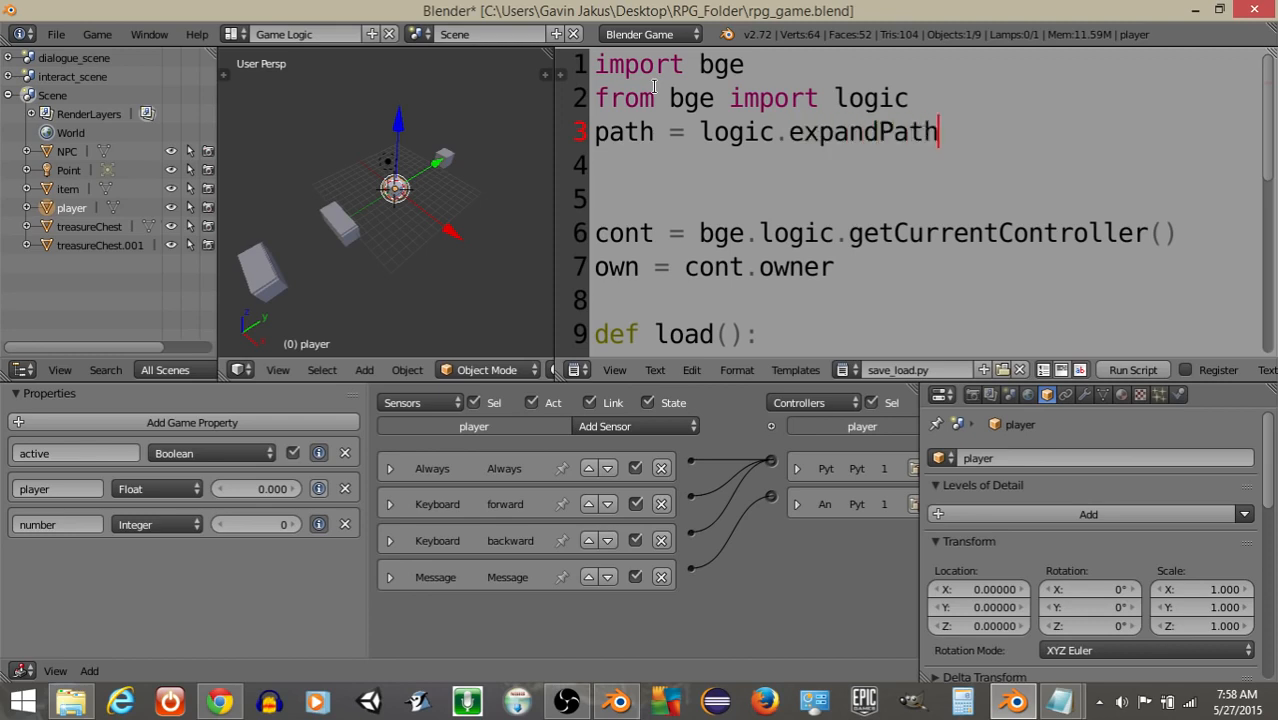
type("(\"//\")")
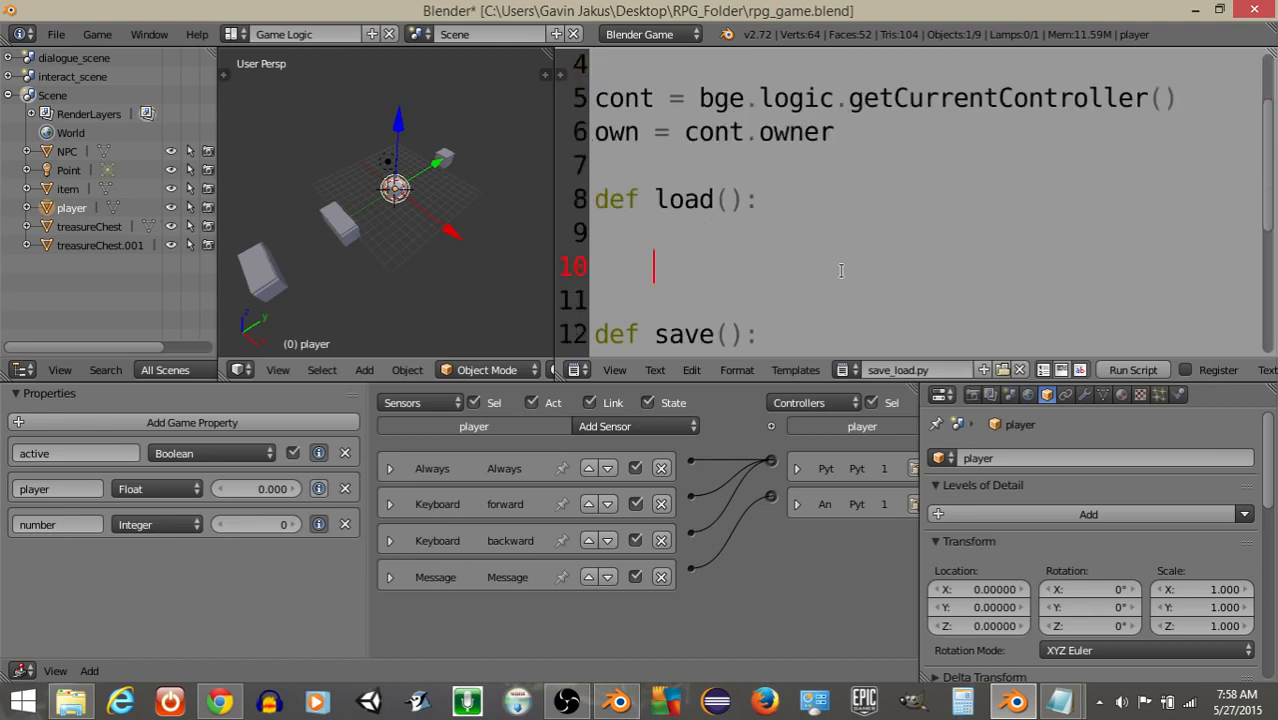
In load(), open path+"playerInfo.txt" in 'r' mode as file.
type("file = open")
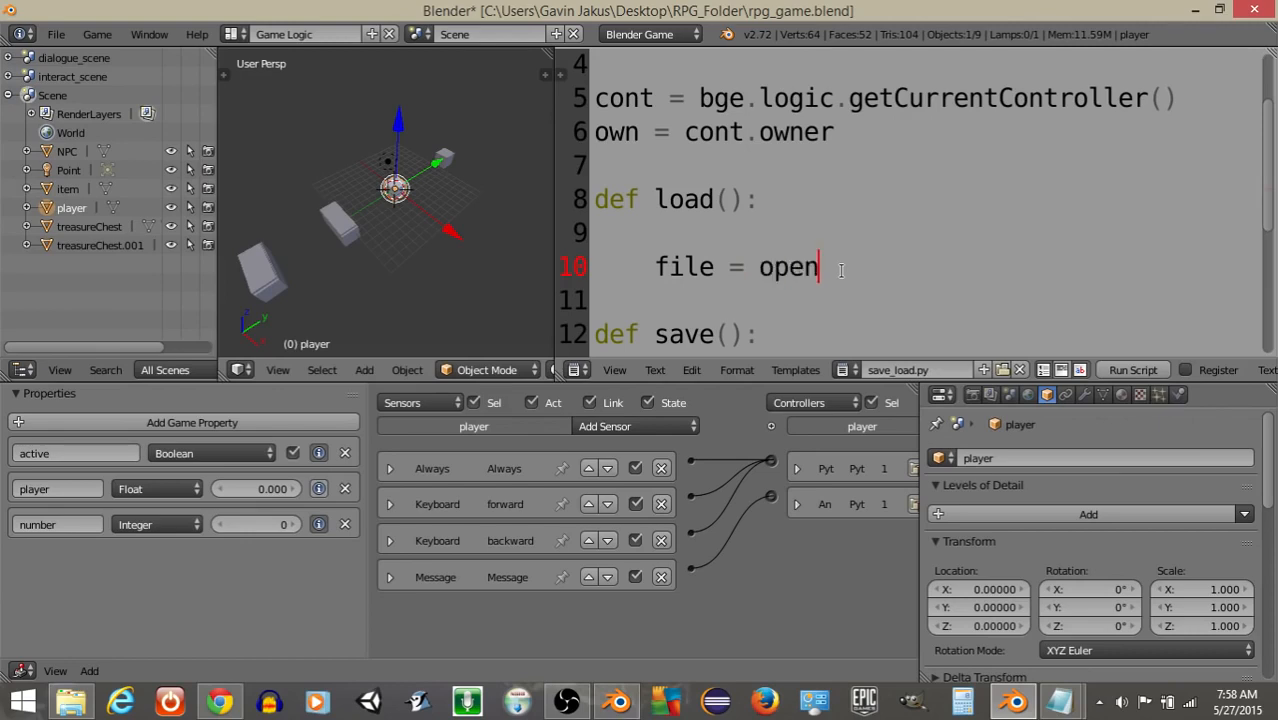
type("(path+")
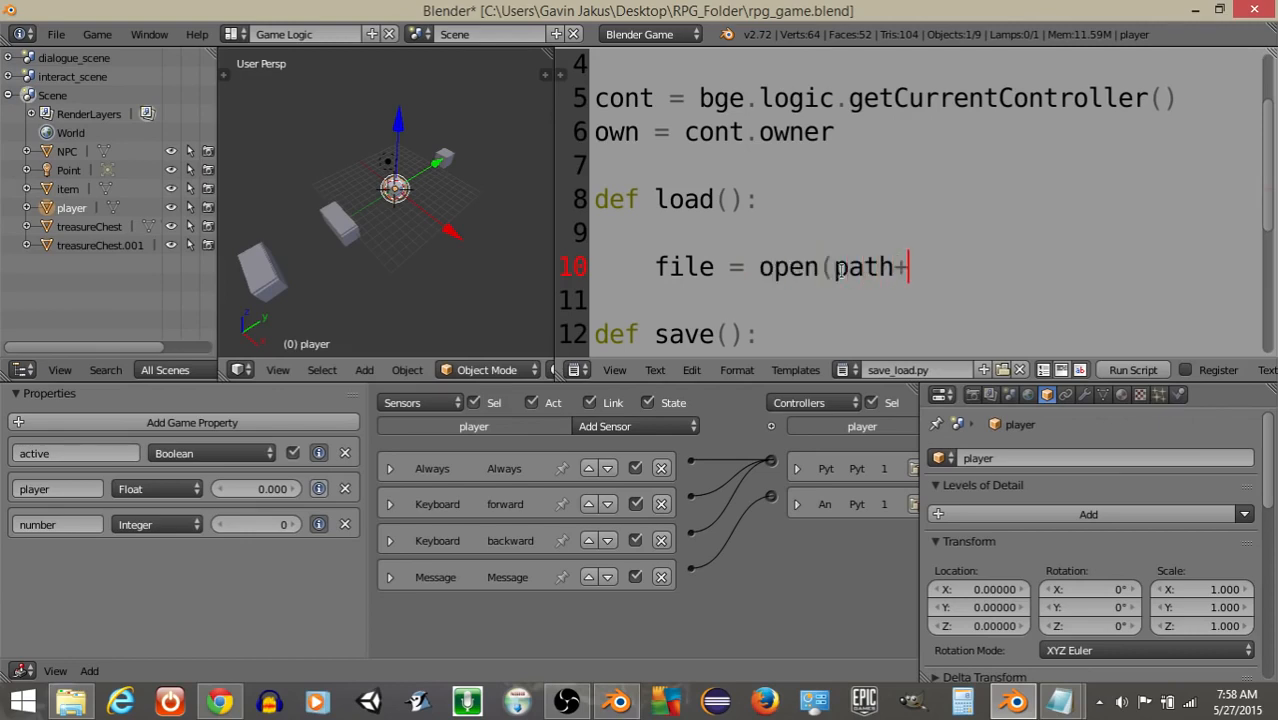
type("\"p")
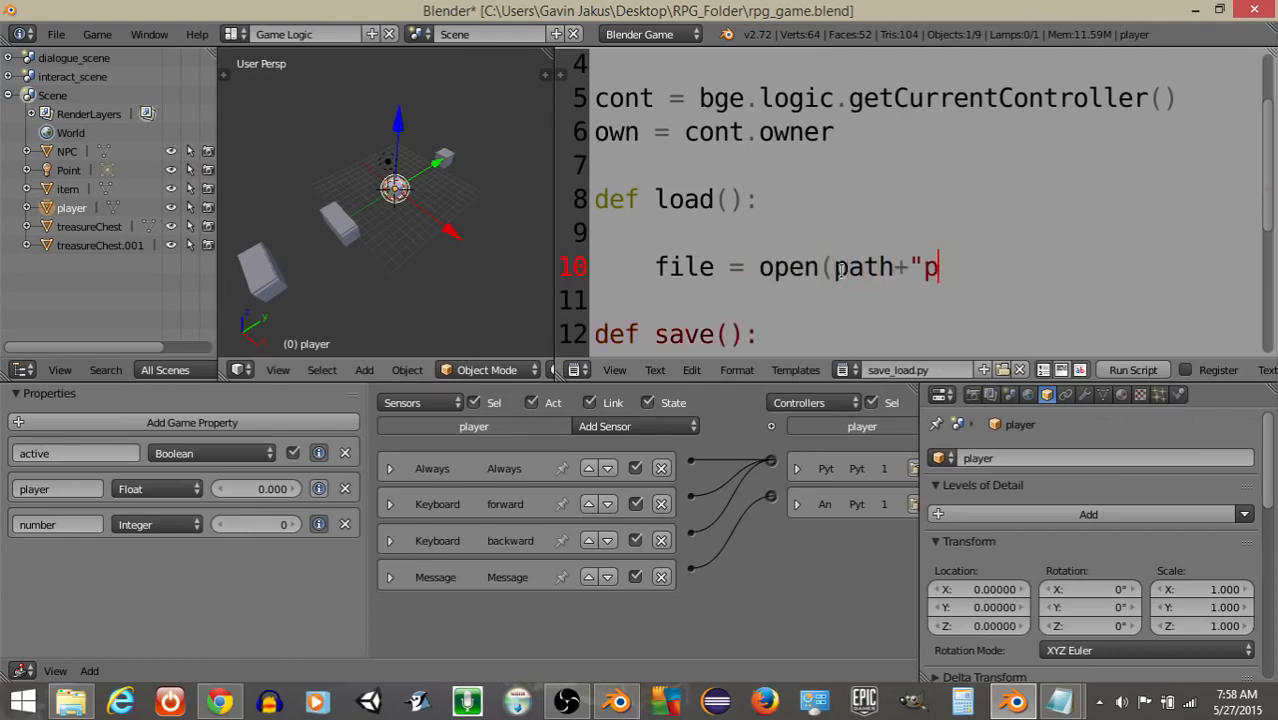
type("layerInfo.")
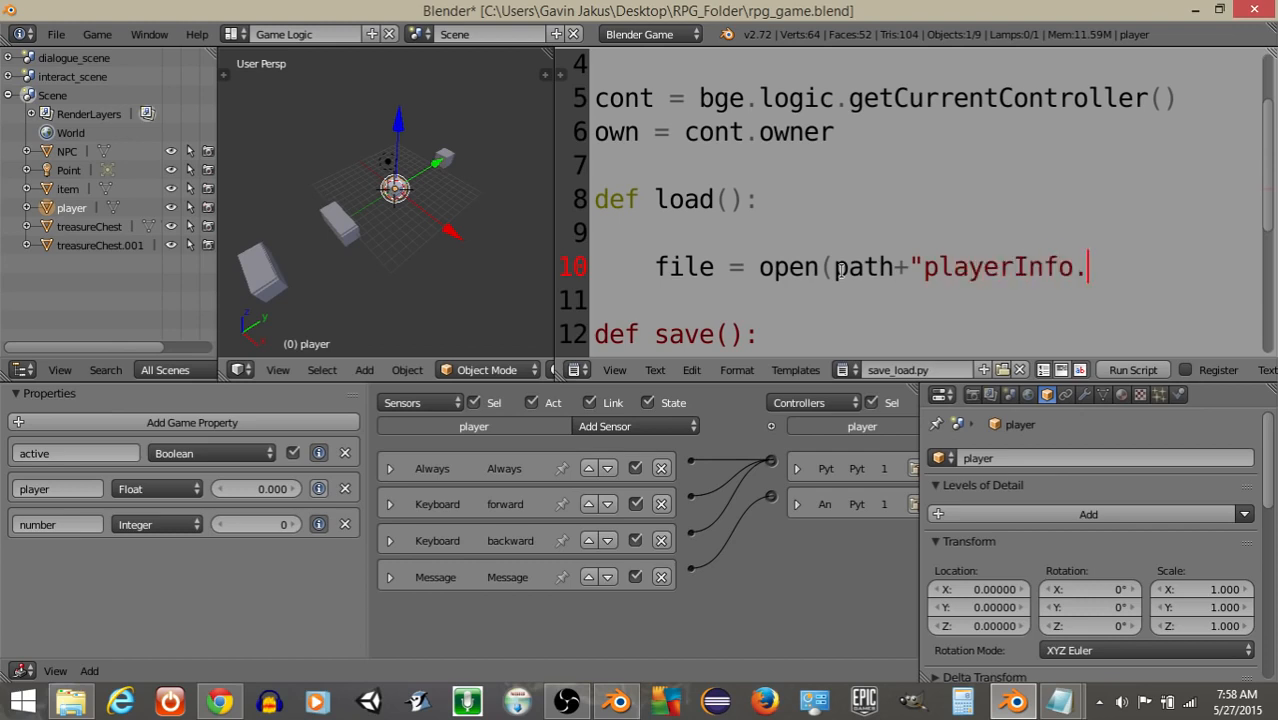
type("txt\", 'r')")
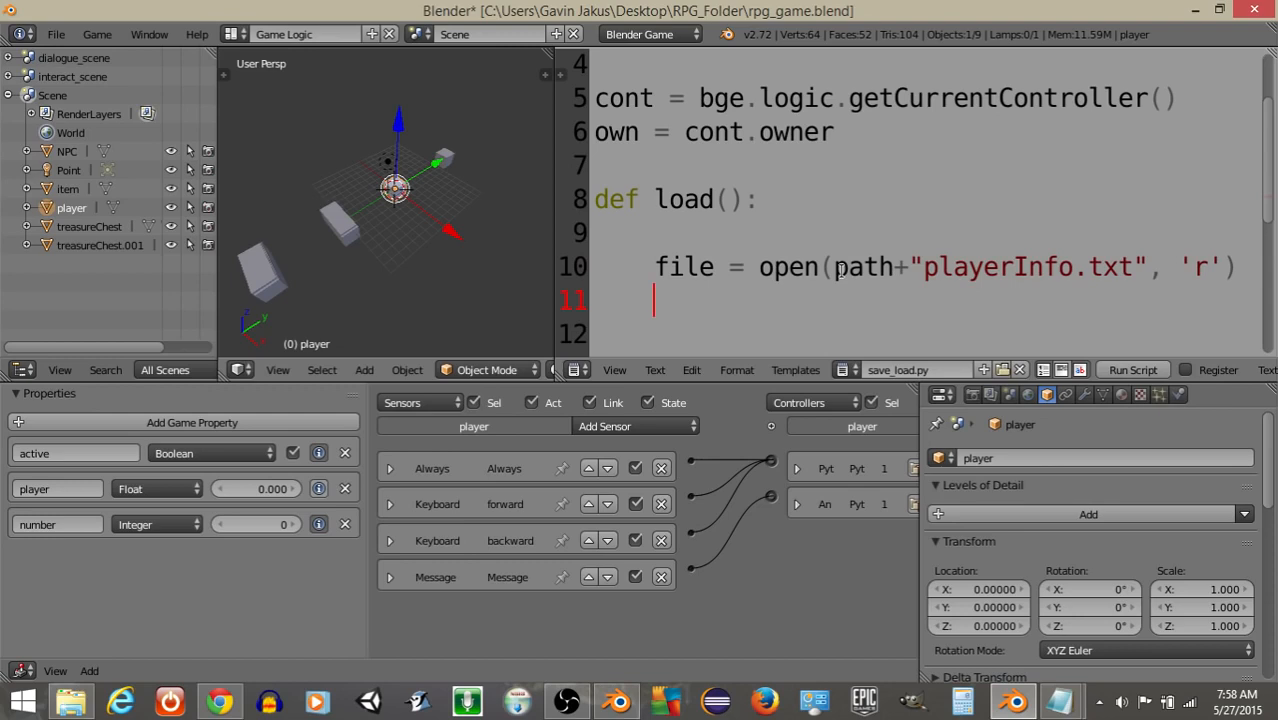
Read a line into info and set own["number"] to int(info).
type("info =")
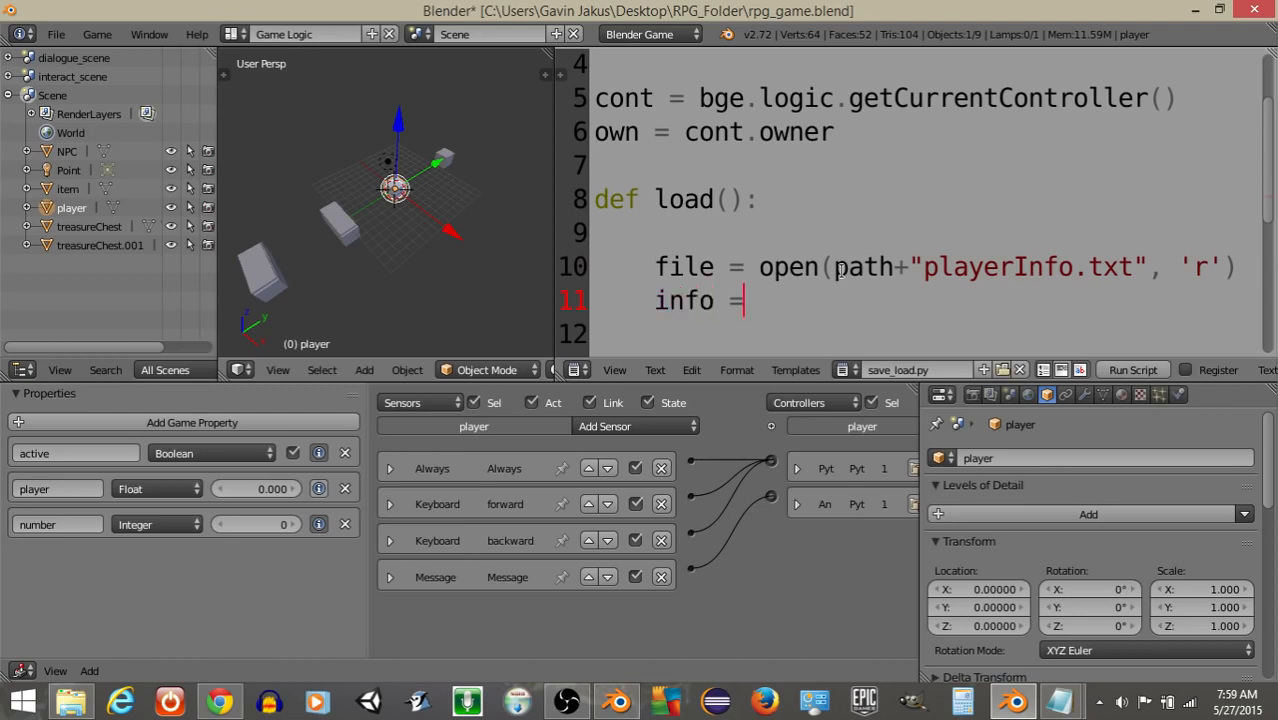
type("file.rea")
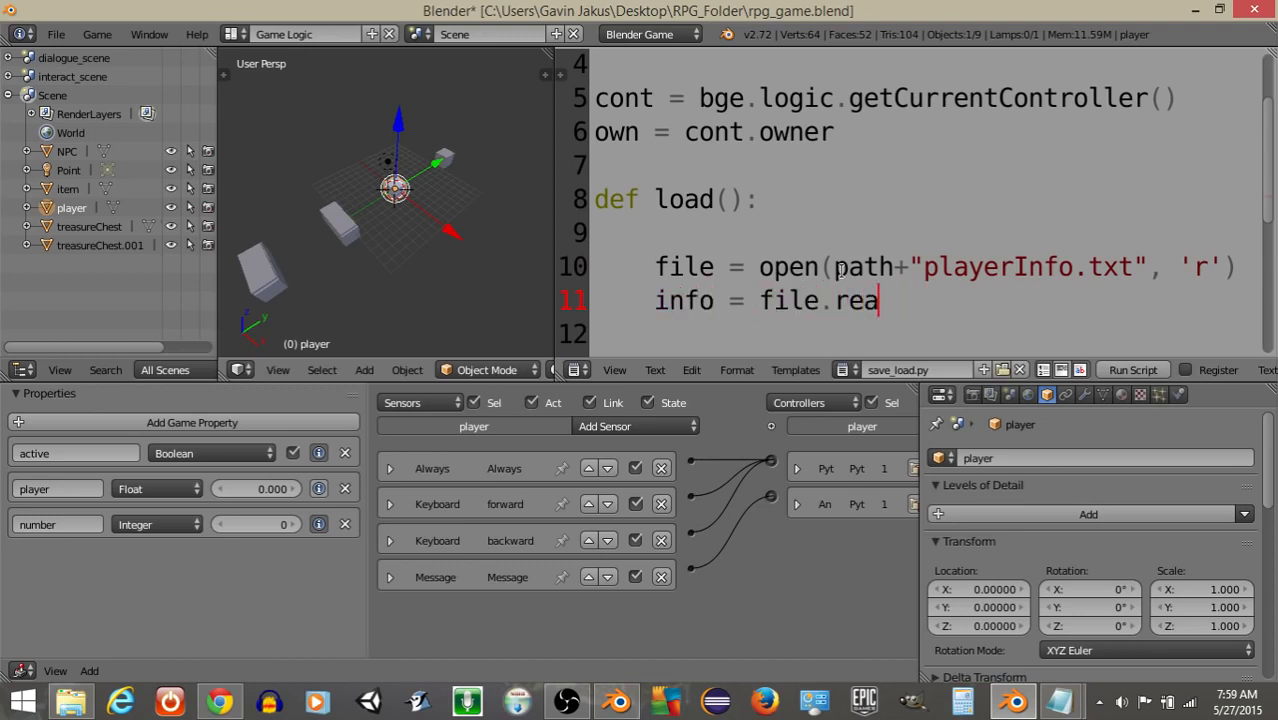
type("dline(")
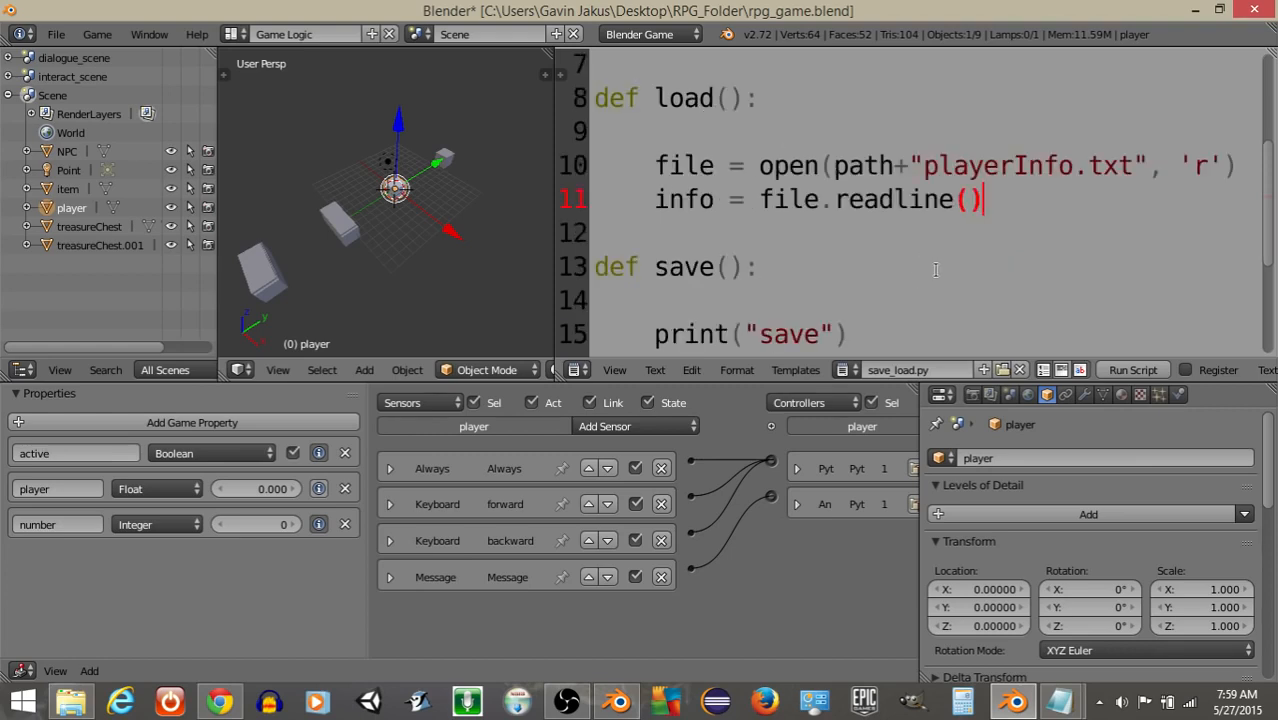
type("own [\"number\"] = int(i")
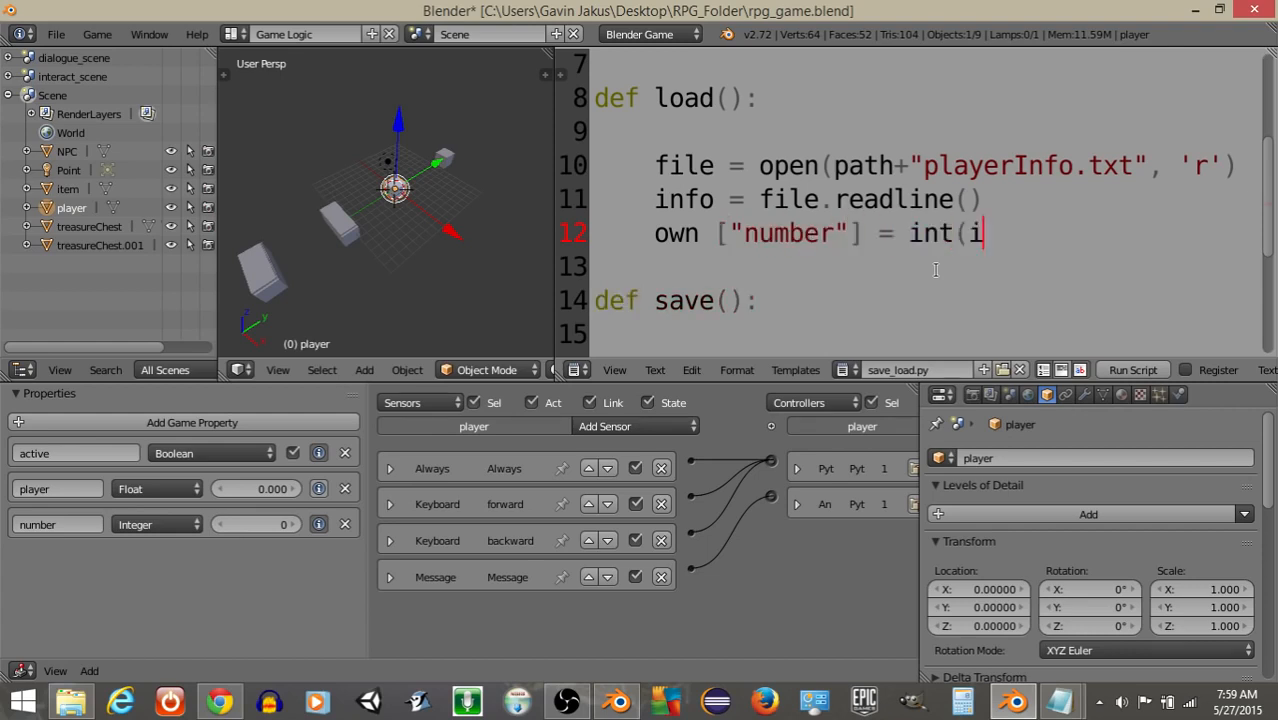
type("nfo)")
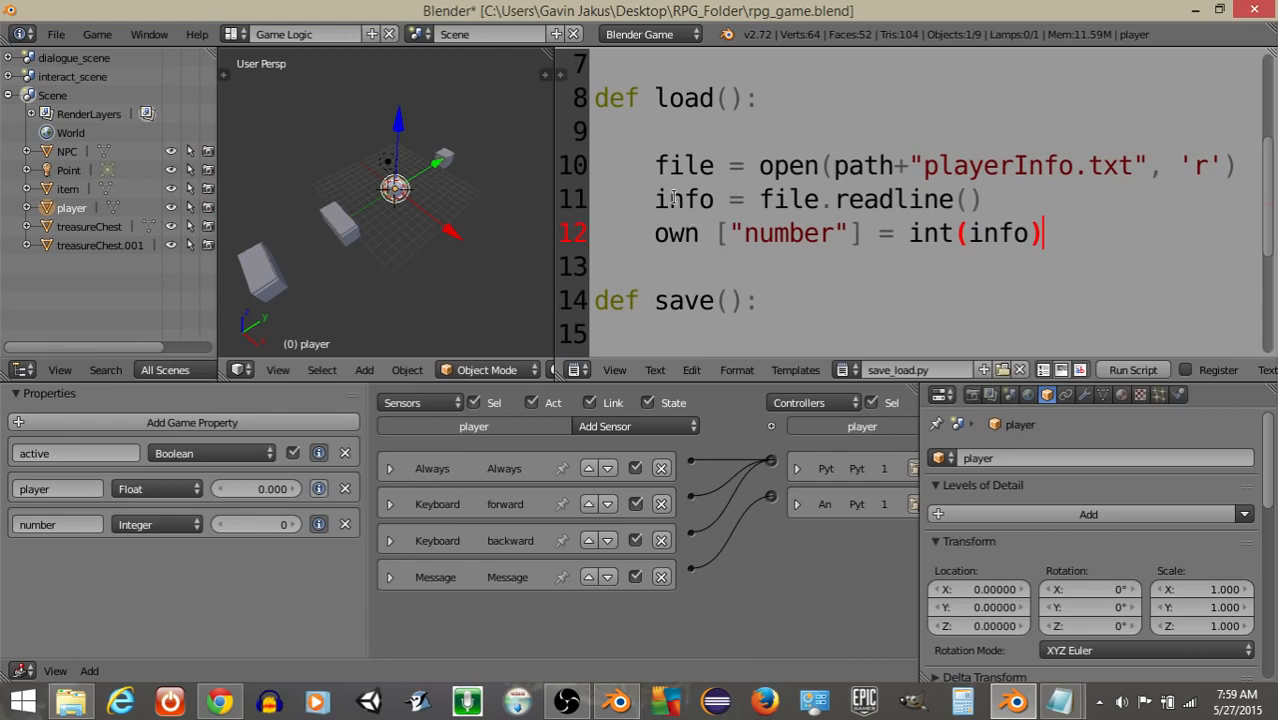
mouse_move(954, 255)
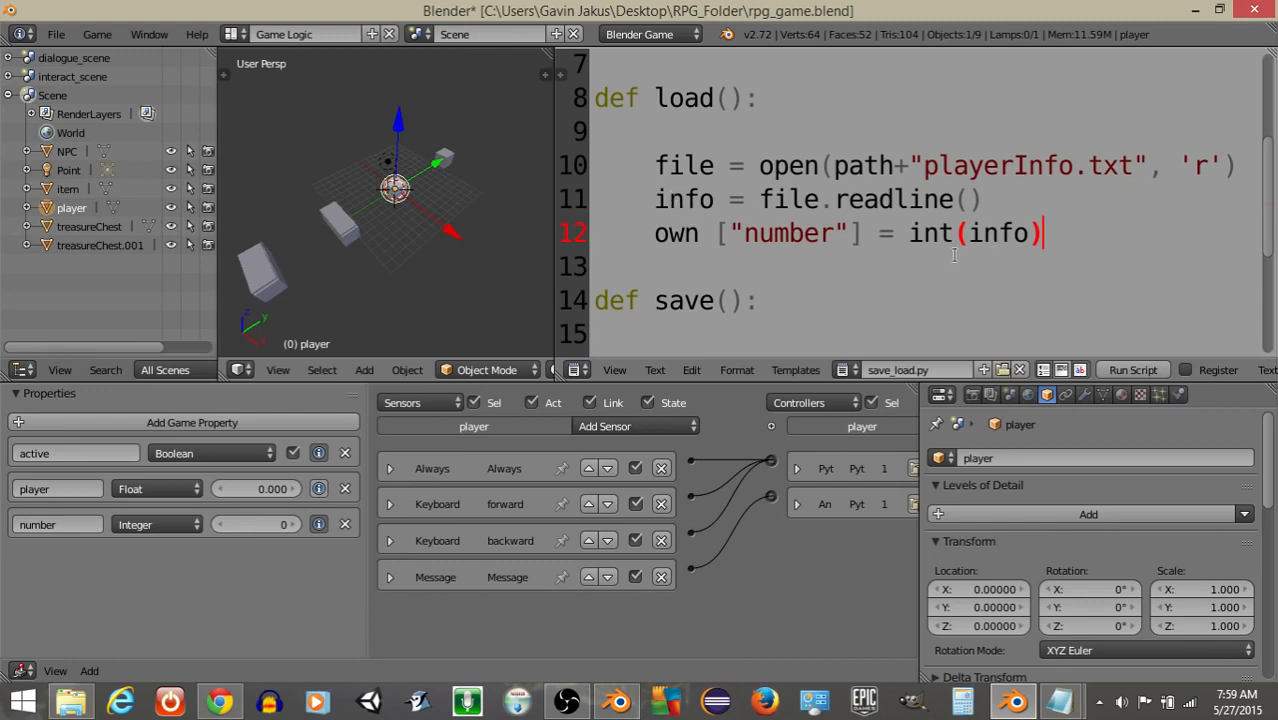
mouse_move(291, 548)
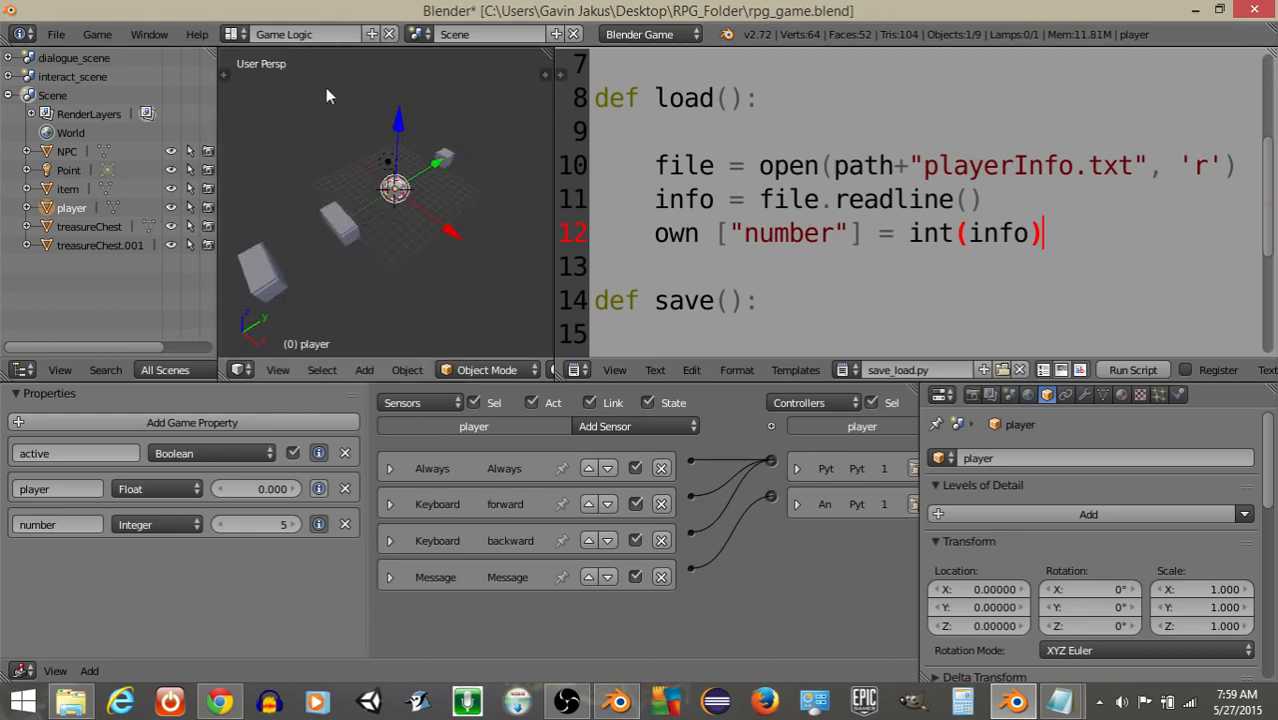
Add an Always sensor and a Module-mode Python controller calling save_load.load.
left_click(635, 426)
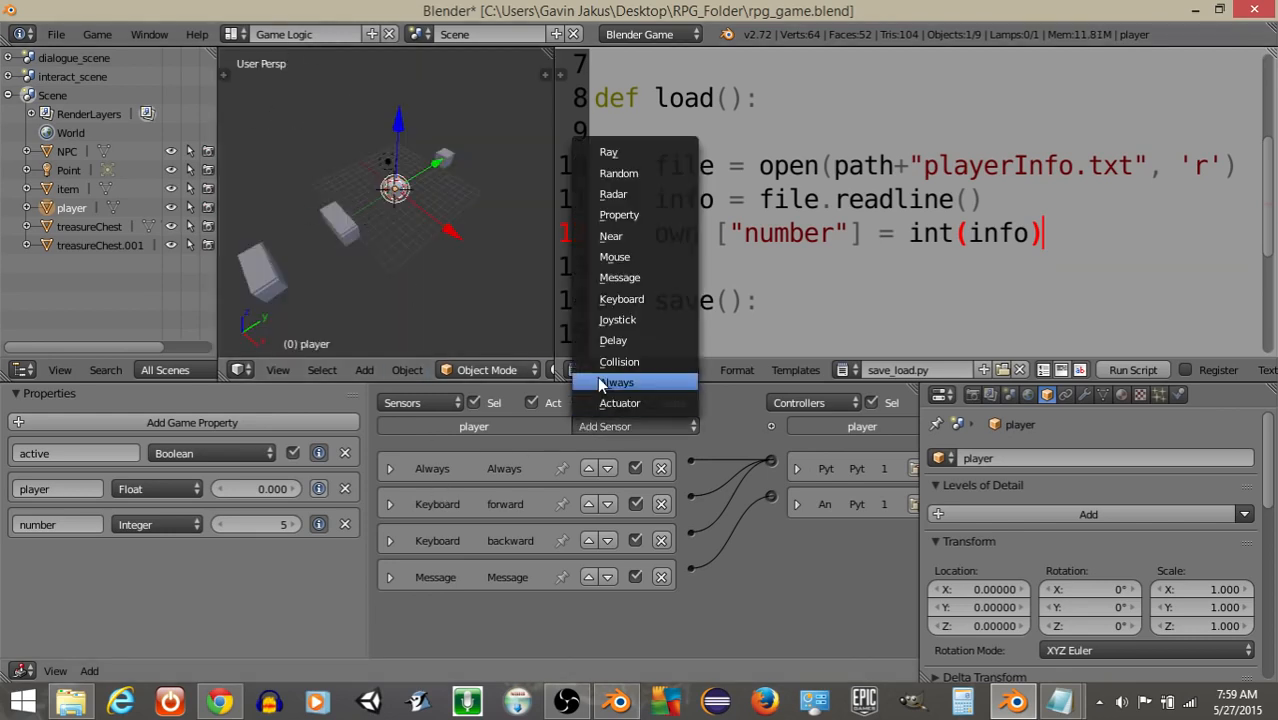
left_click(617, 382)
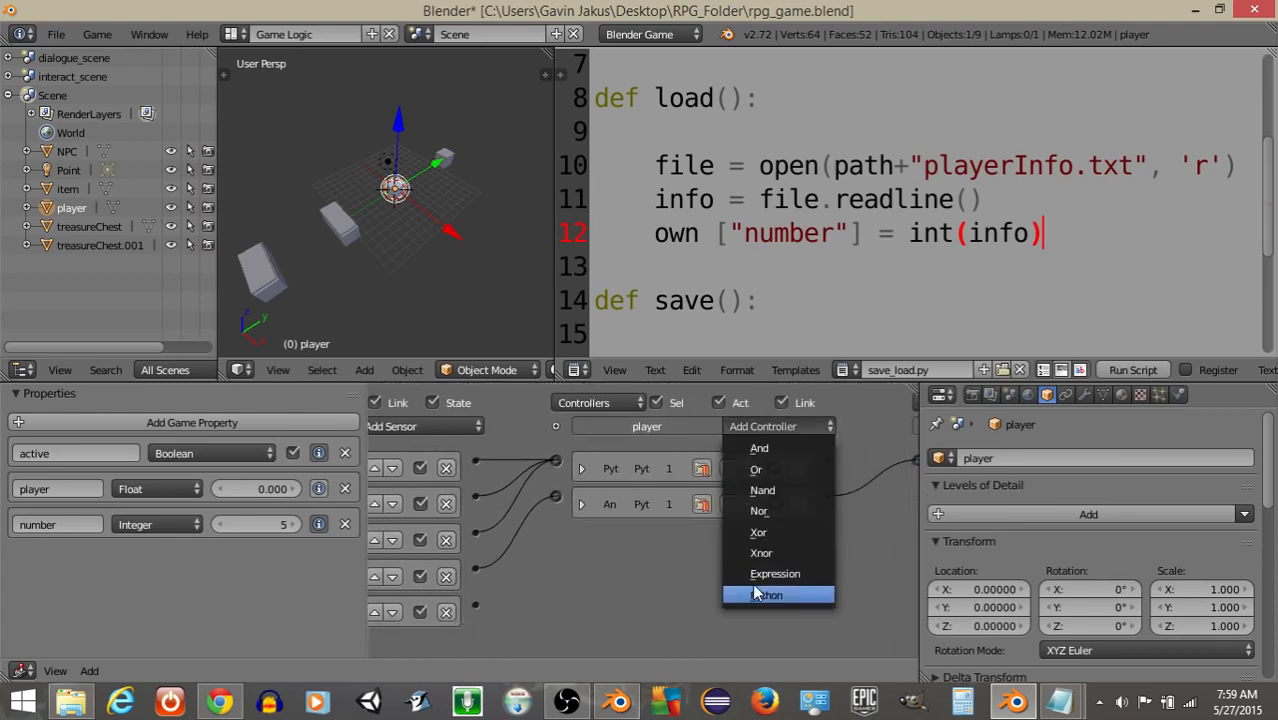
left_click(767, 594)
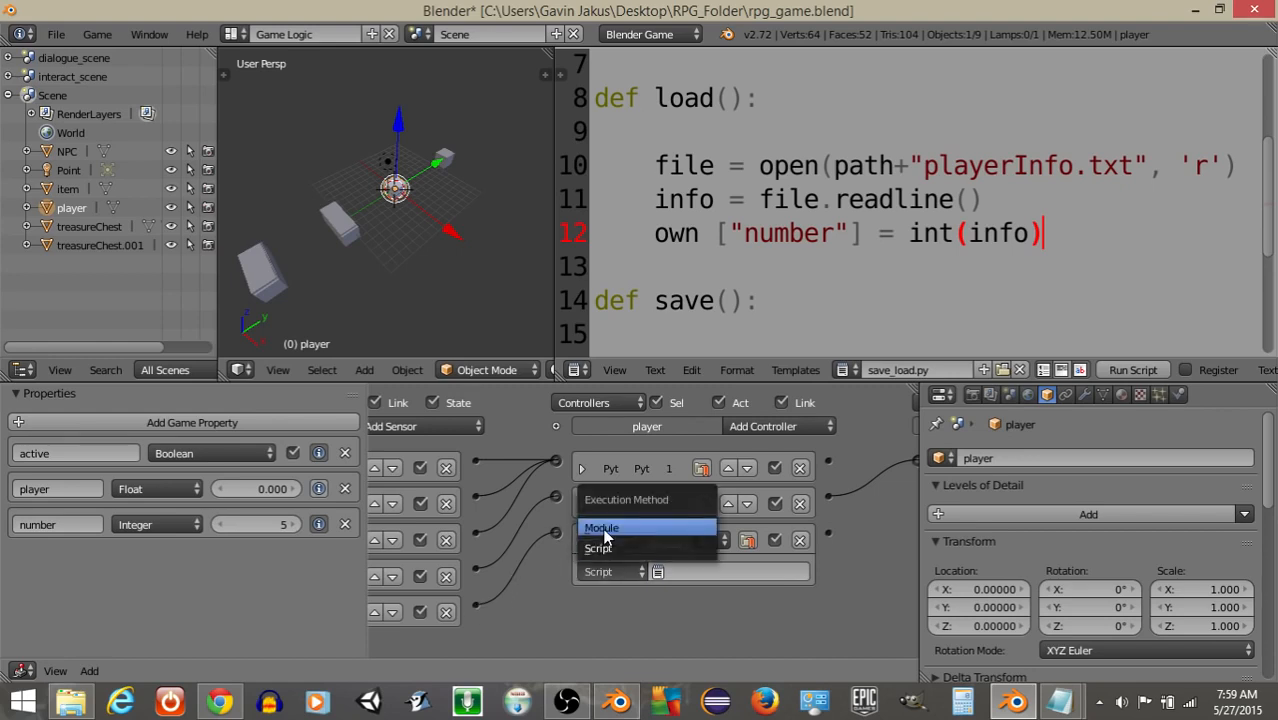
left_click(602, 527)
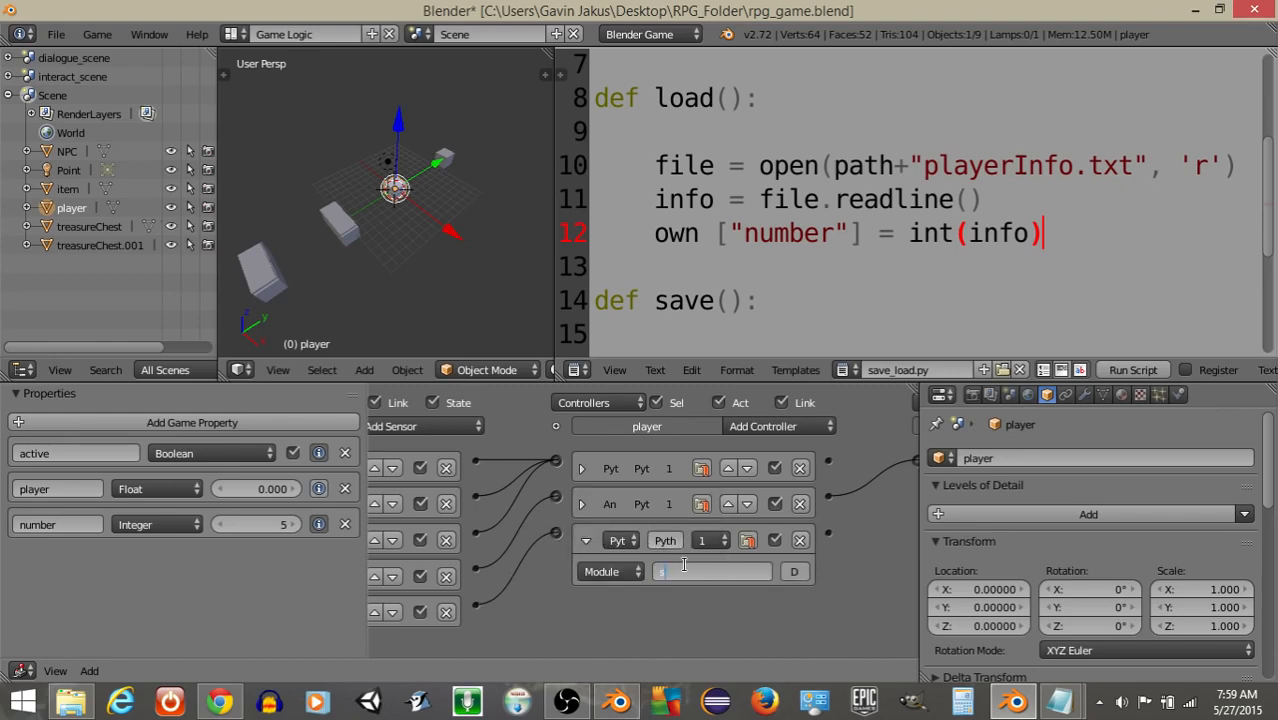
type("save_load.load")
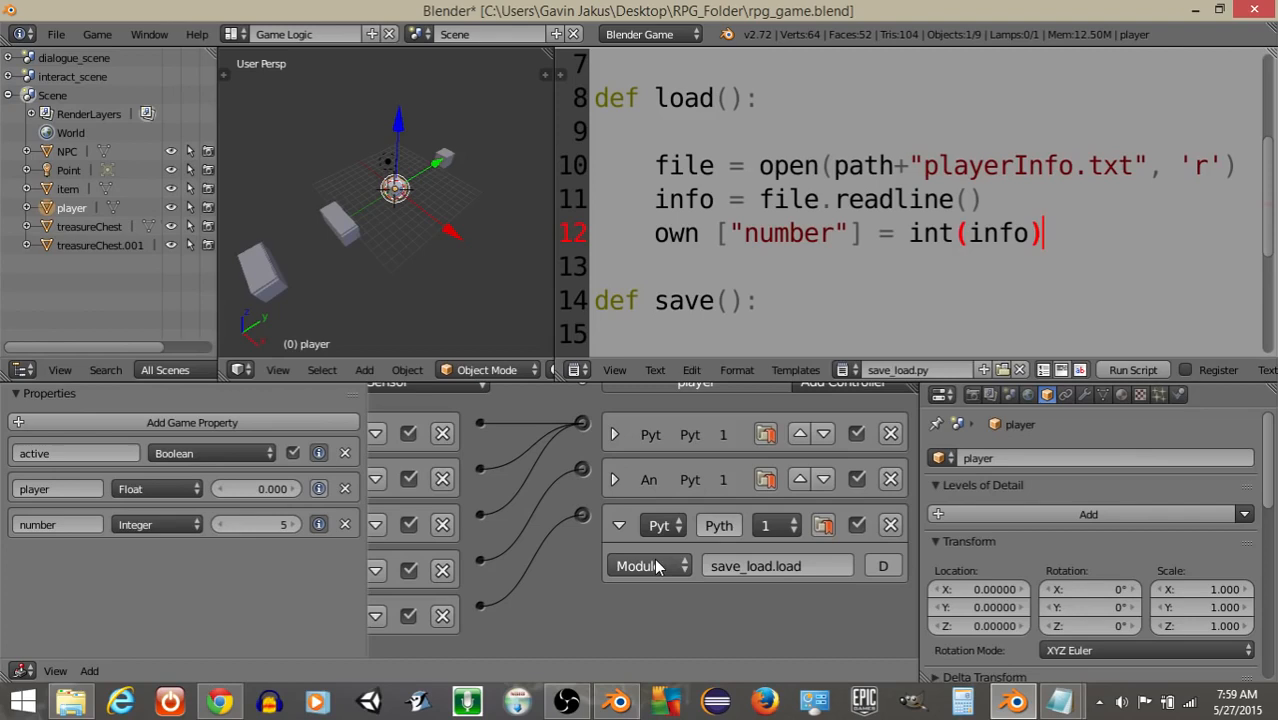
mouse_move(810, 515)
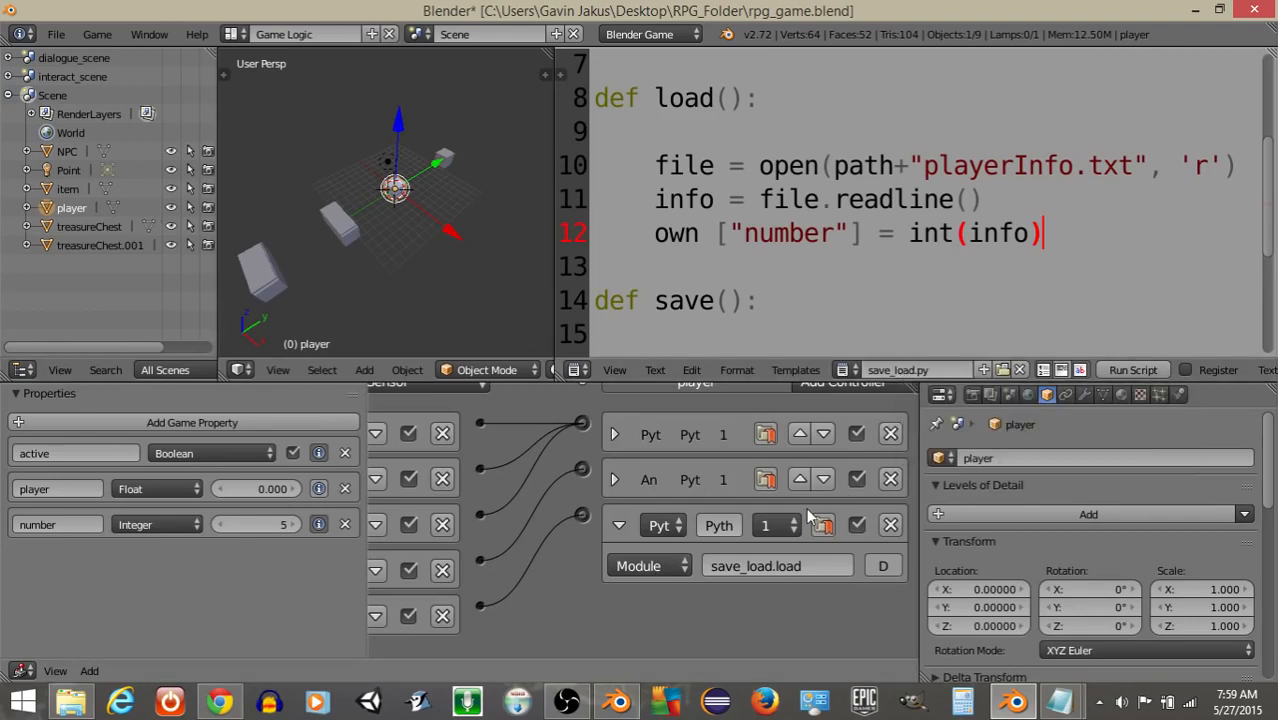
mouse_move(392, 231)
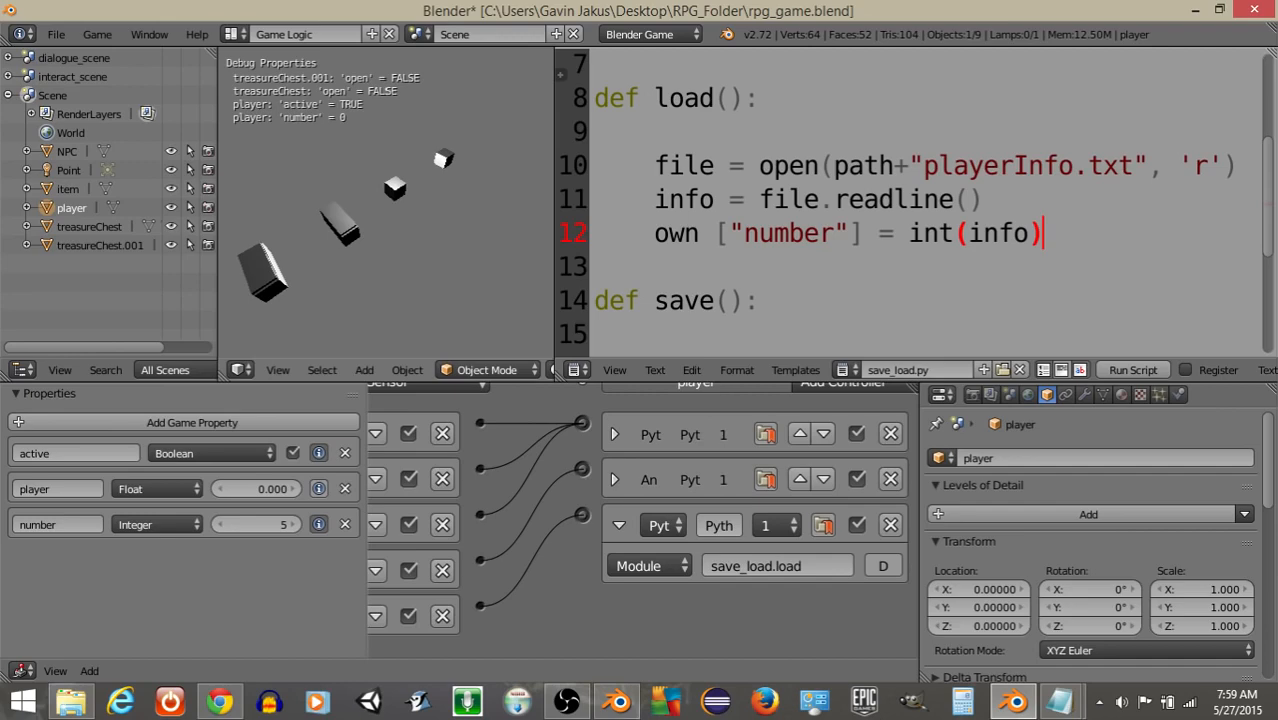
Stop the running game and return to the 3D view.
left_click(393, 188)
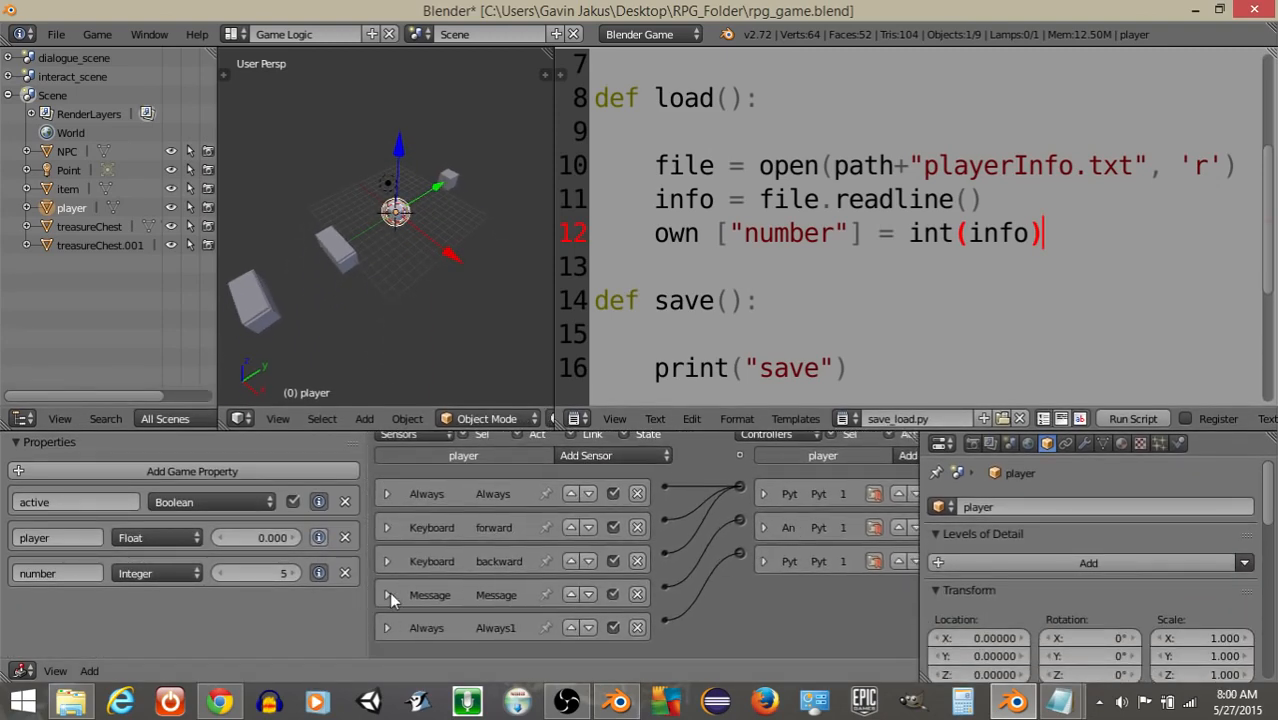
Set the second Python controller to Module mode running save_load.save.
left_click(387, 594)
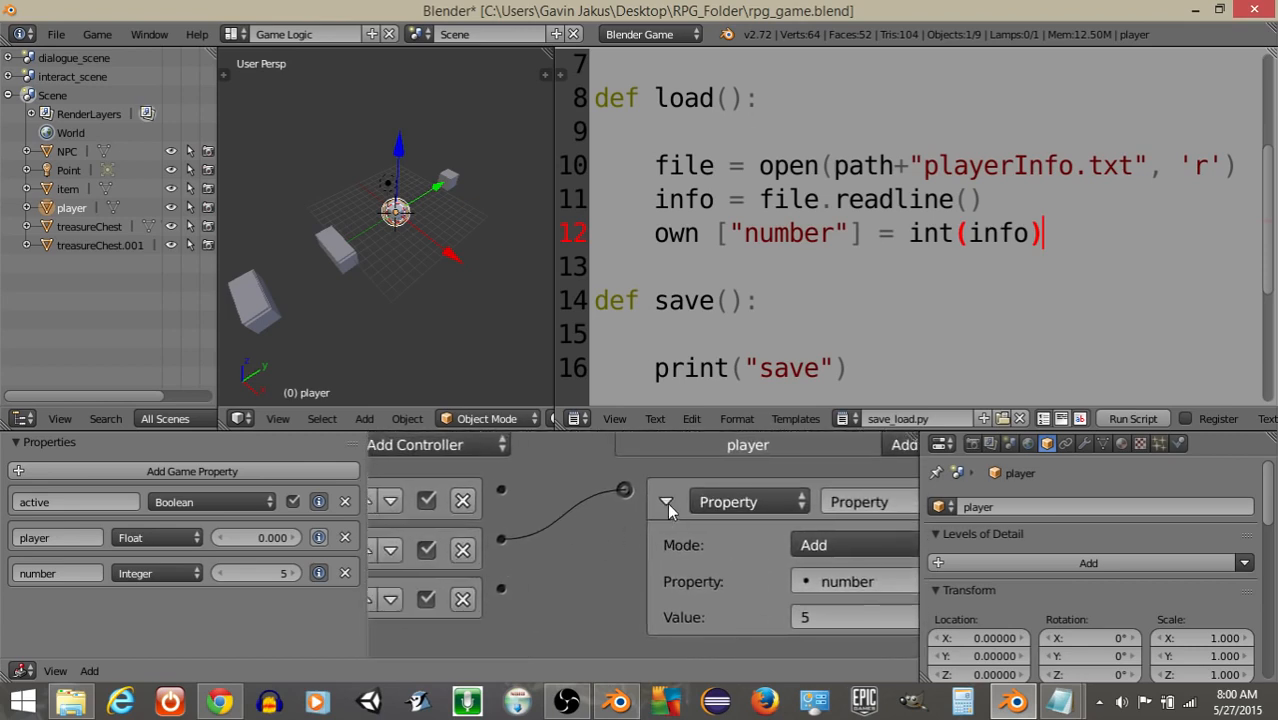
left_click(667, 503)
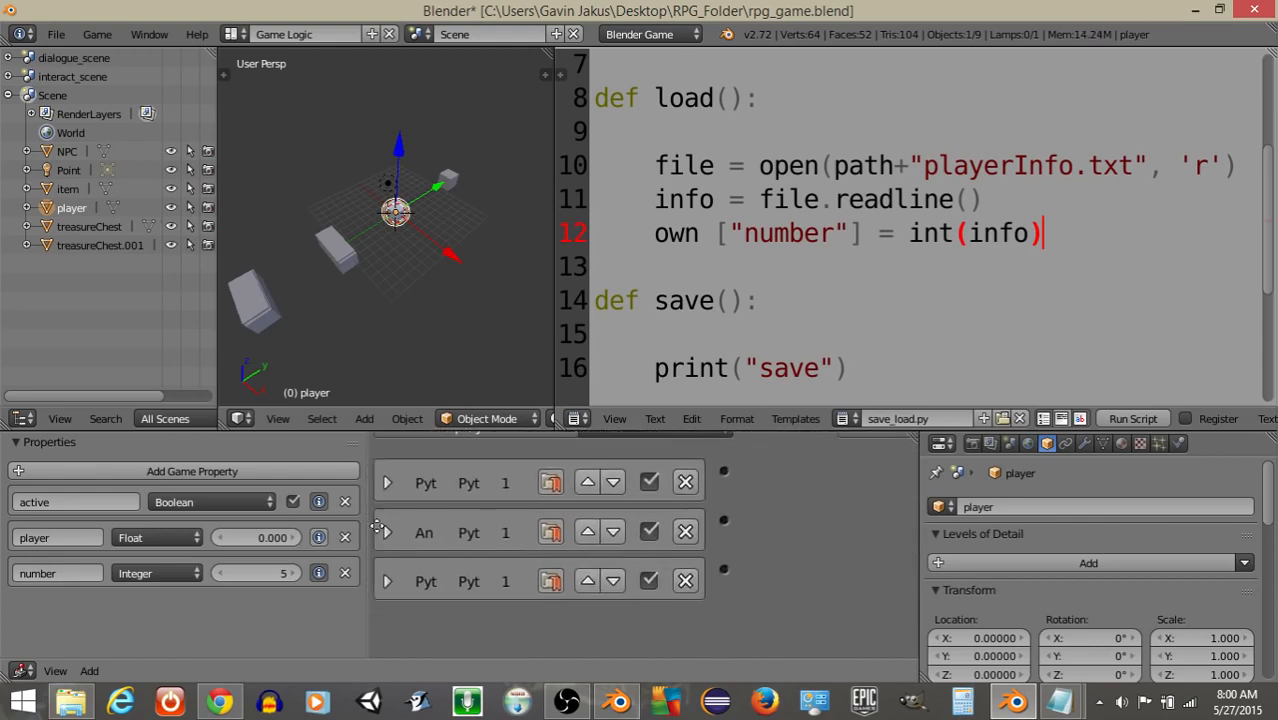
left_click(598, 554)
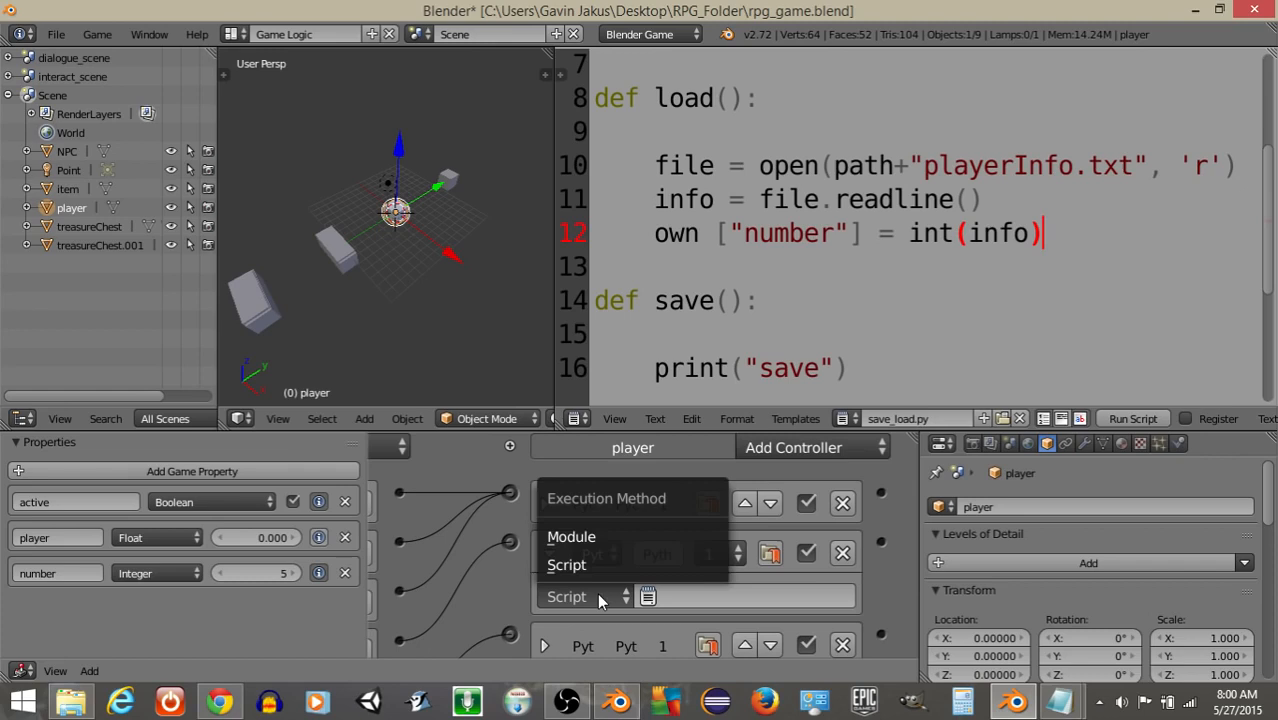
left_click(571, 536)
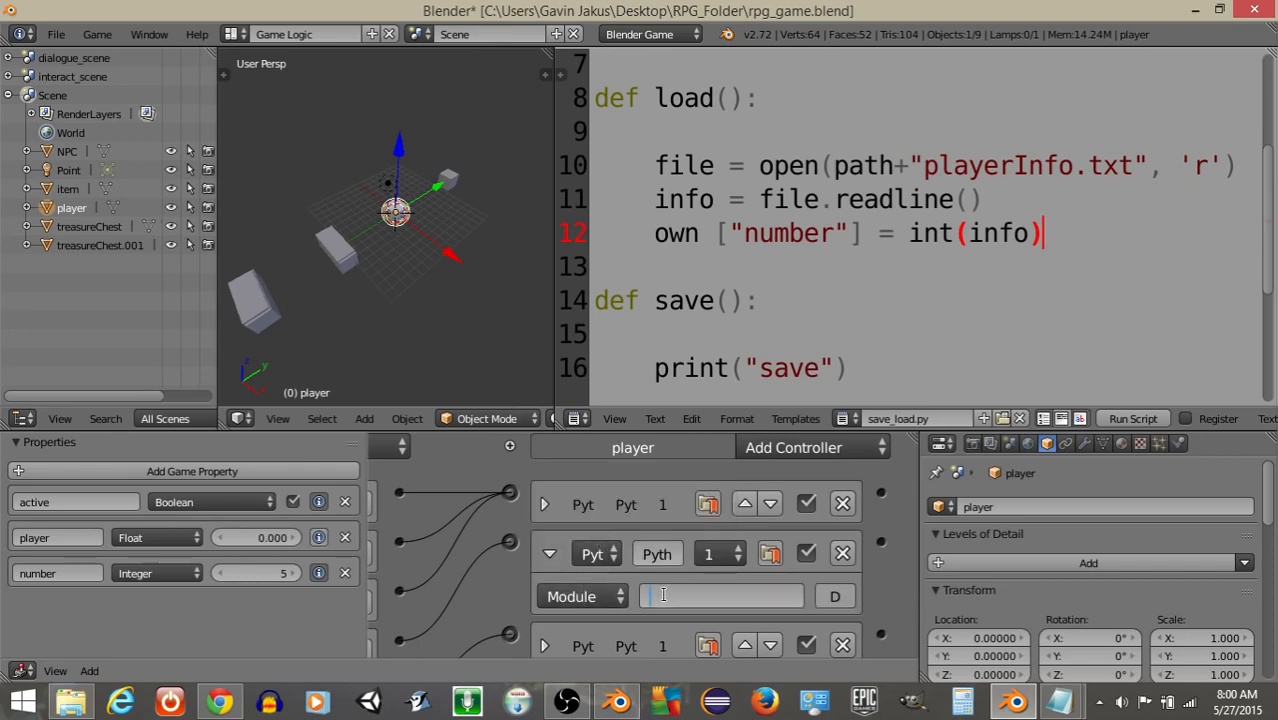
type("save_load")
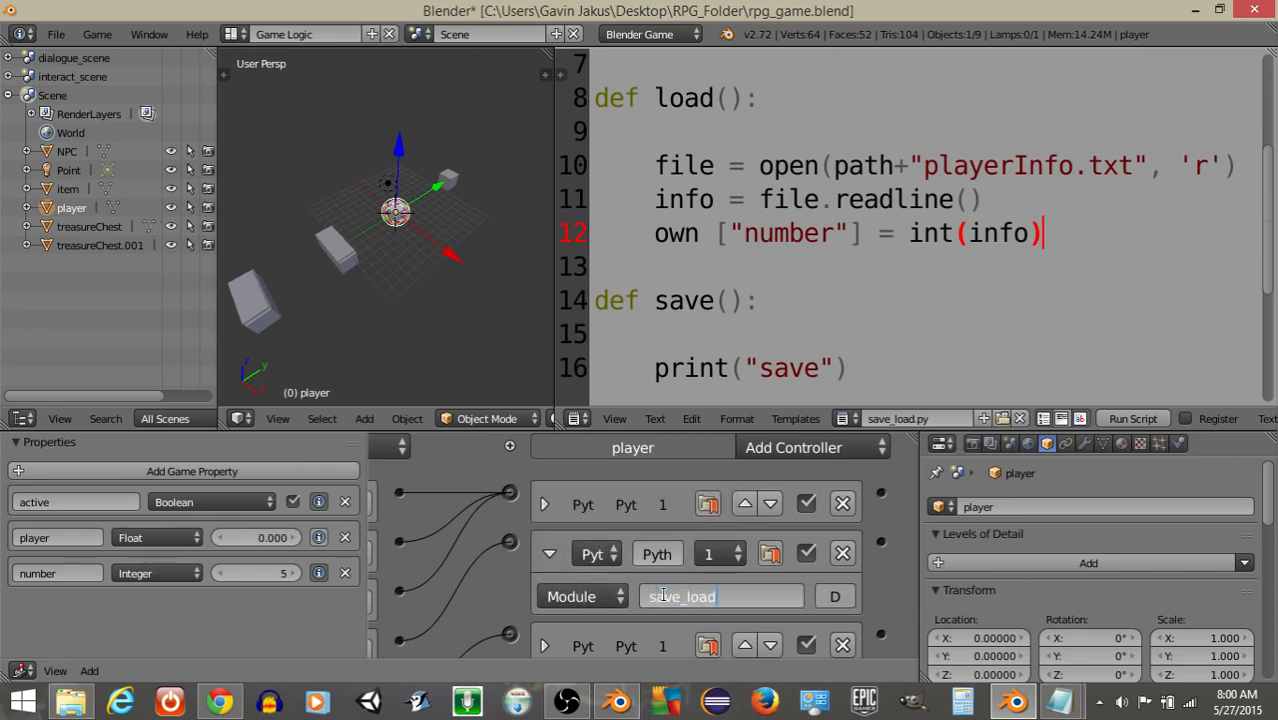
type(".save")
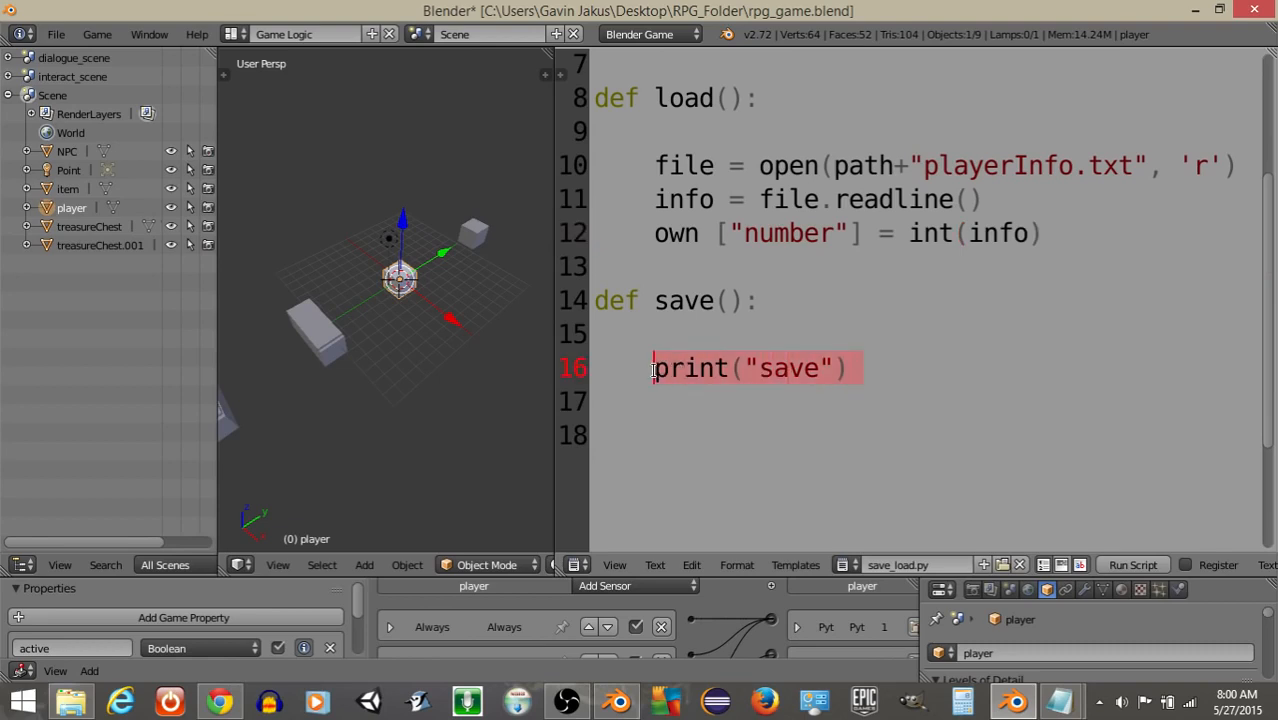
In save(), open path+"playerInfo.txt" in 'w' mode as file.
type("f")
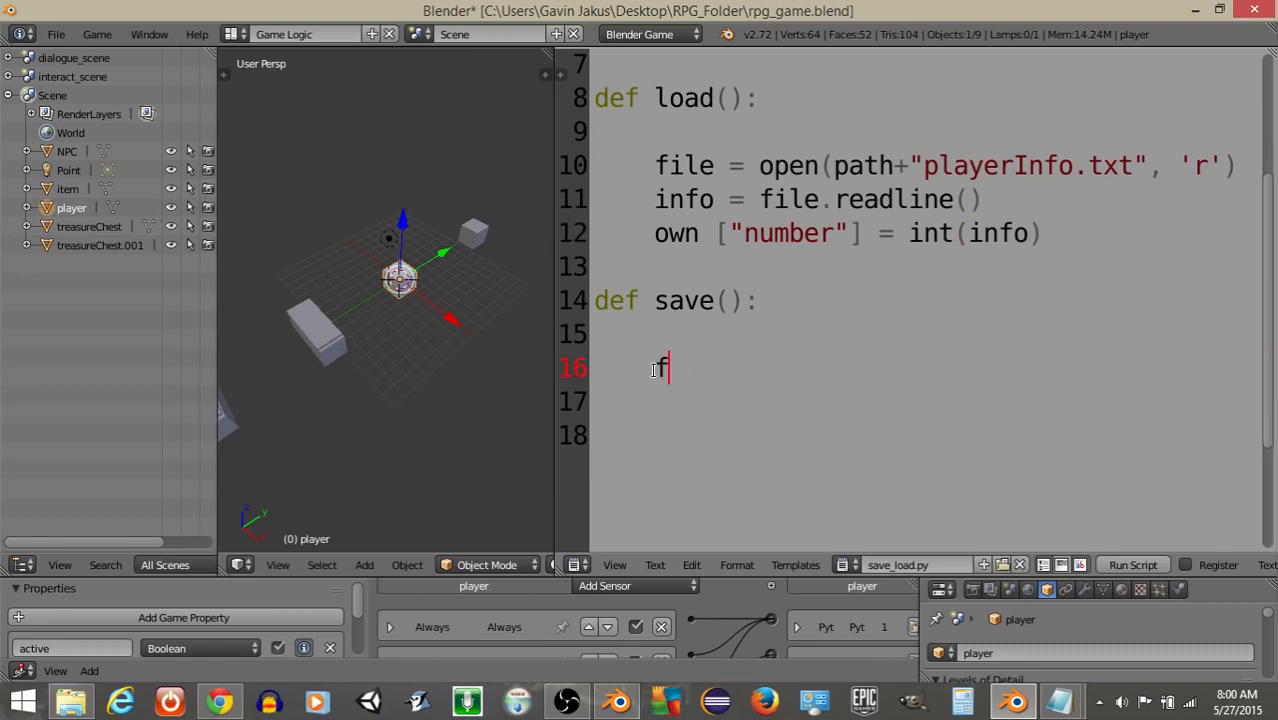
type("ile = op")
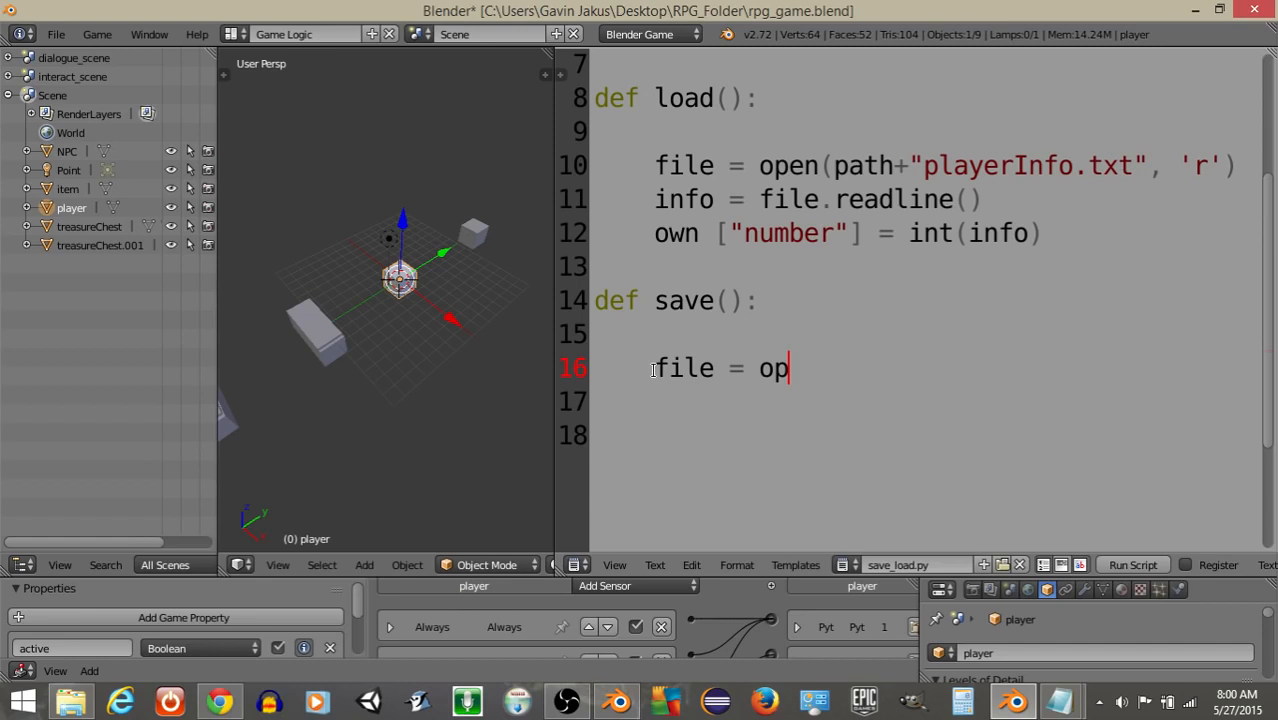
type("en(p")
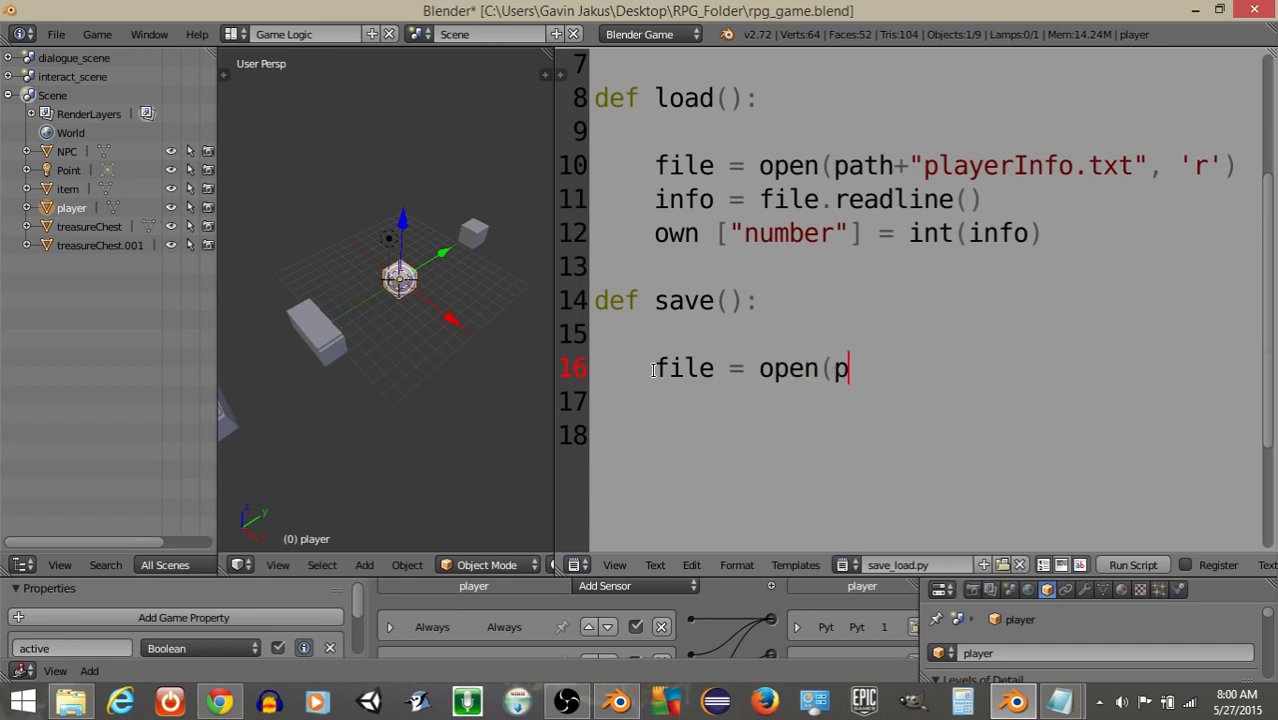
type("ath+\"pl")
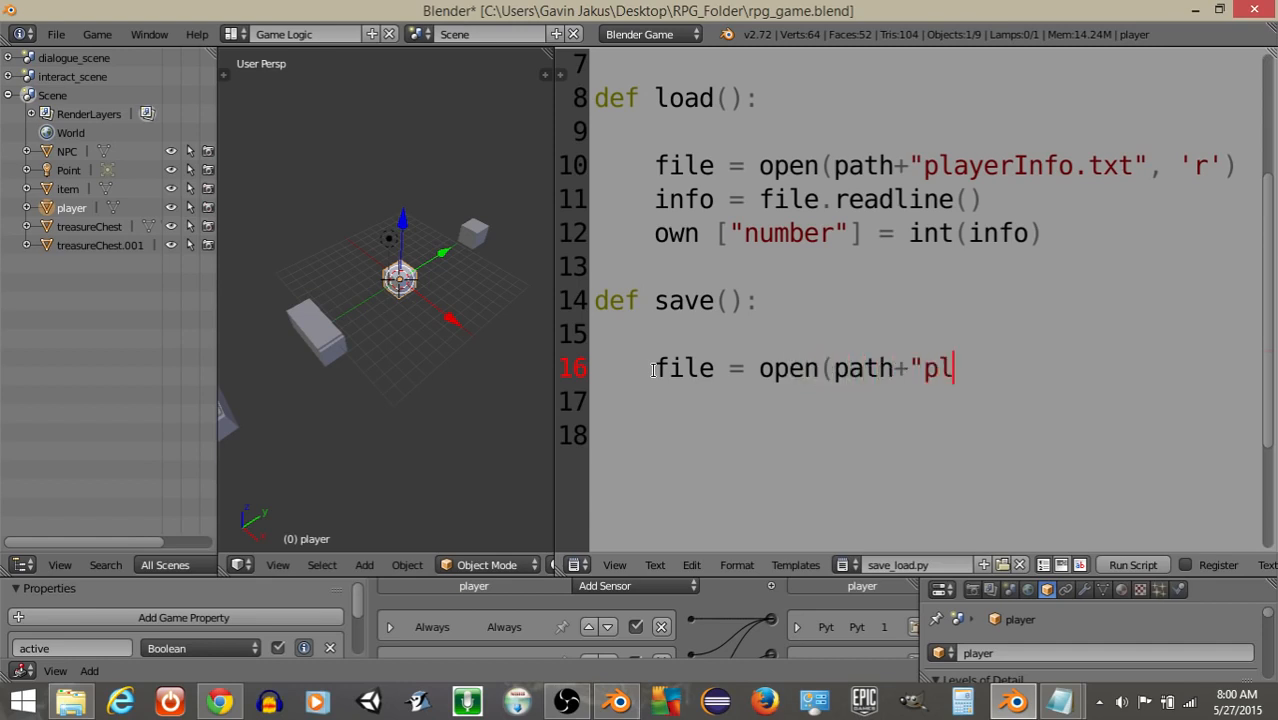
type("ayerInfo.txt\",")
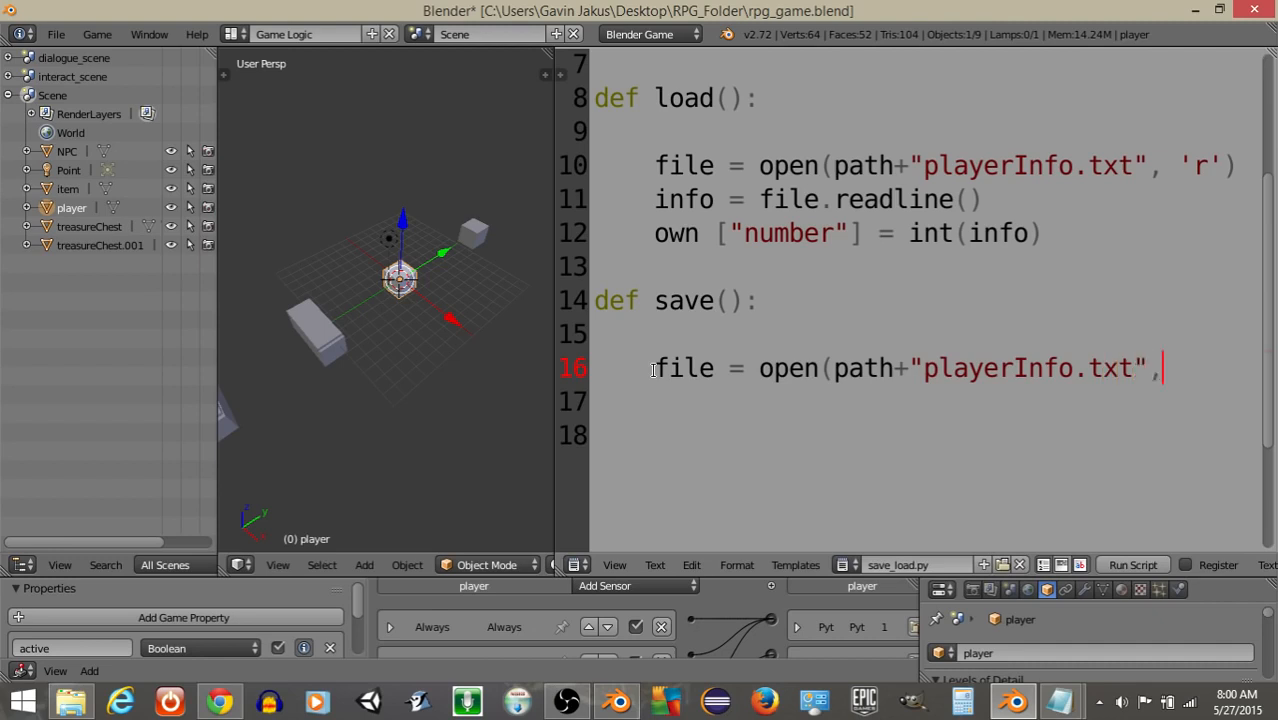
type("'w'")
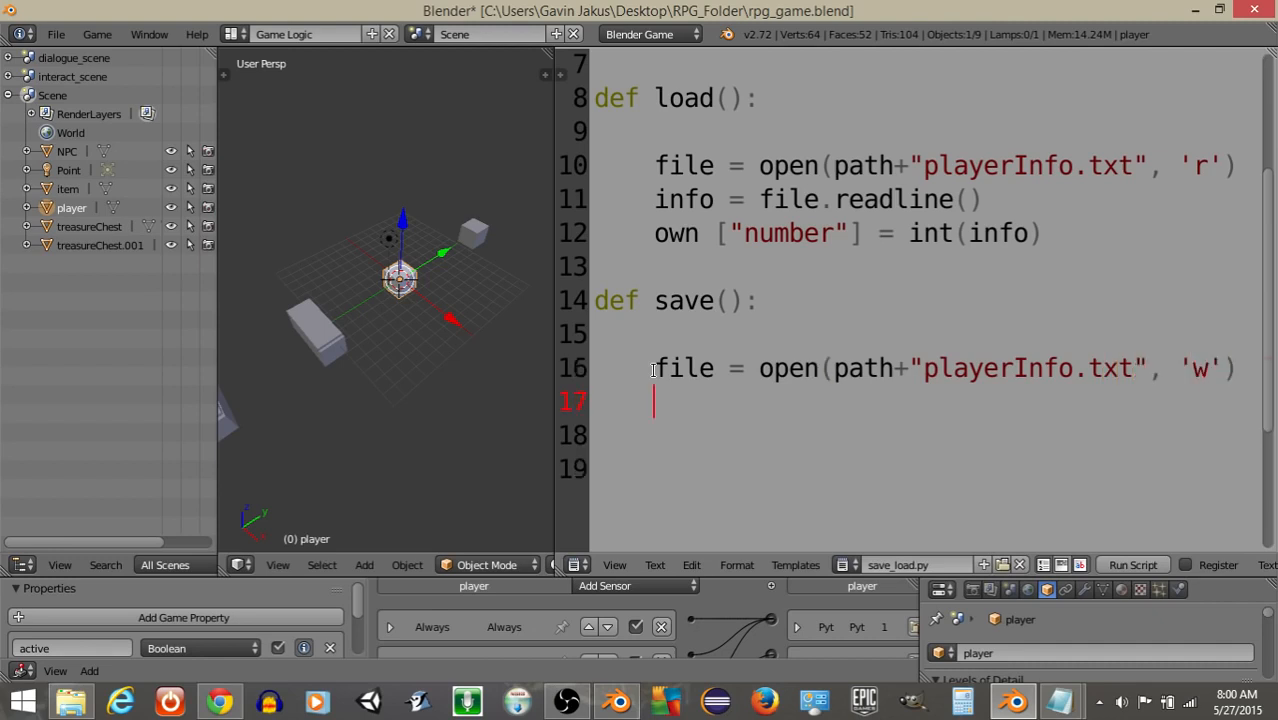
Convert own["number"] to a string and write it with file.write(number).
type("file.write(")
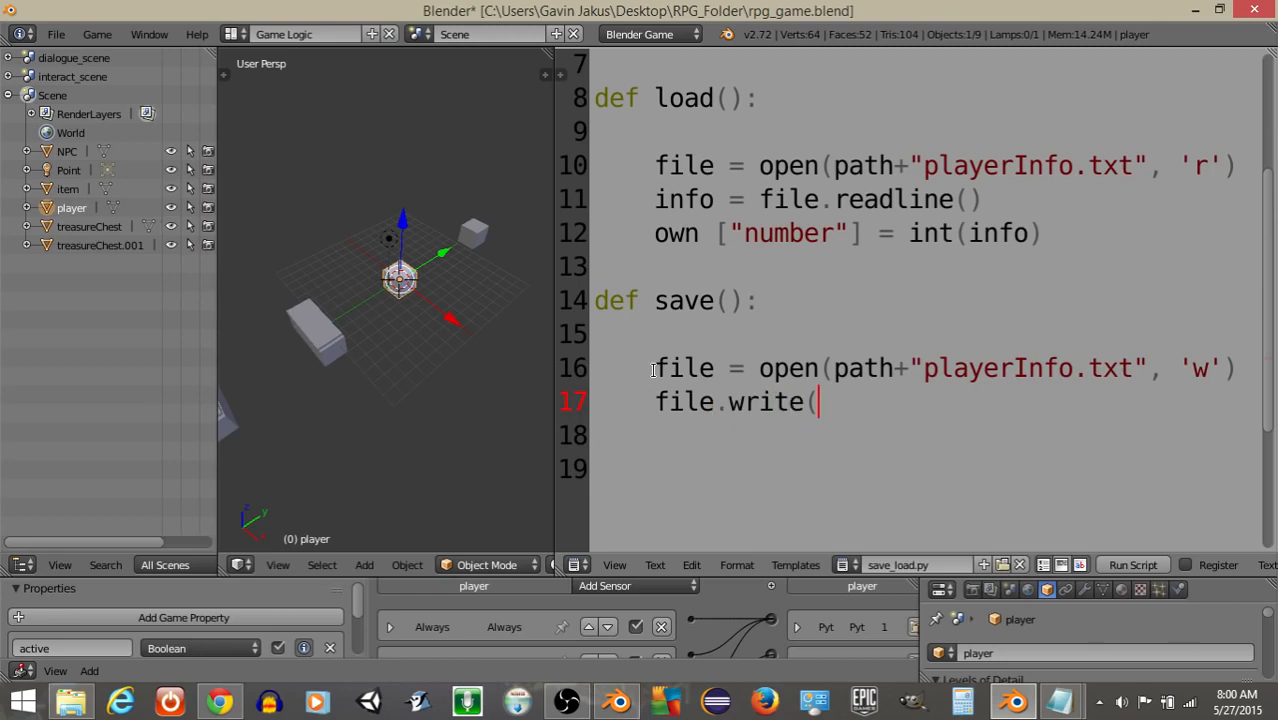
key("BackSpace")
type("number")
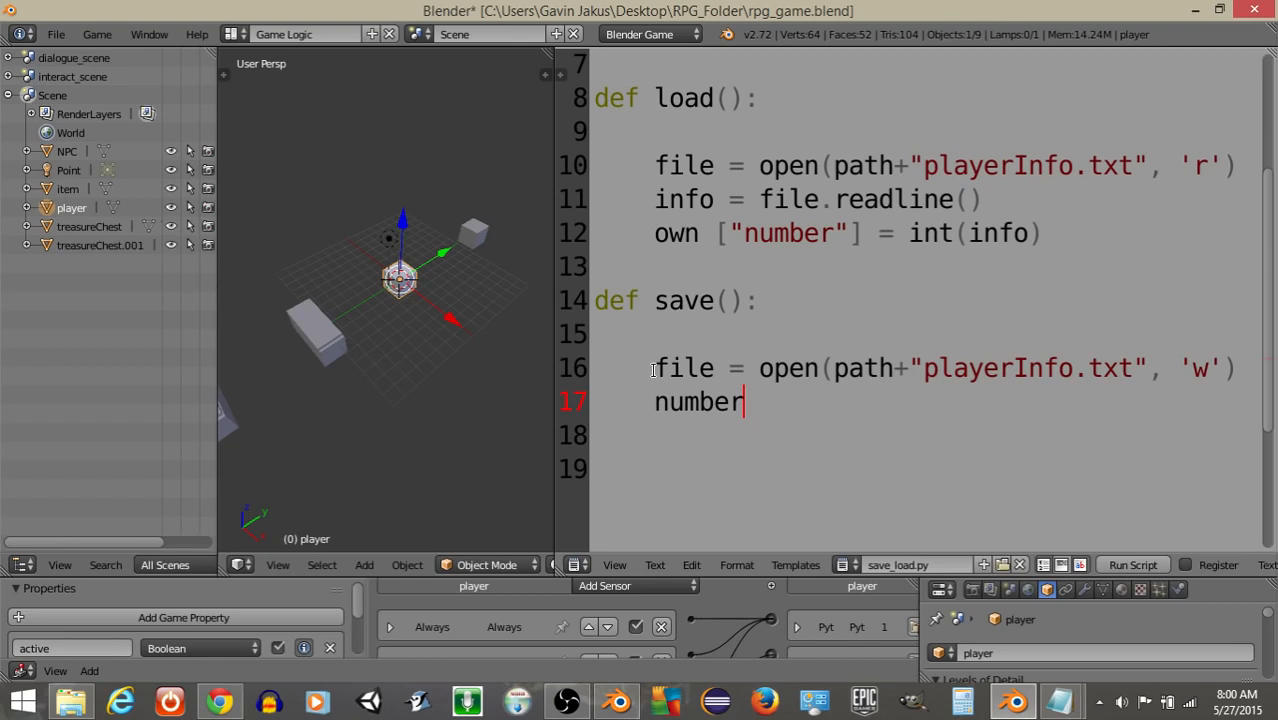
type("= str(own")
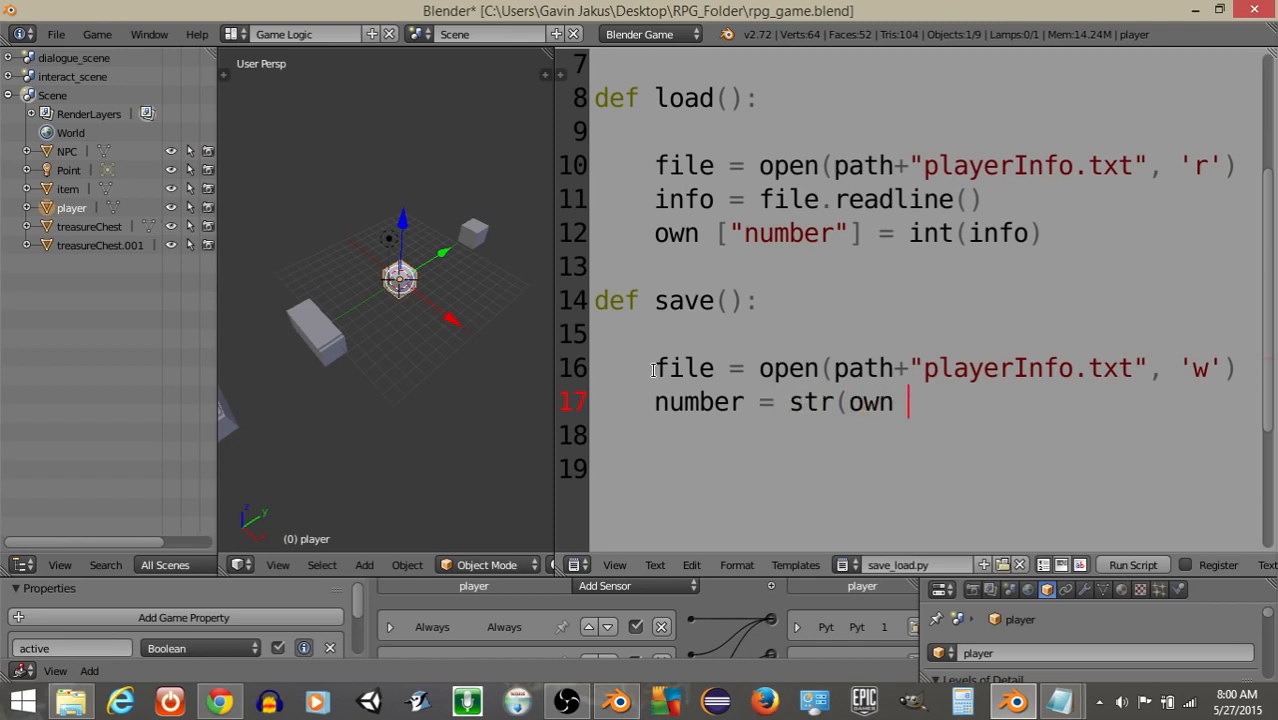
type("[\"number\"]")
left_click(925, 436)
type("file.")
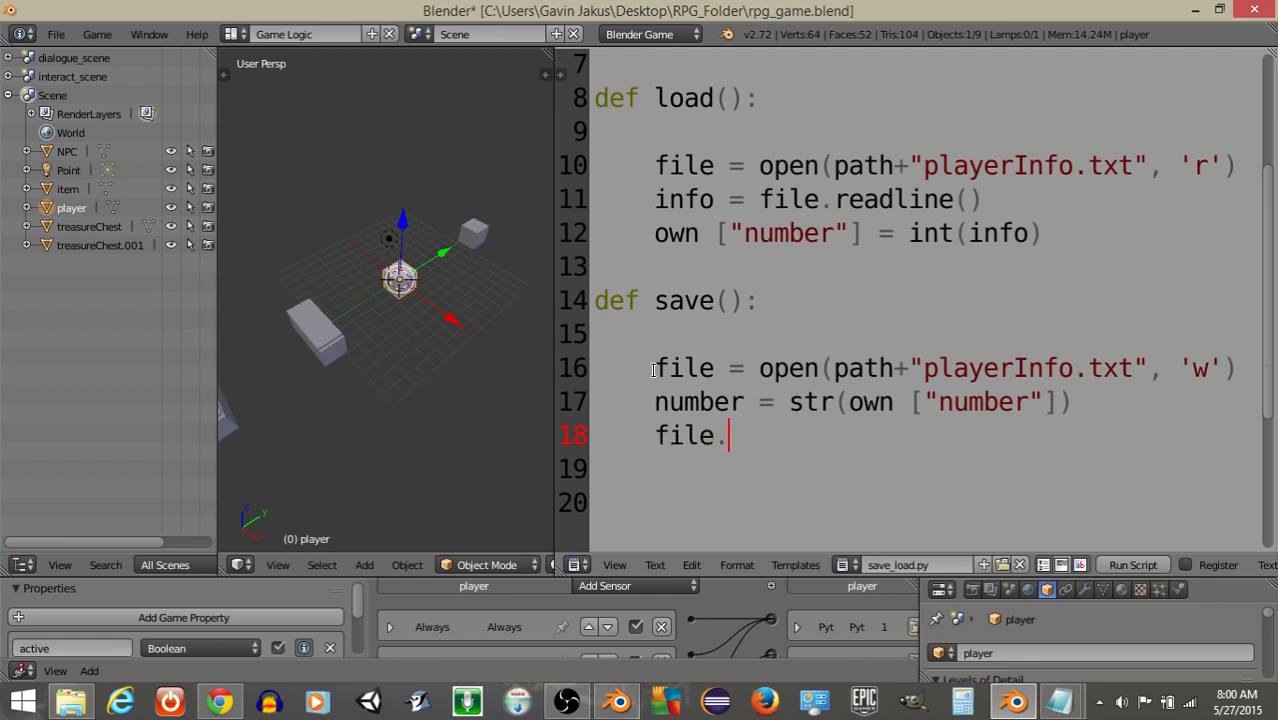
type("write(")
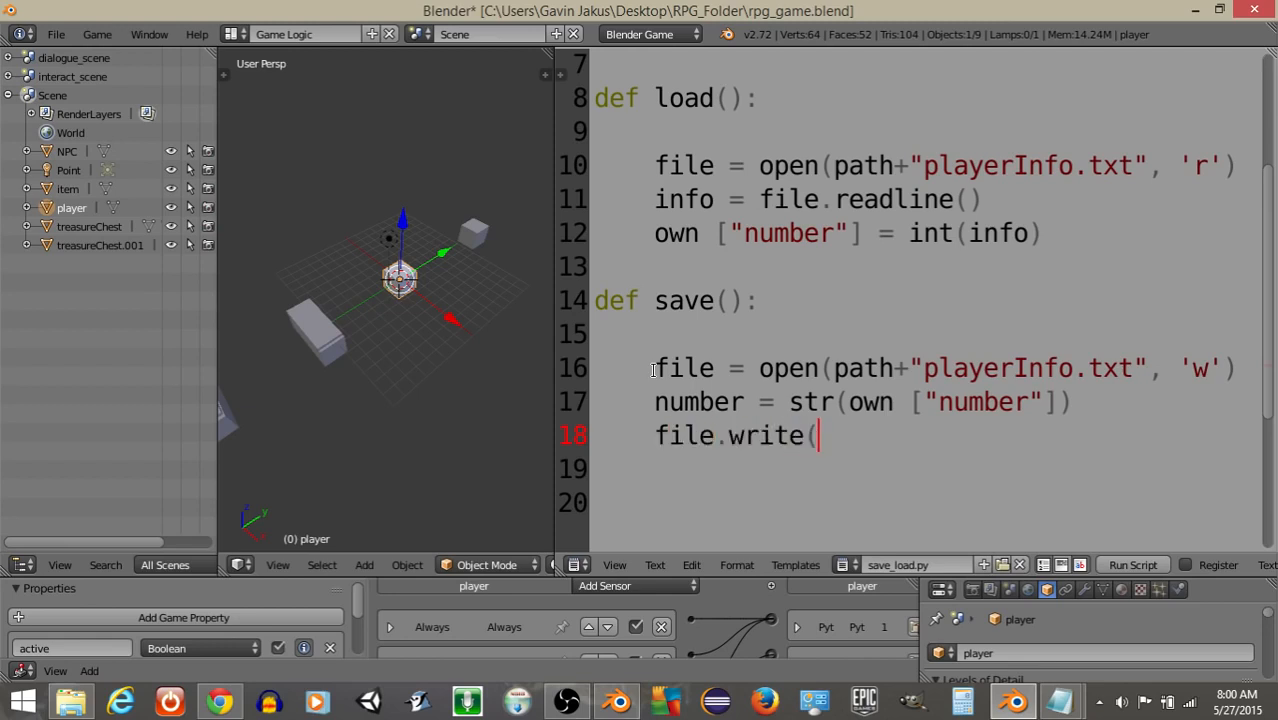
type("number)")
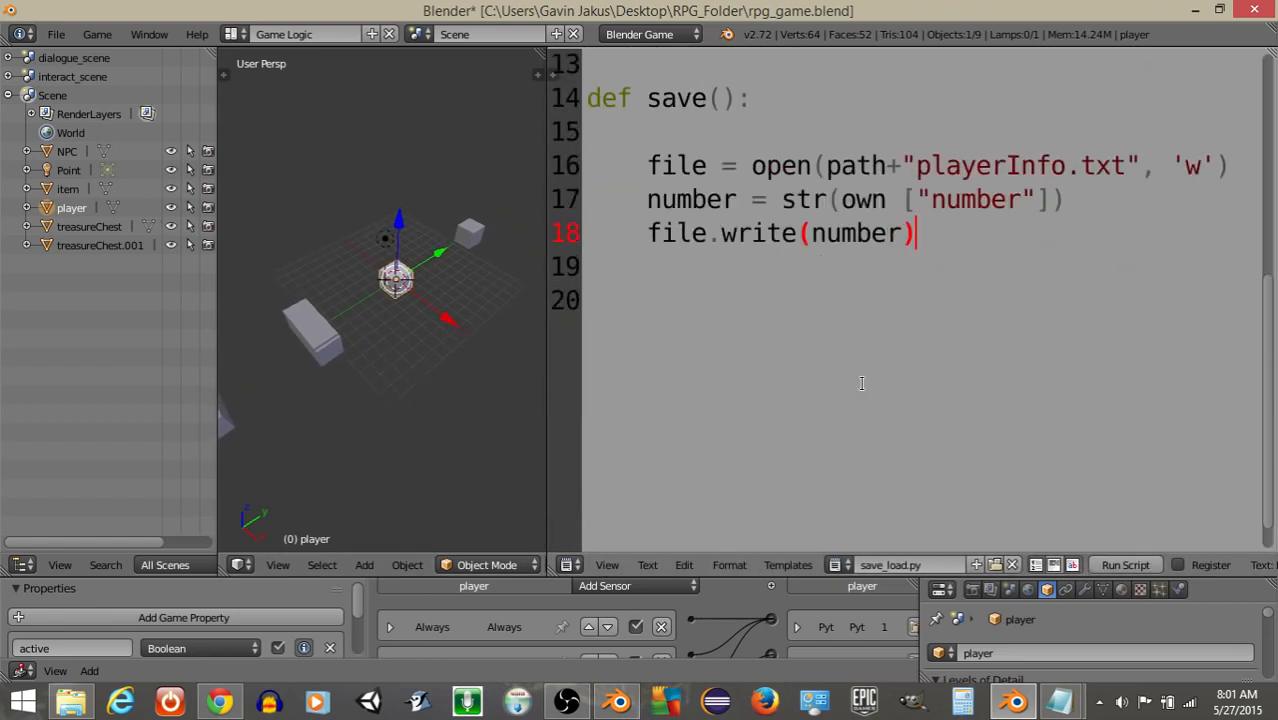
Add own["number"] += 5 at the start of save().
scroll("up", 3)
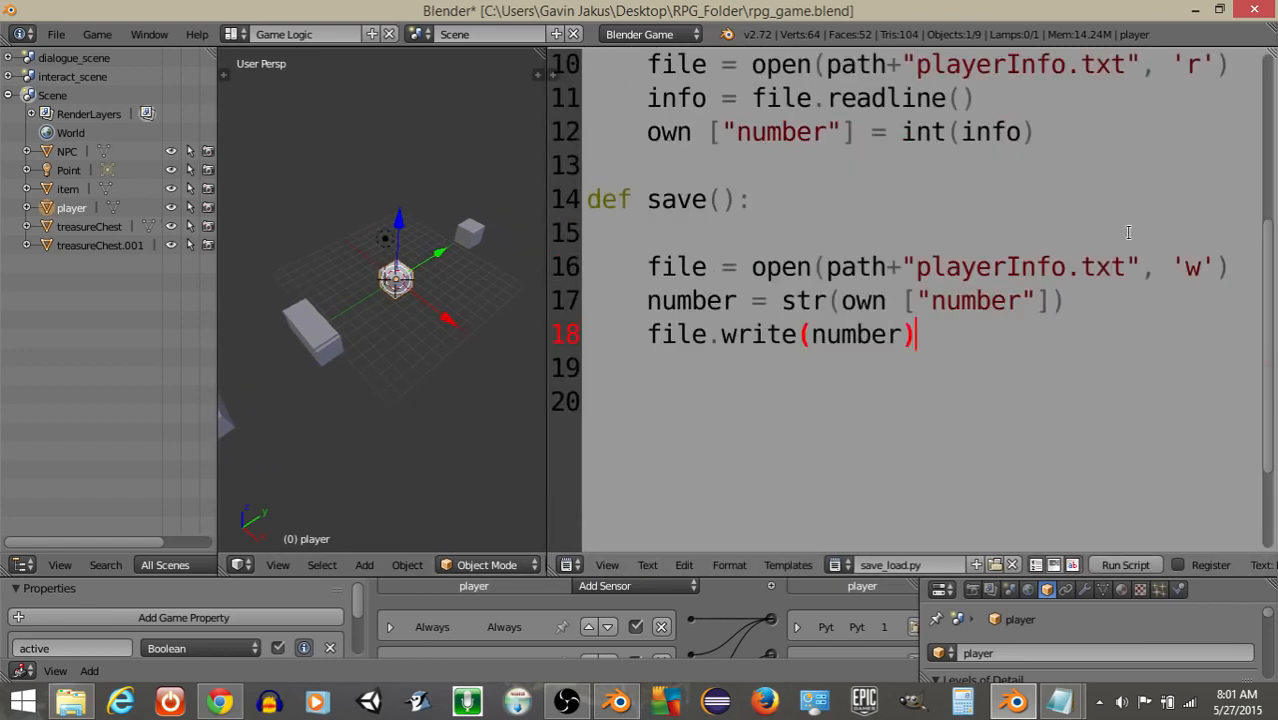
type("own [")
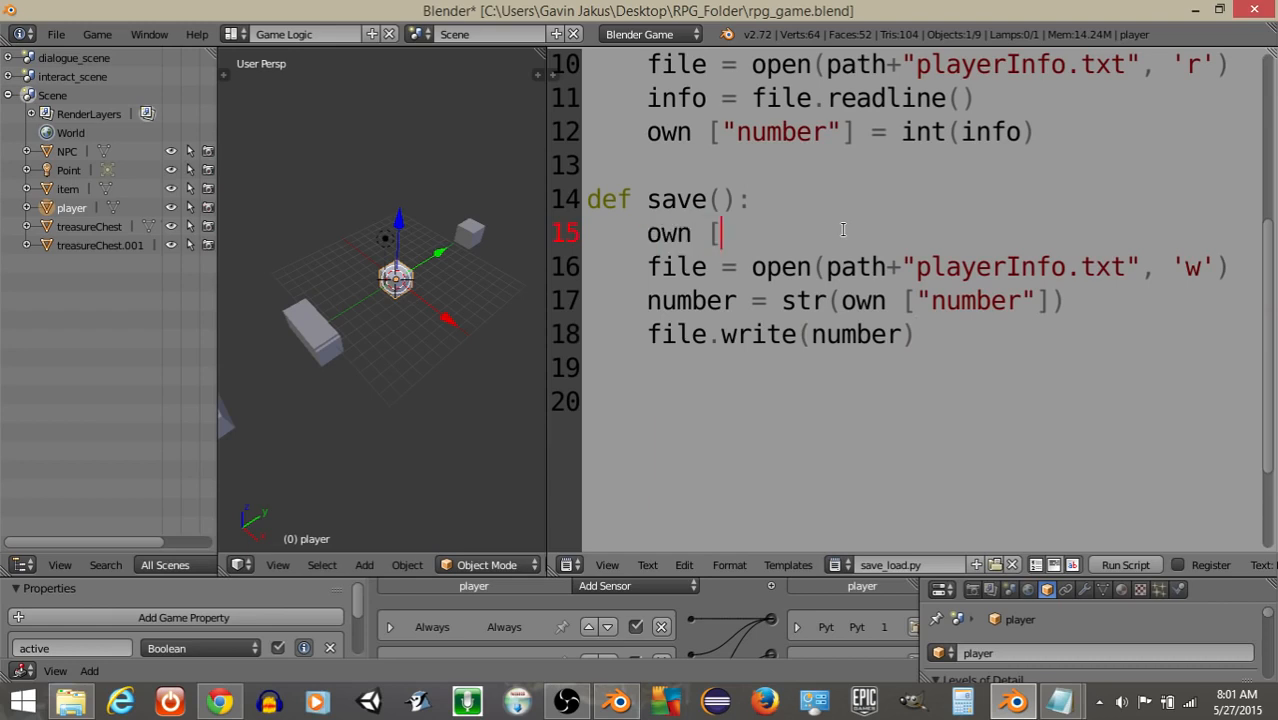
type("\"number\"]")
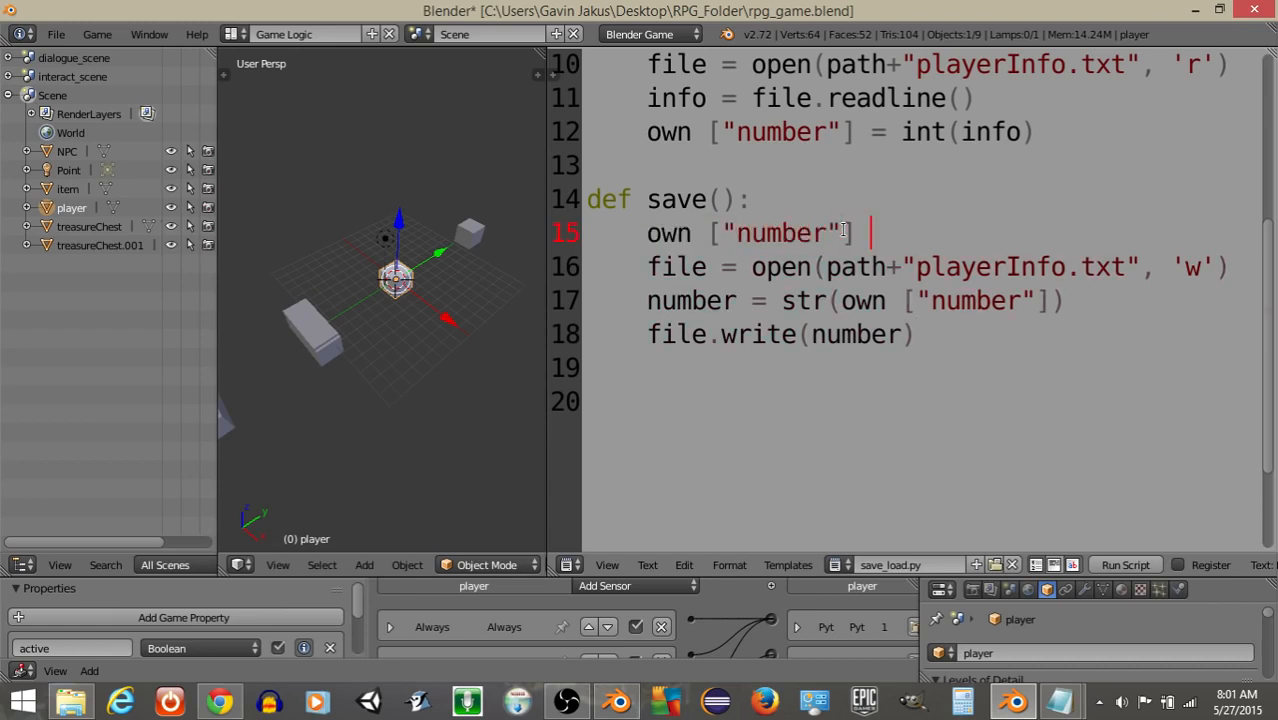
type("+= 5")
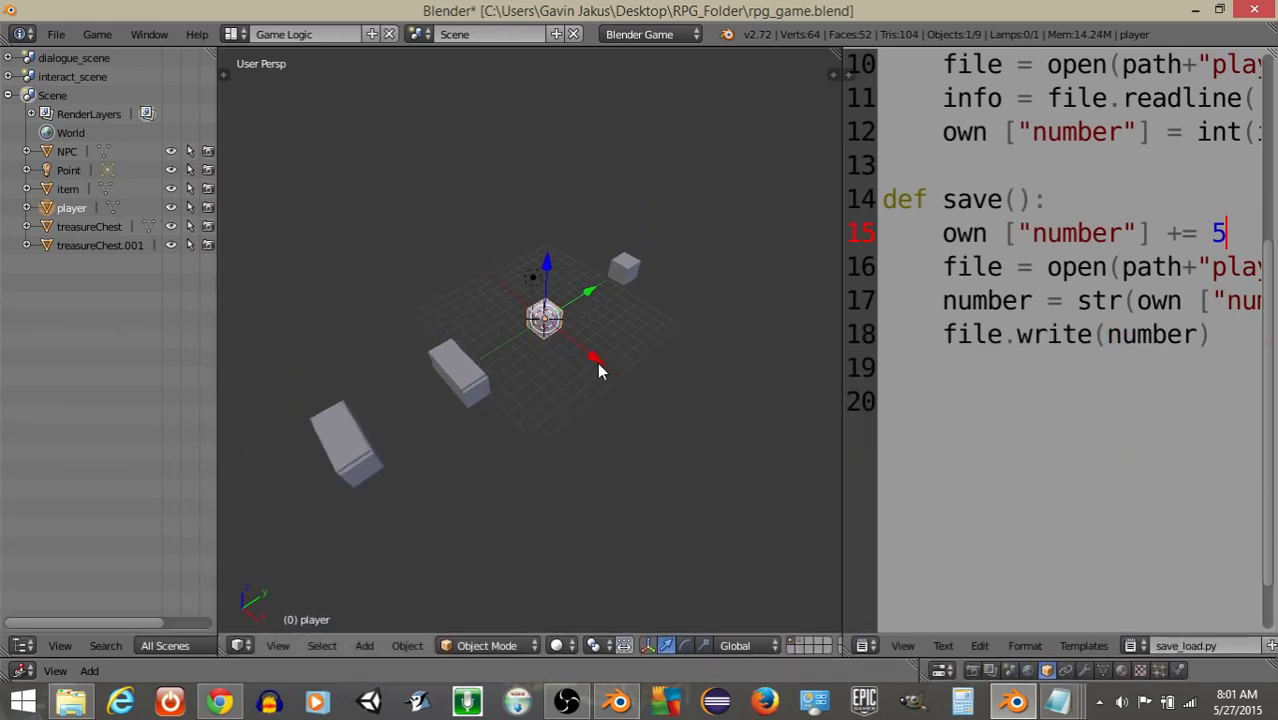
Run the game, then confirm playerInfo.txt now holds 40.
key("p")
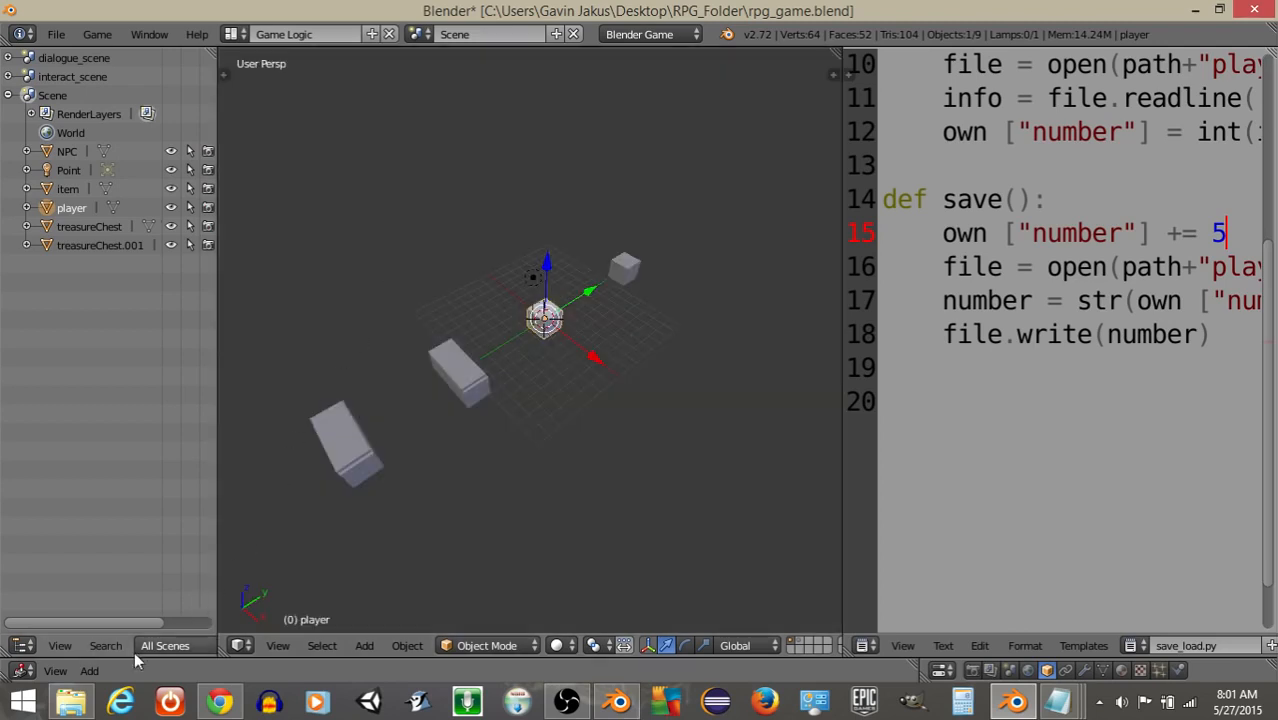
left_click(70, 700)
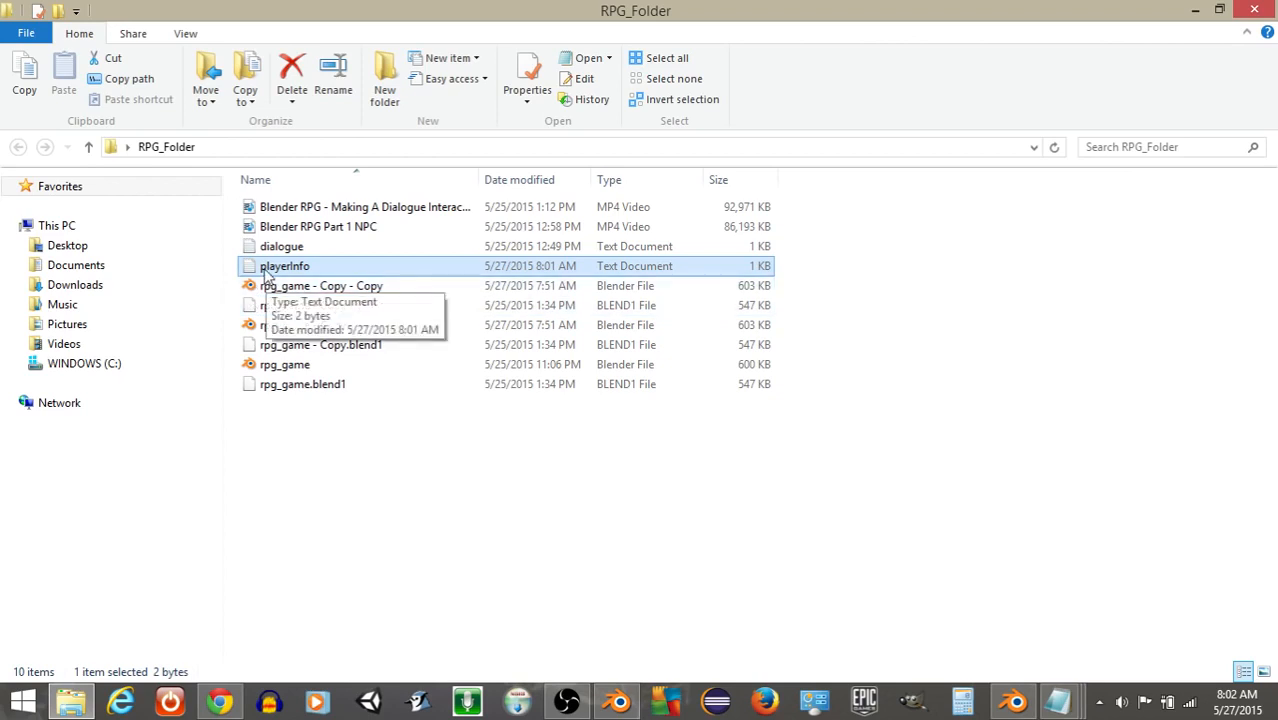
double_click(285, 266)
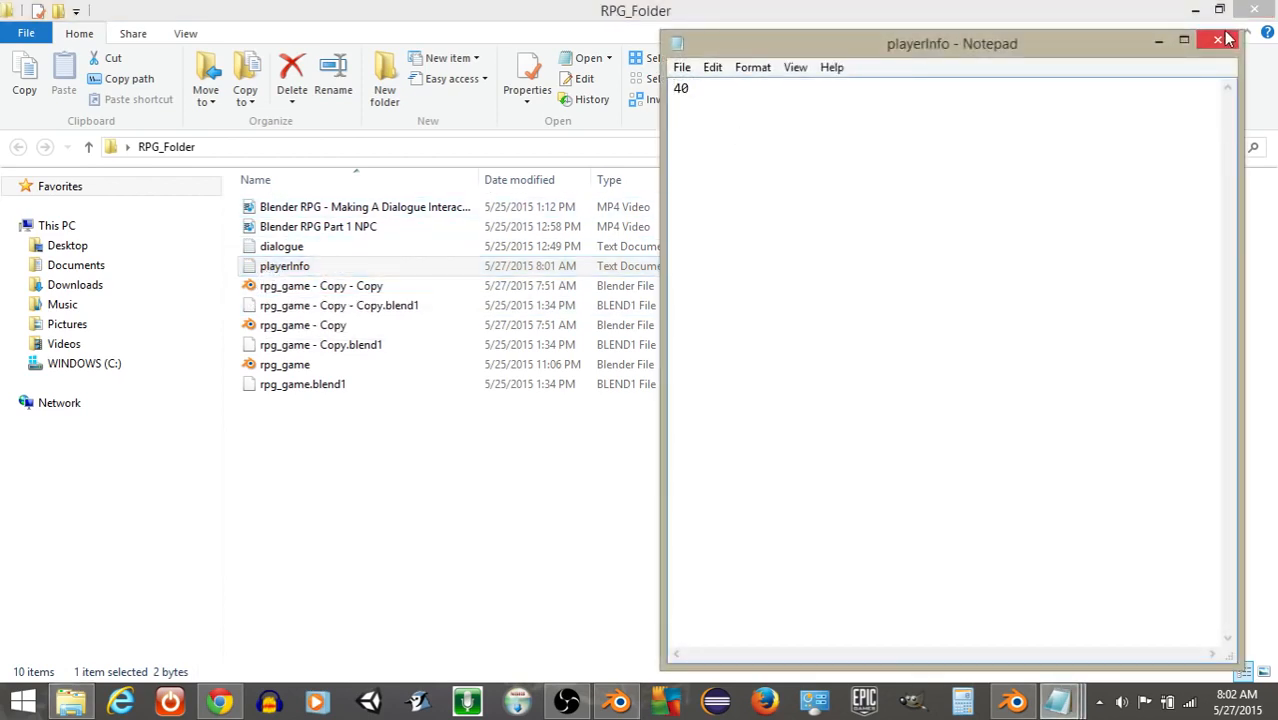
left_click(1224, 40)
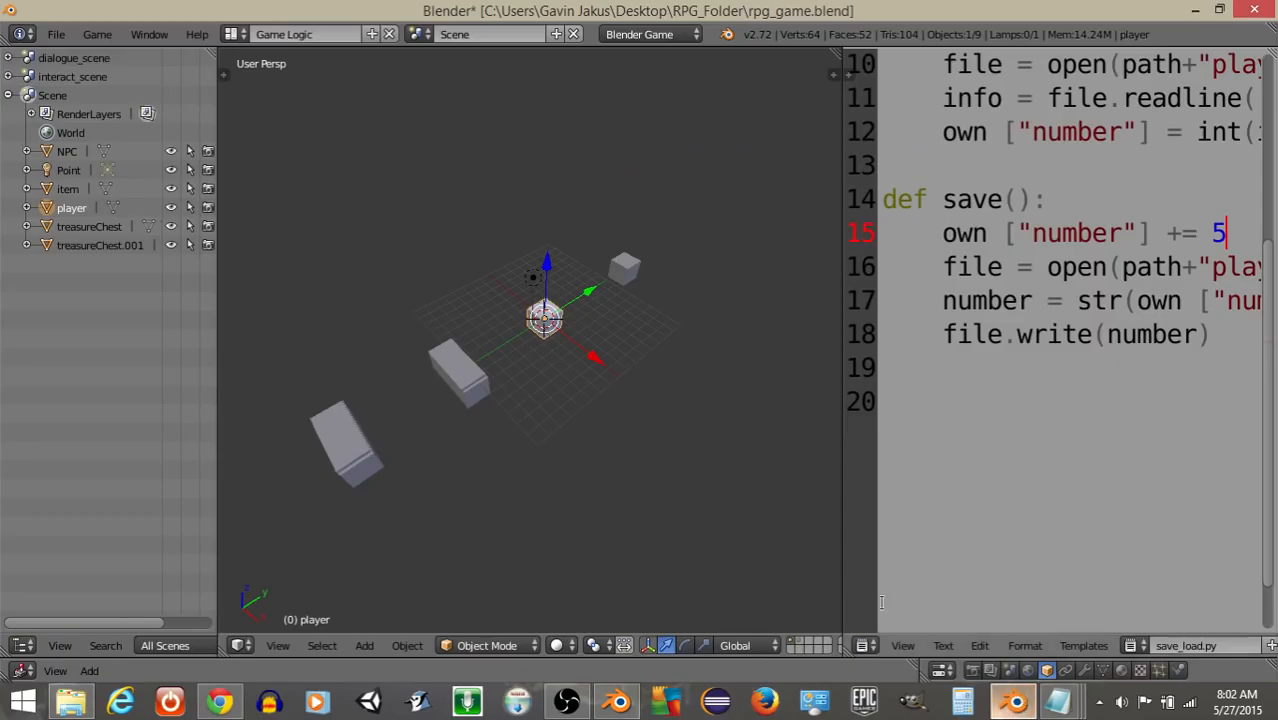
Widen the Text Editor and scroll save_load.py back to its first line.
left_click_drag(840, 400, 465, 400)
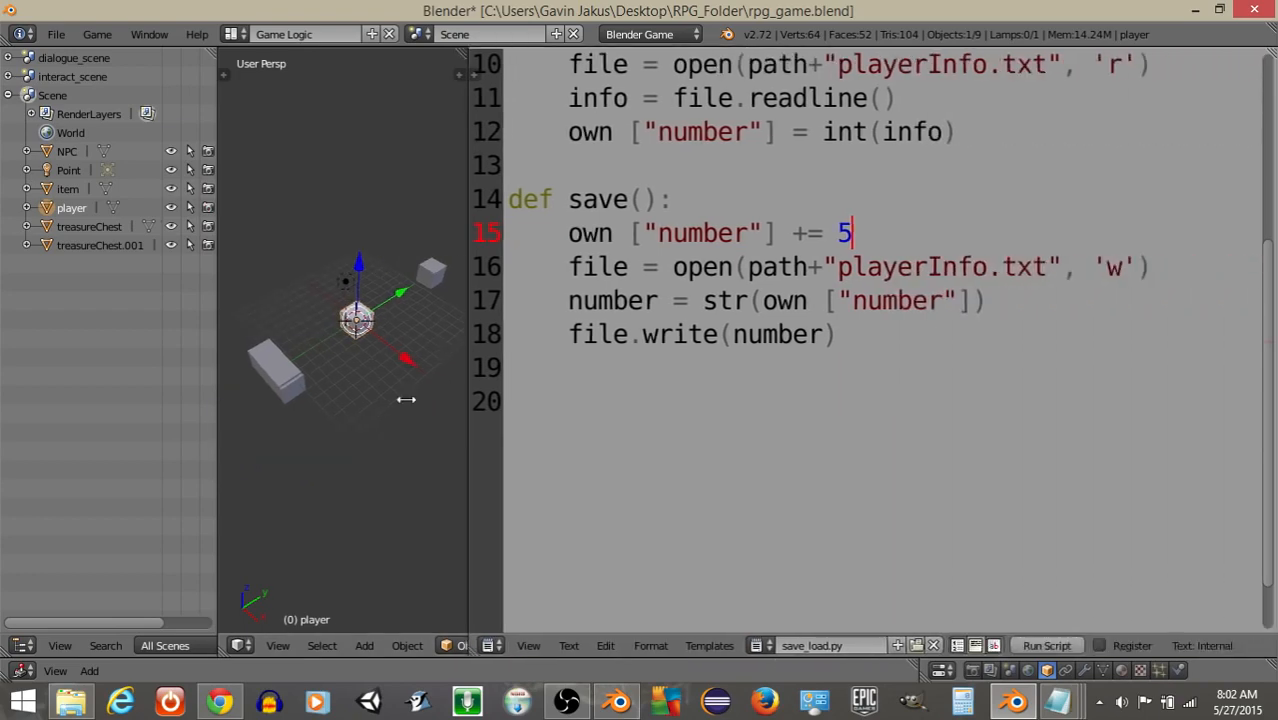
scroll("up", 3)
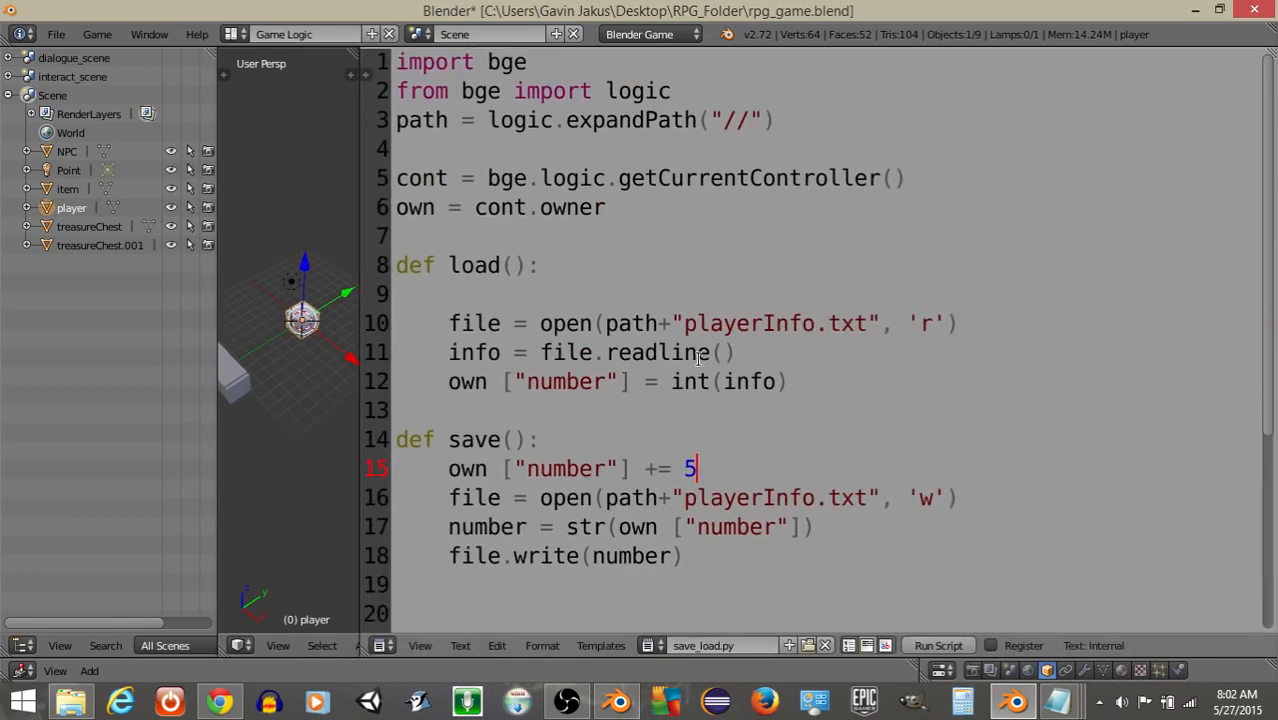